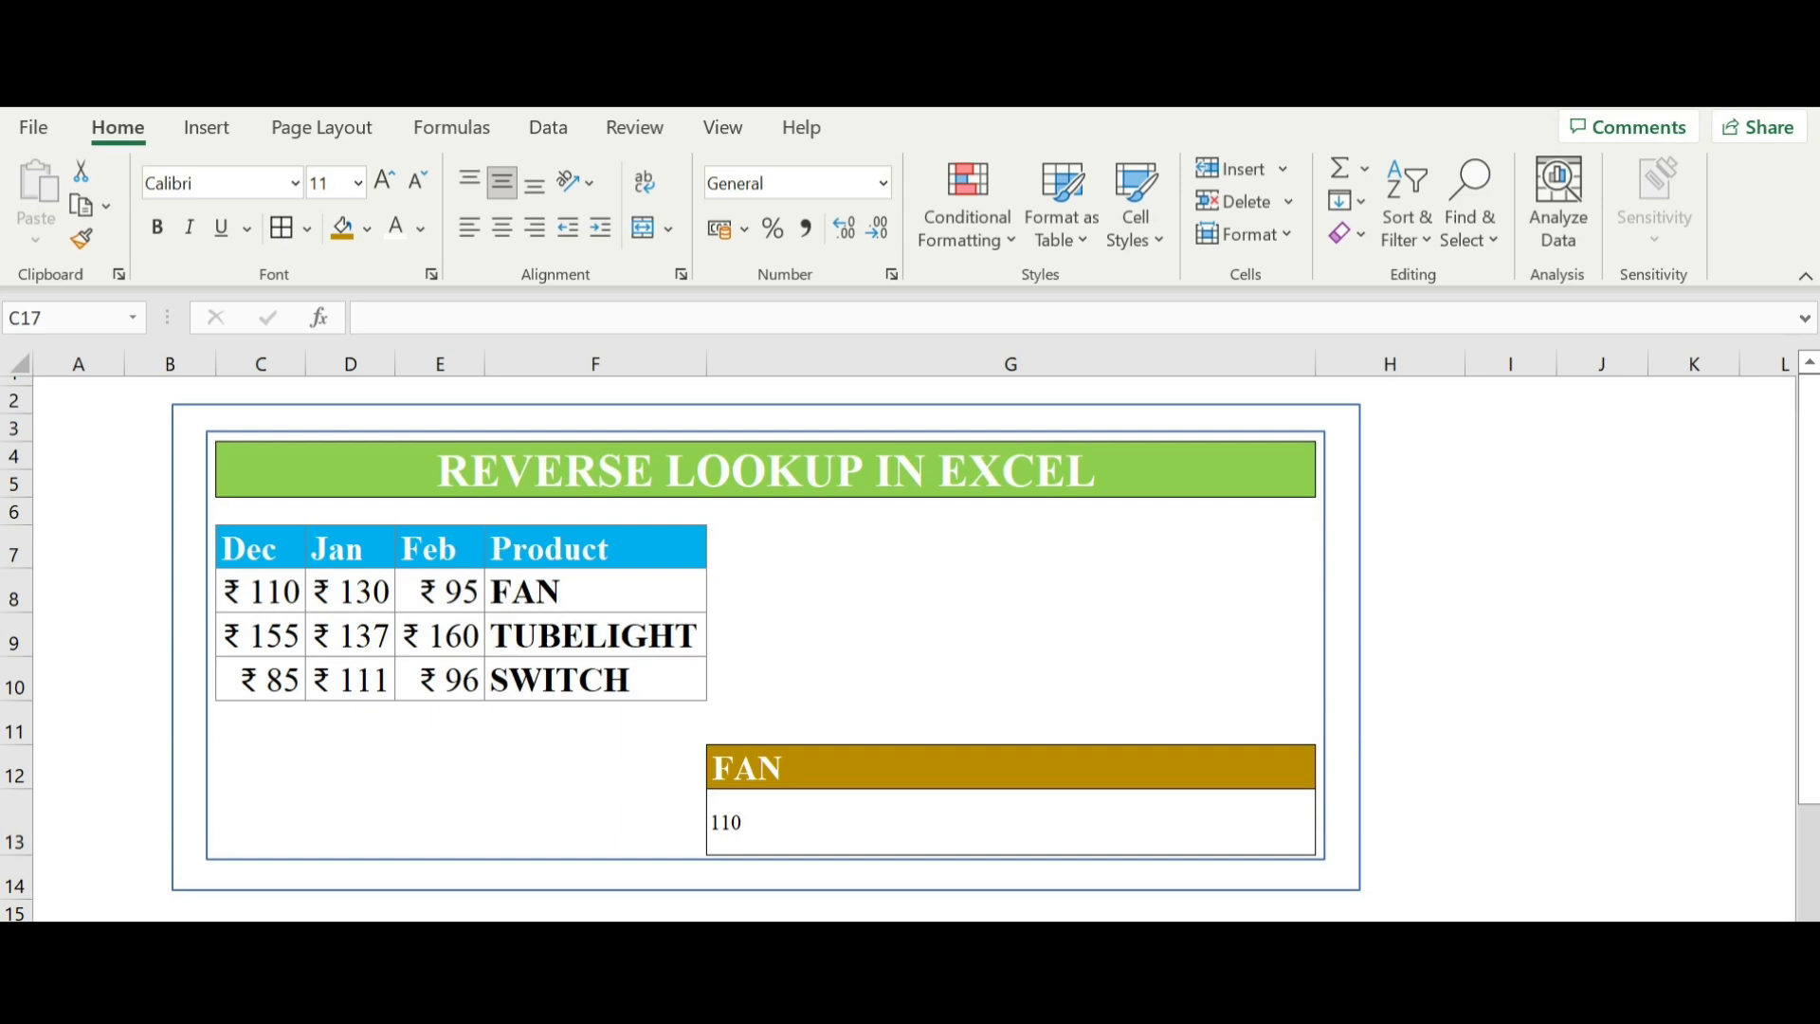
pyautogui.moveTo(814, 667)
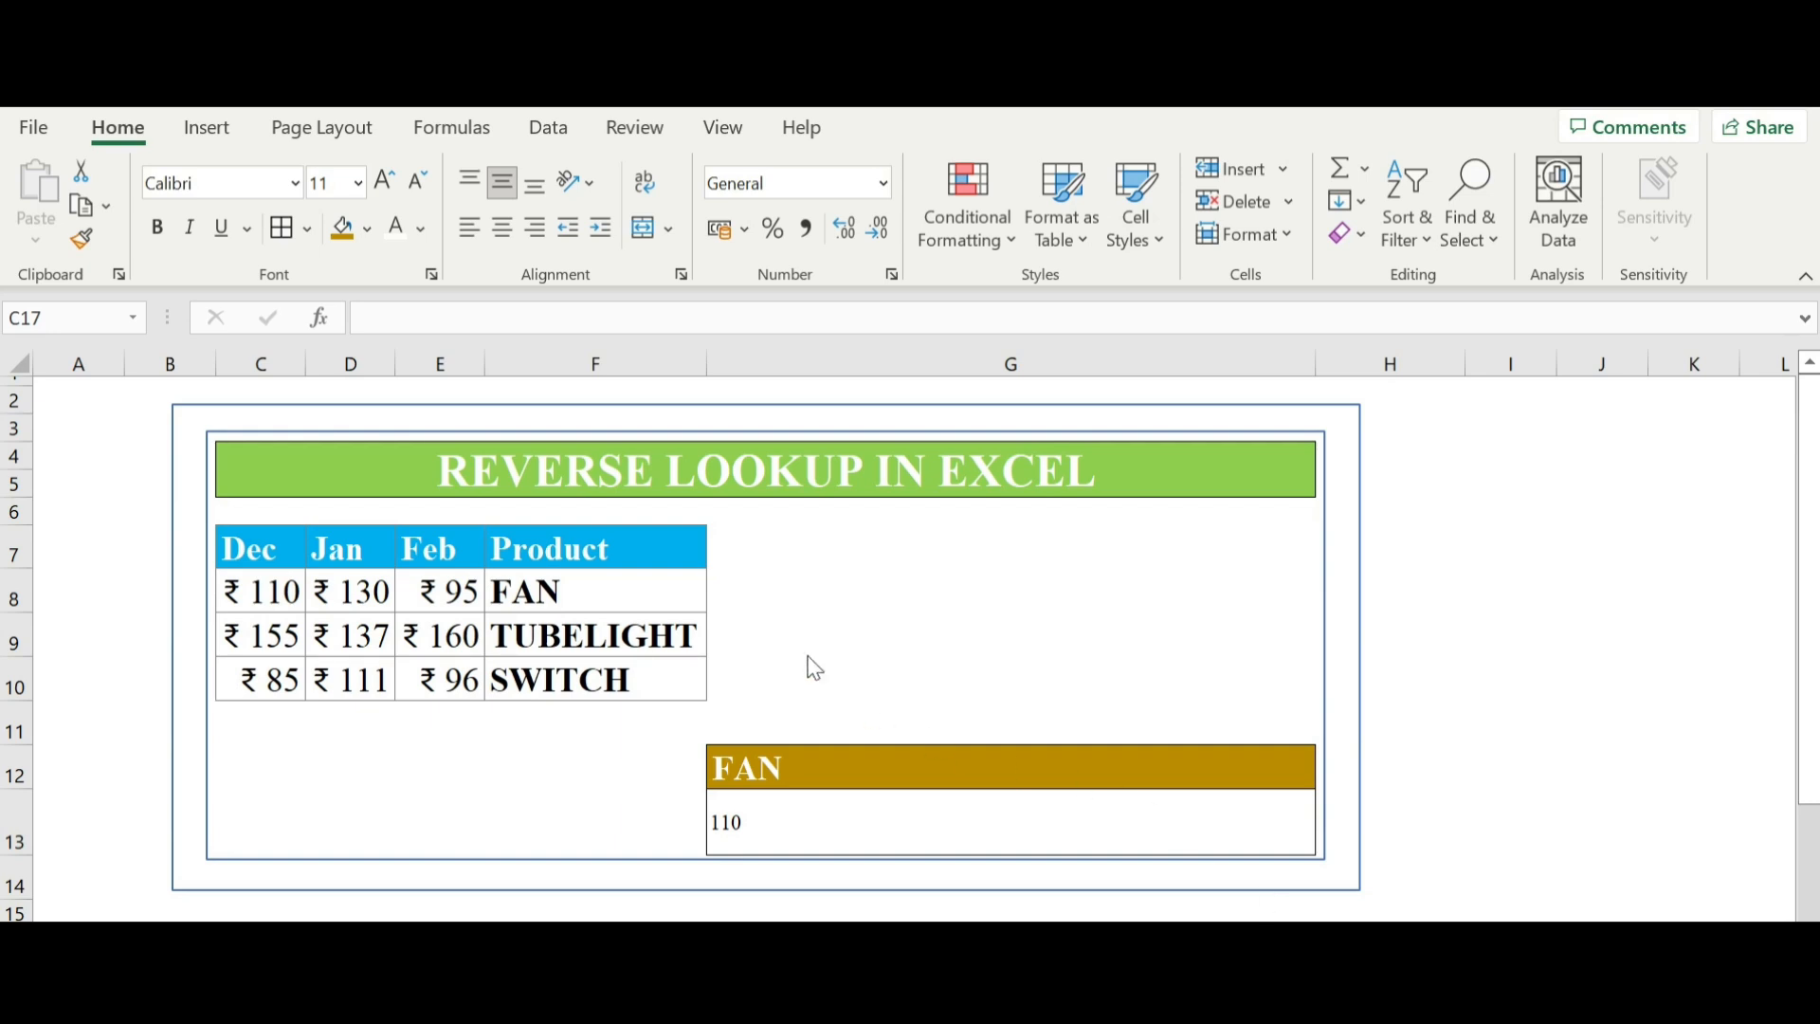
pyautogui.moveTo(753, 618)
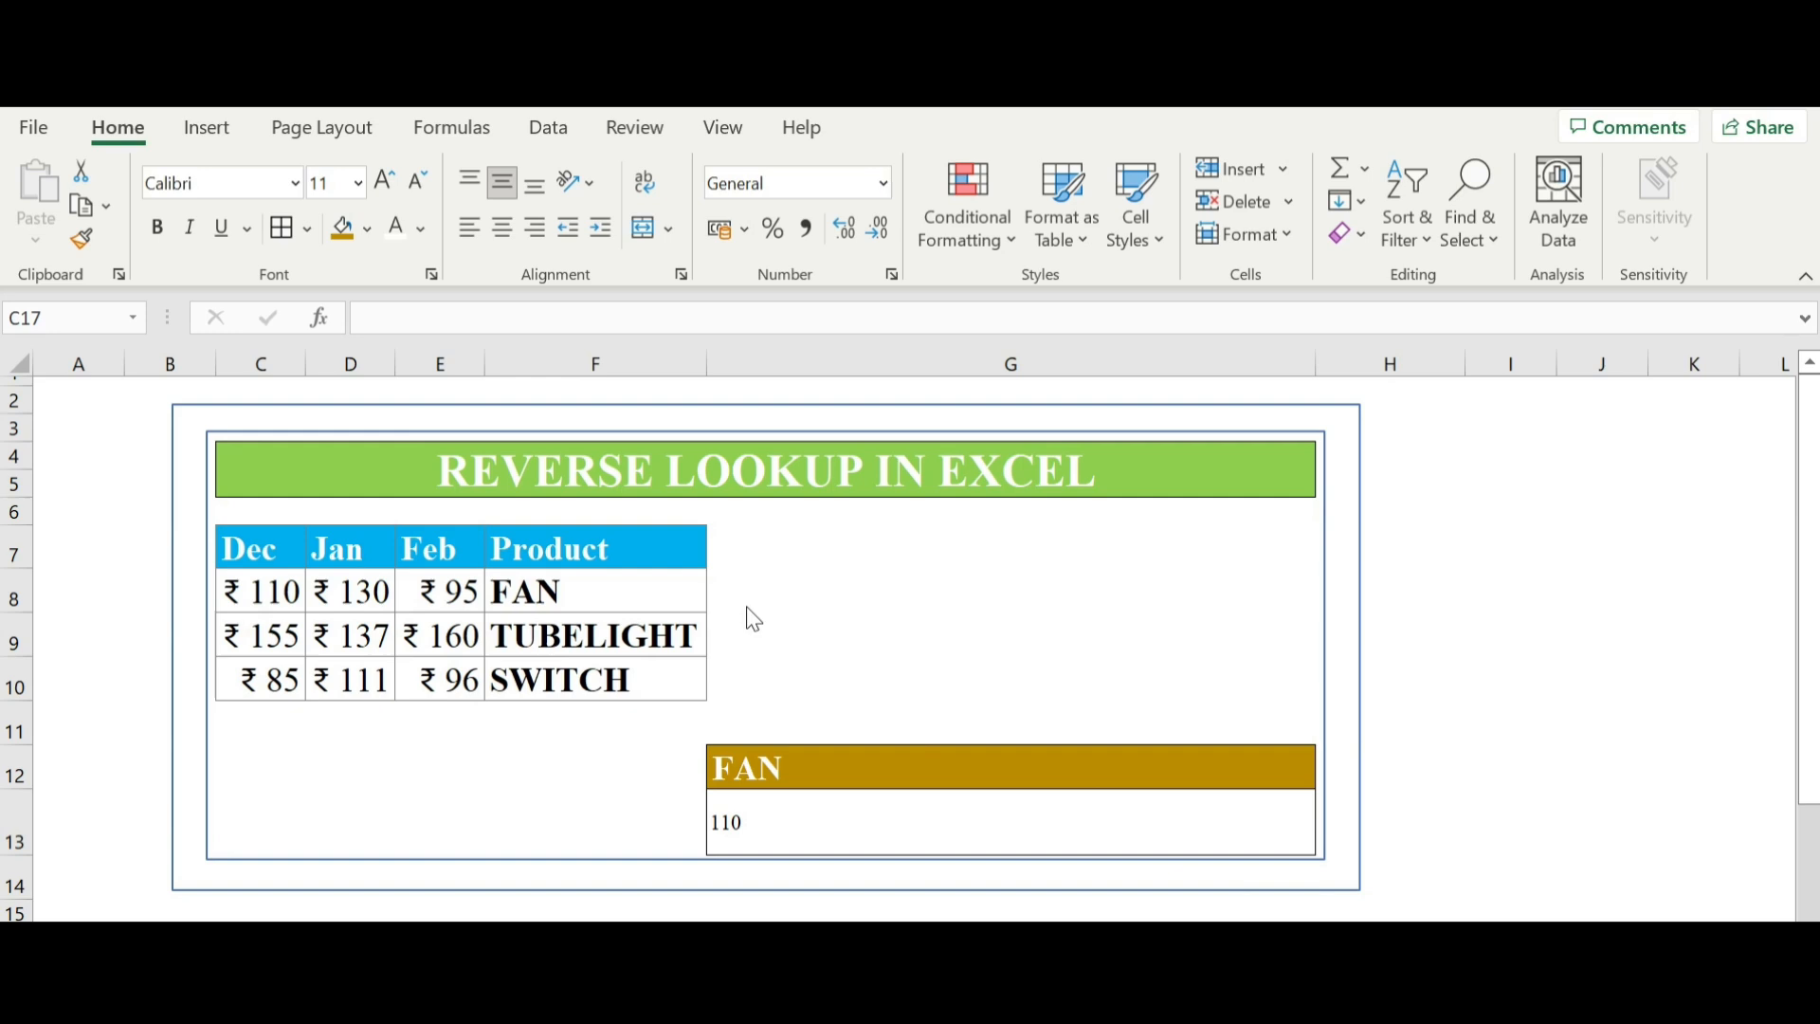
pyautogui.moveTo(595, 602)
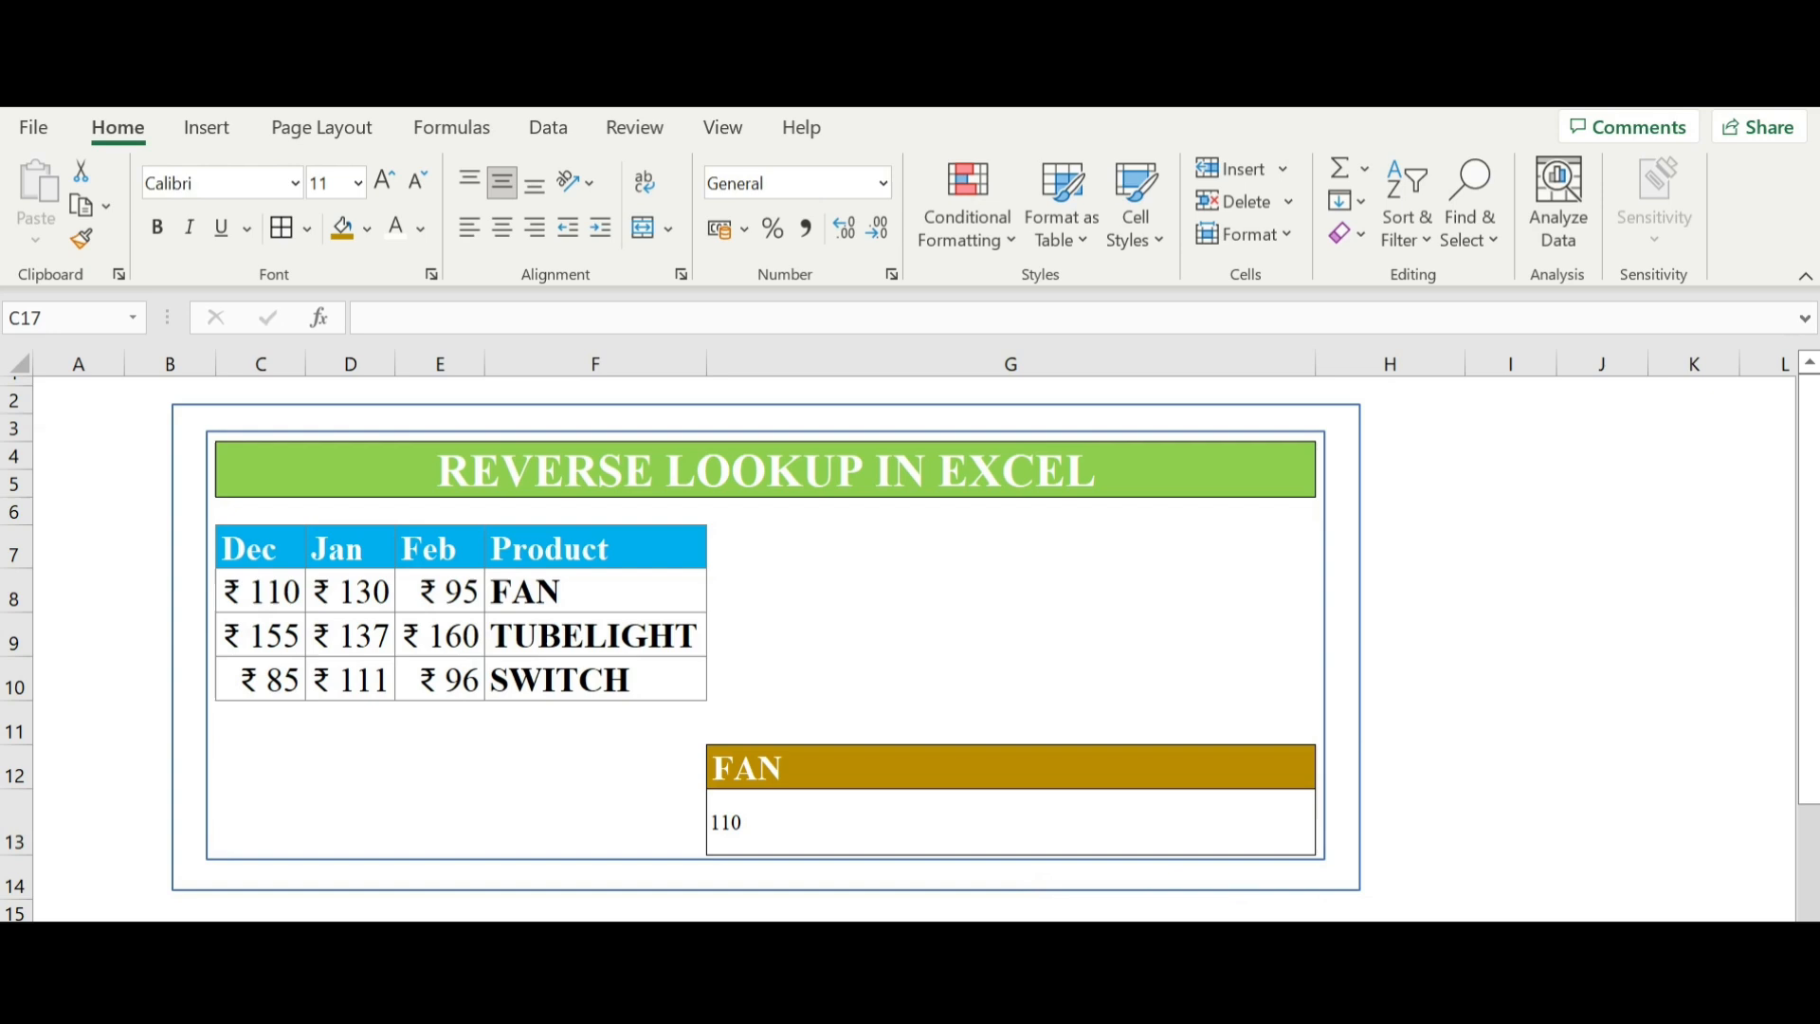
pyautogui.moveTo(318, 421)
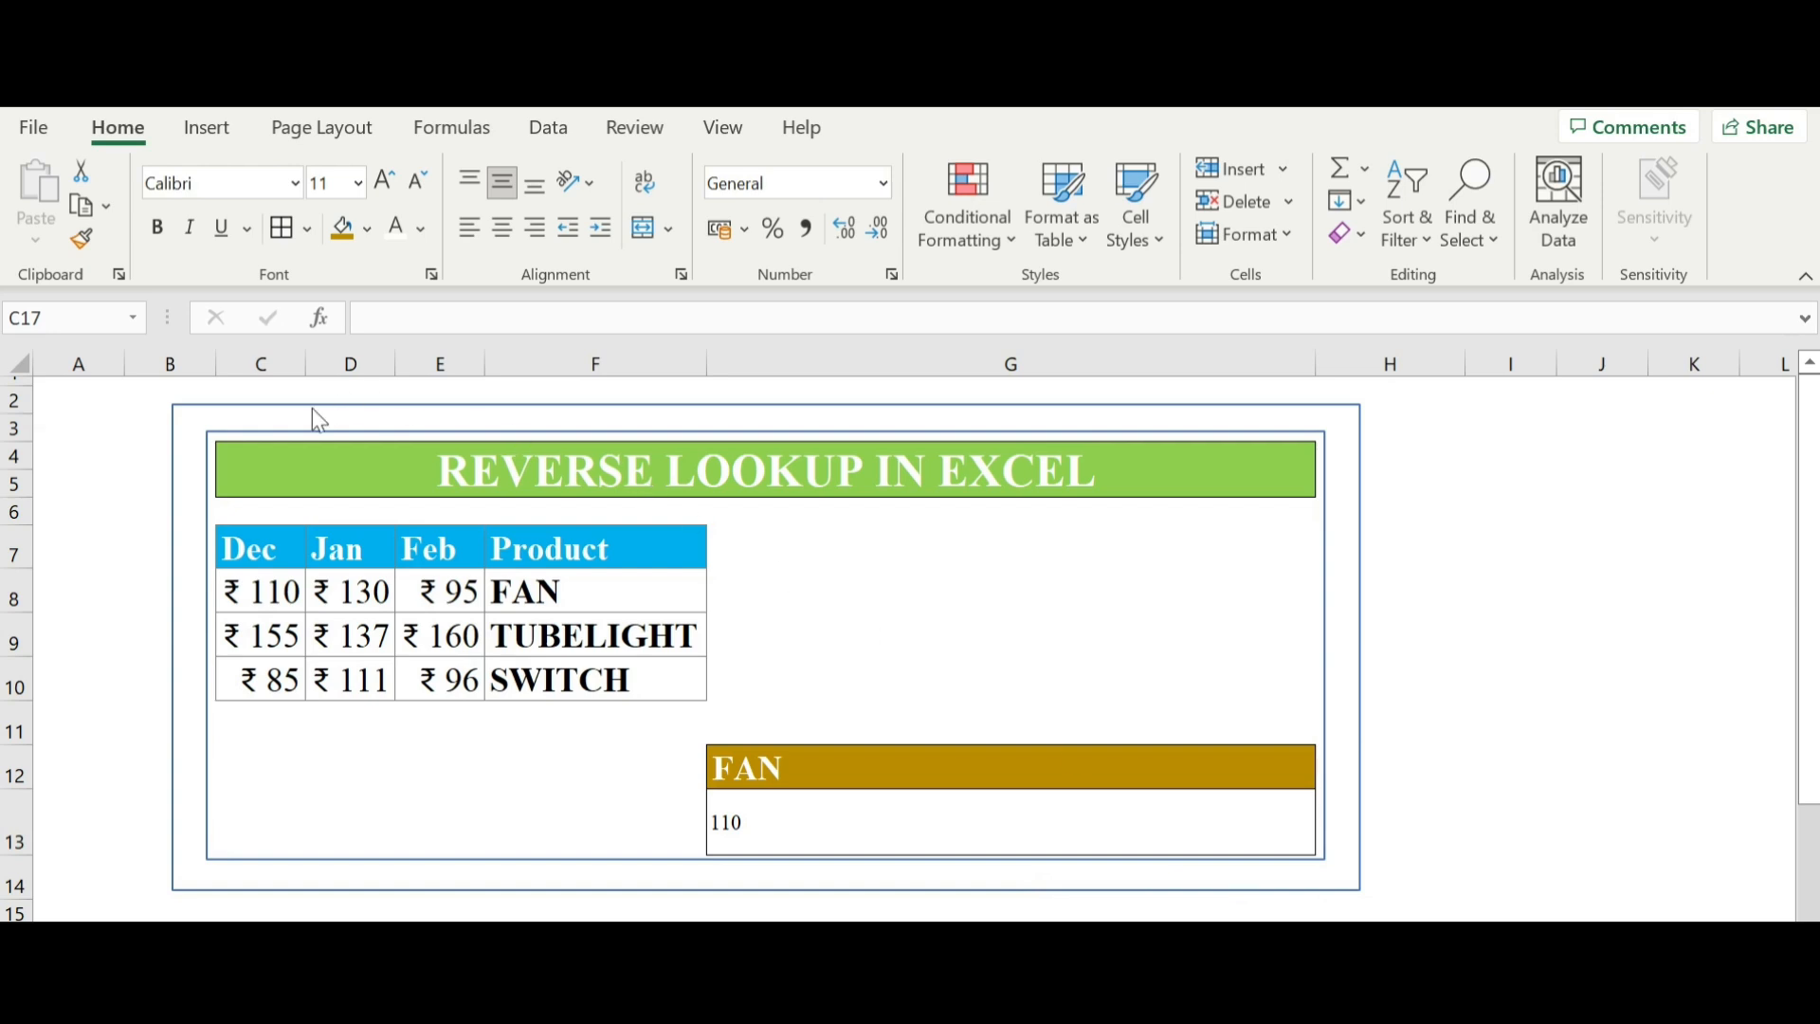
pyautogui.moveTo(436, 510)
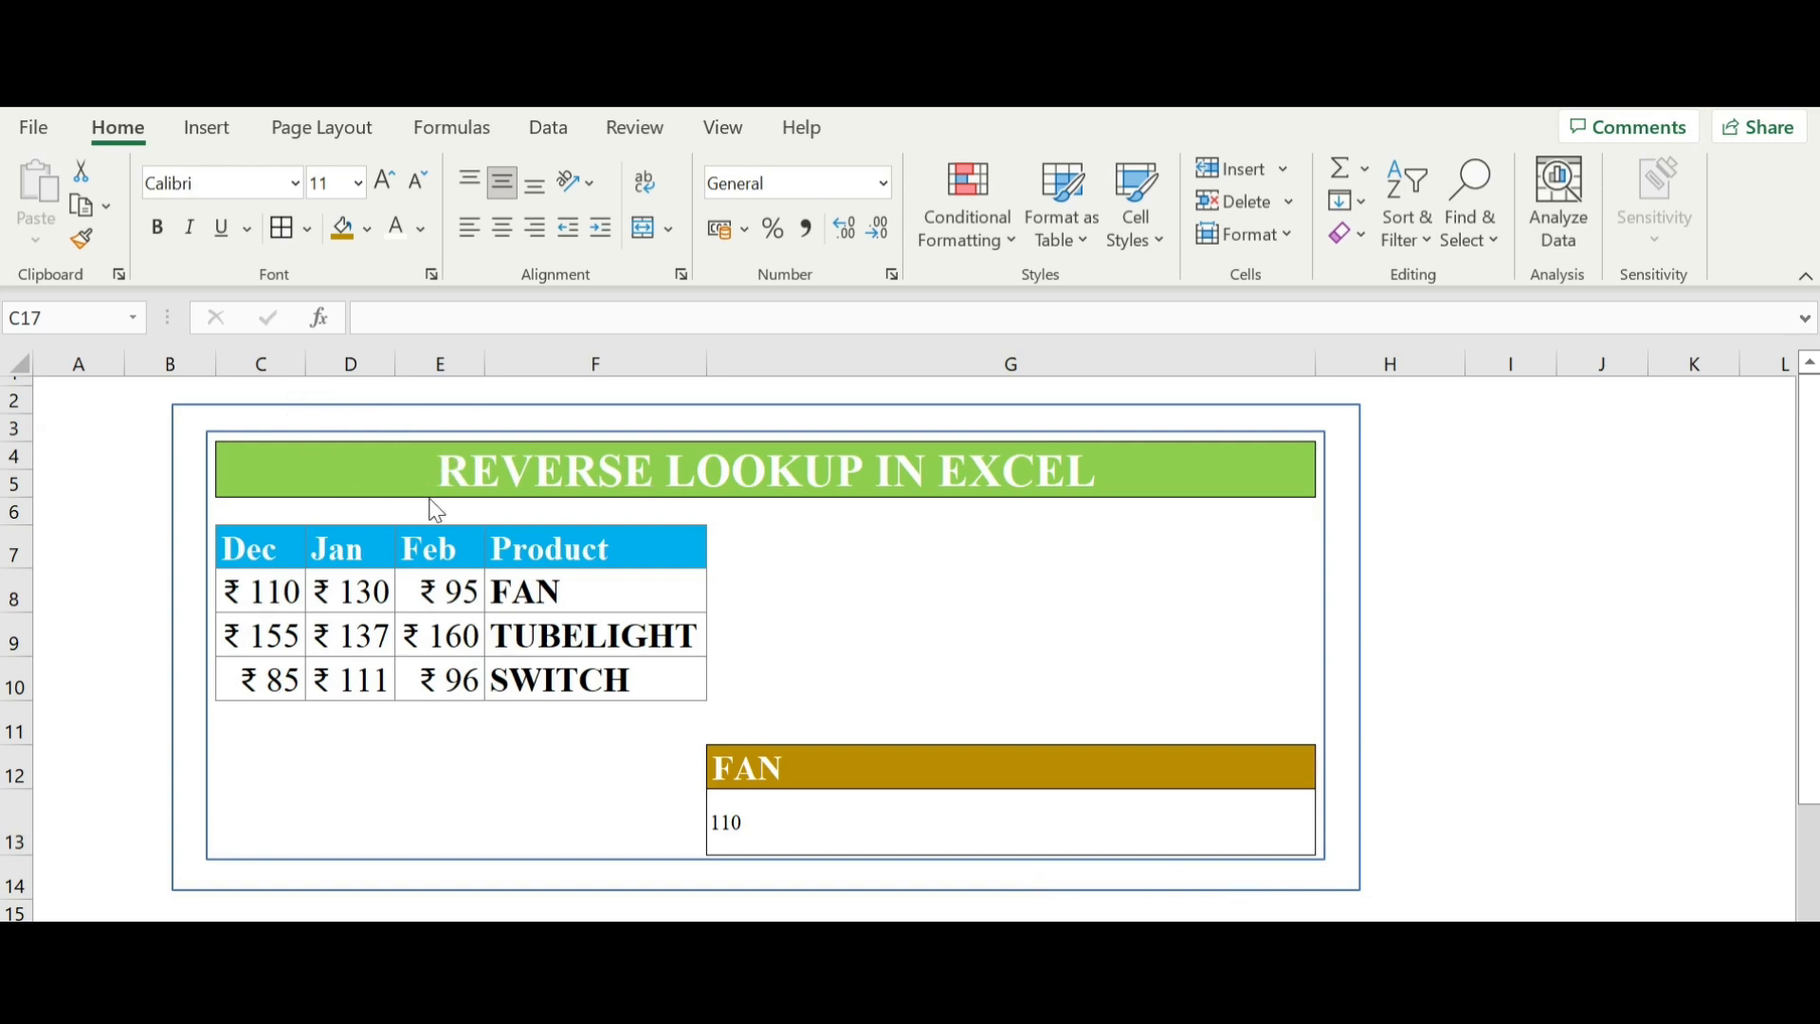
pyautogui.moveTo(354, 523)
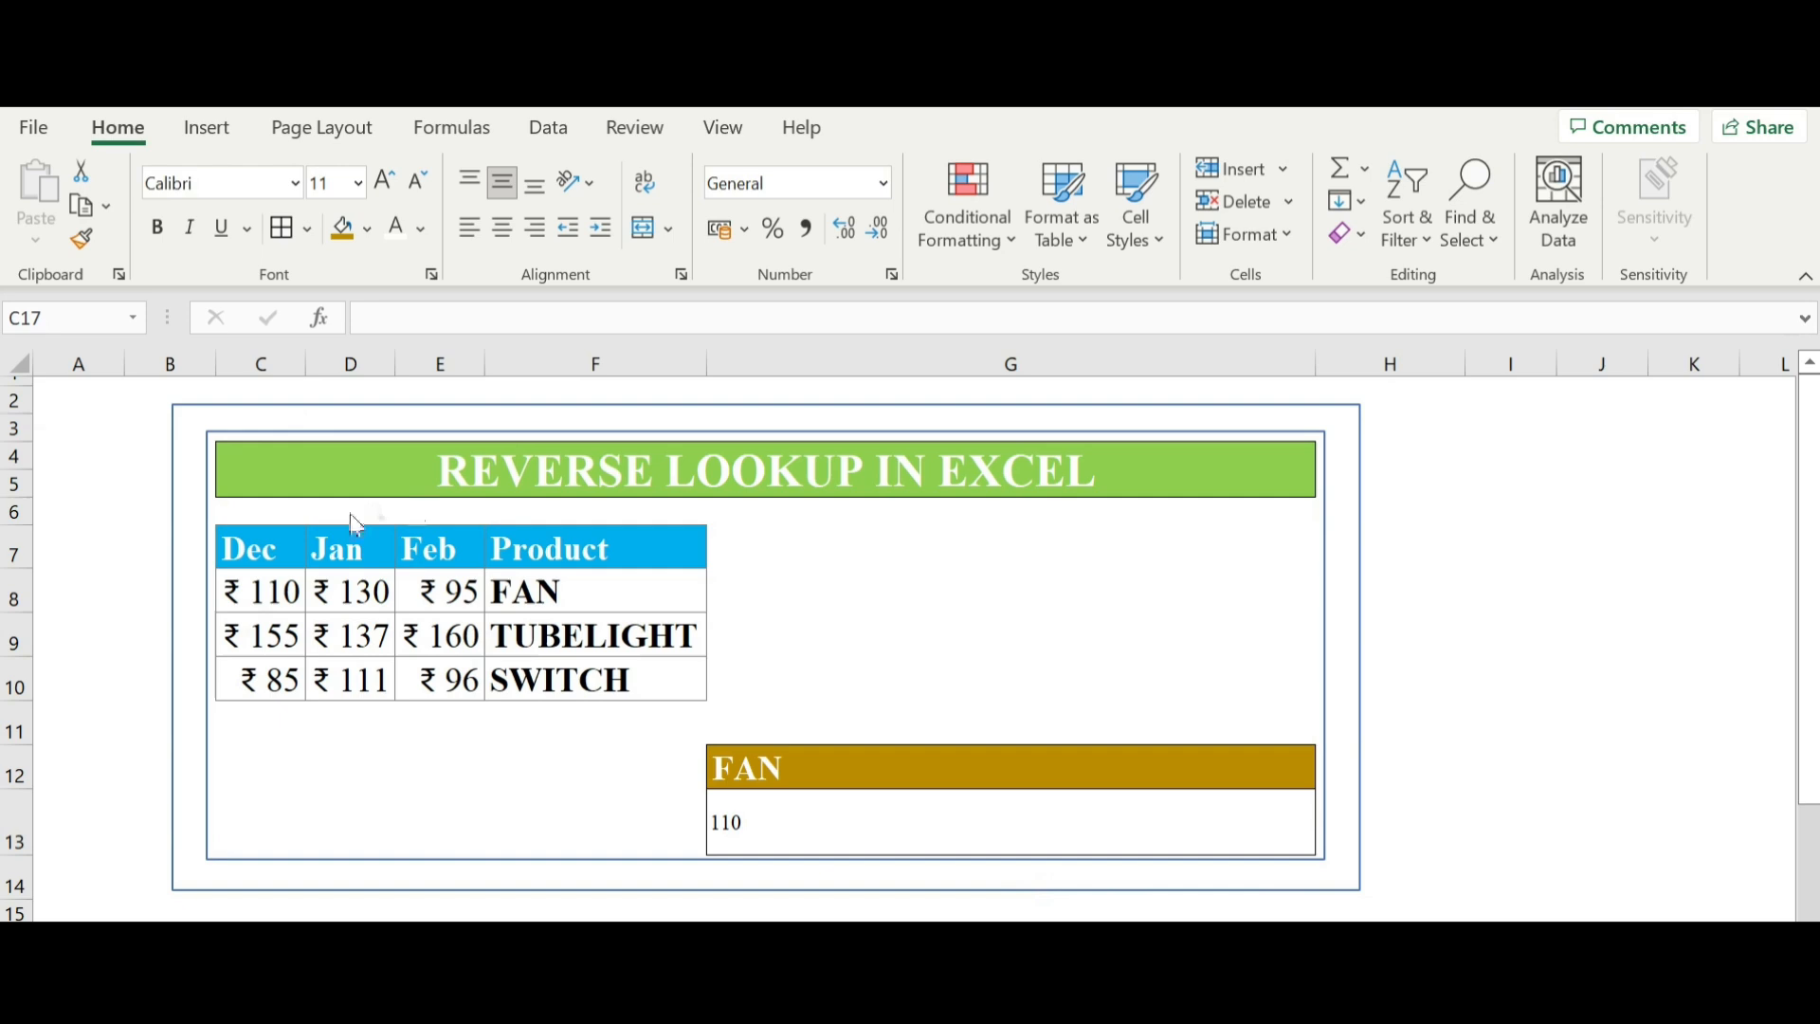
pyautogui.moveTo(472, 606)
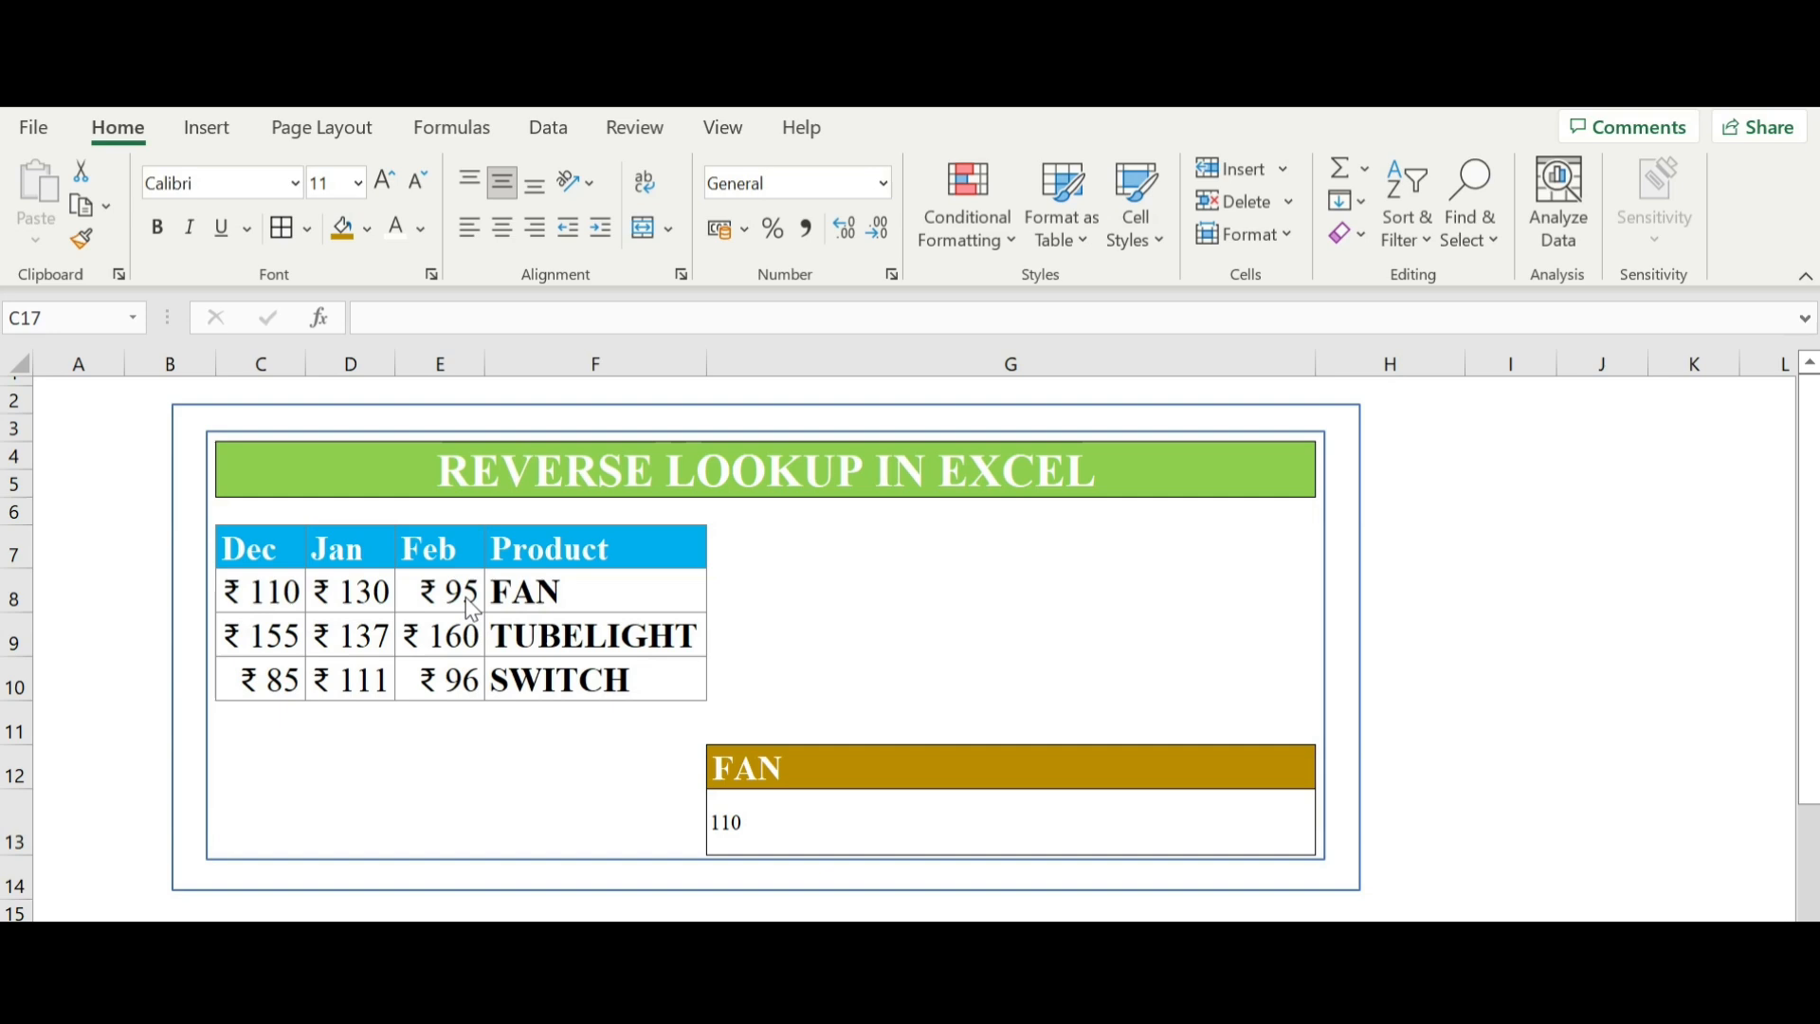
pyautogui.moveTo(1297, 909)
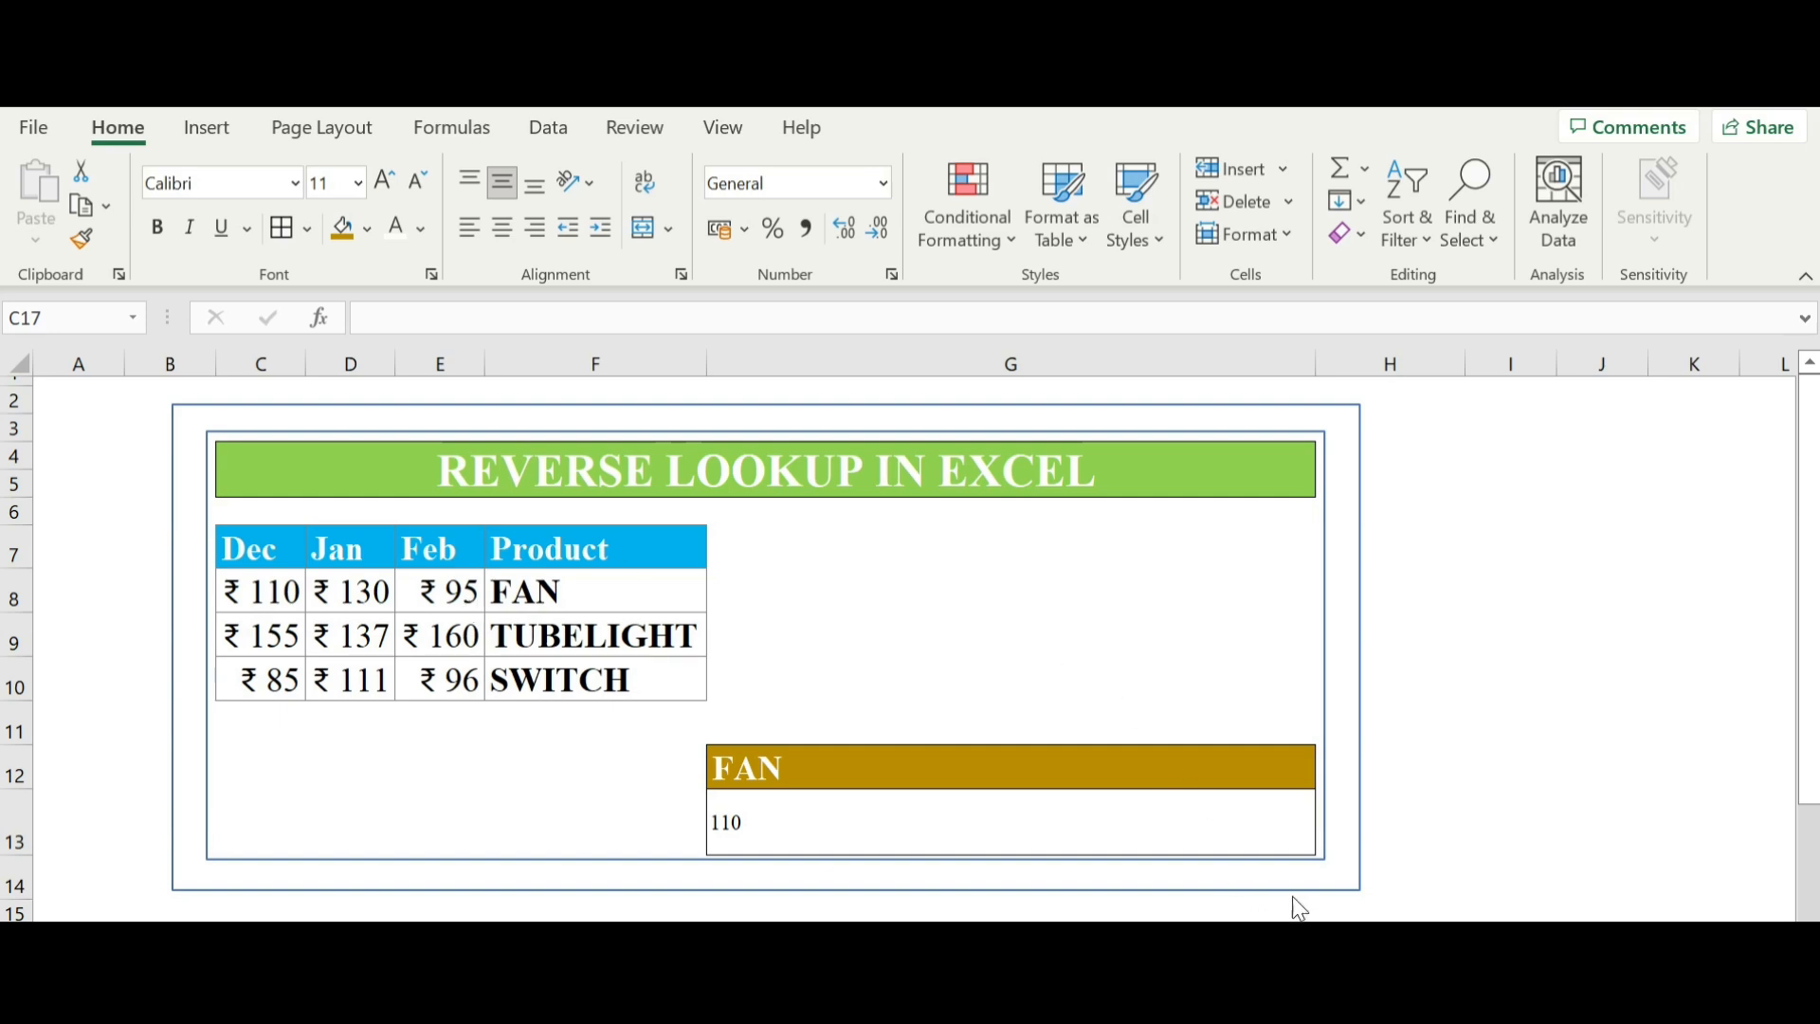
pyautogui.moveTo(745, 609)
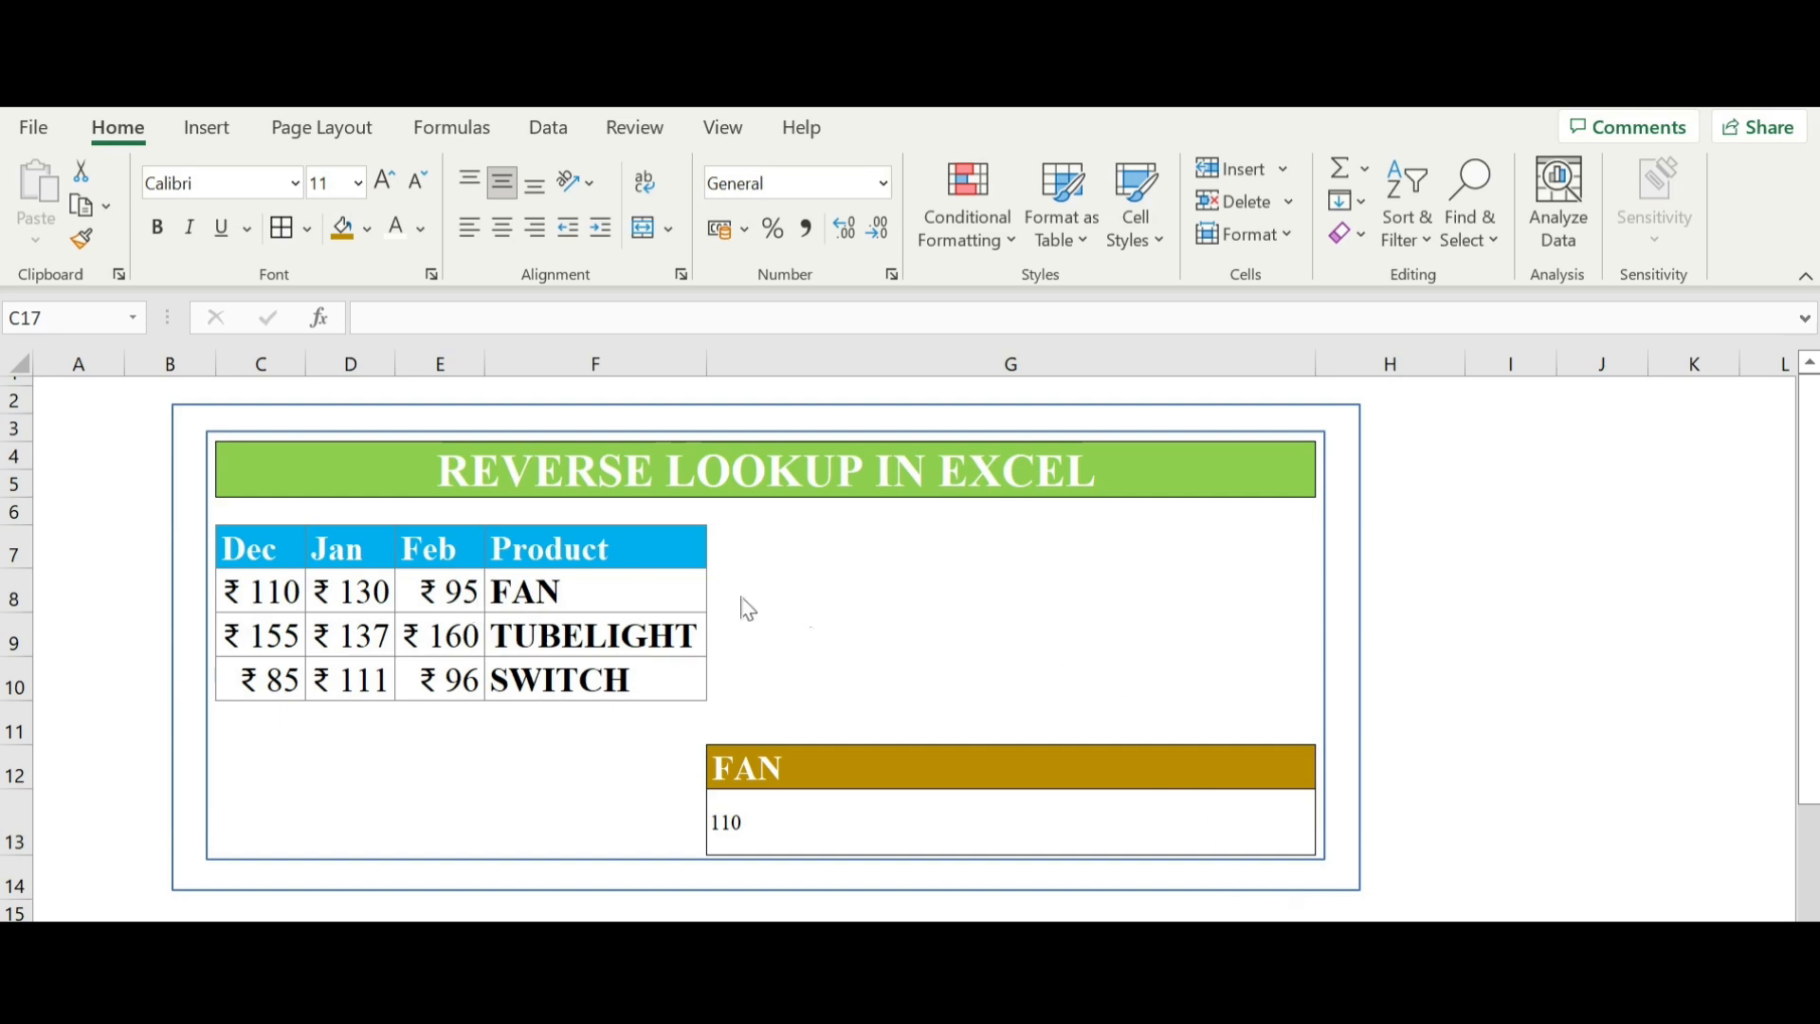
pyautogui.moveTo(595, 594)
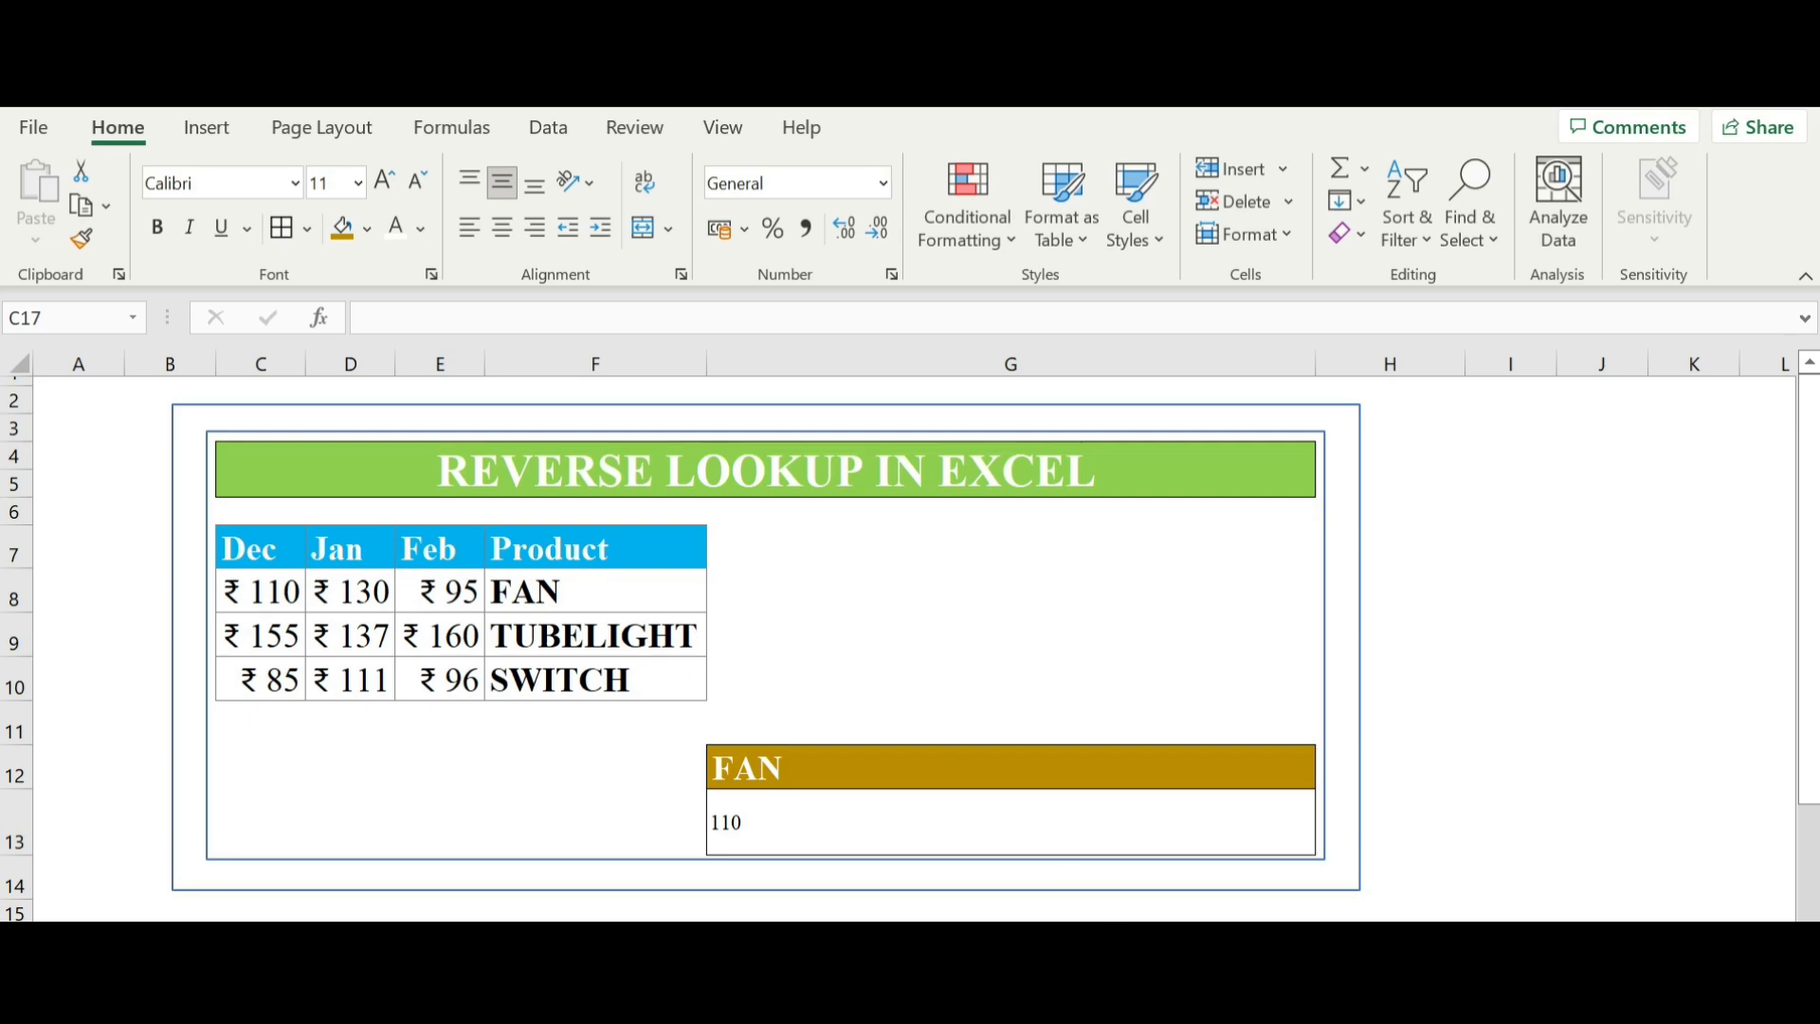
pyautogui.moveTo(561, 616)
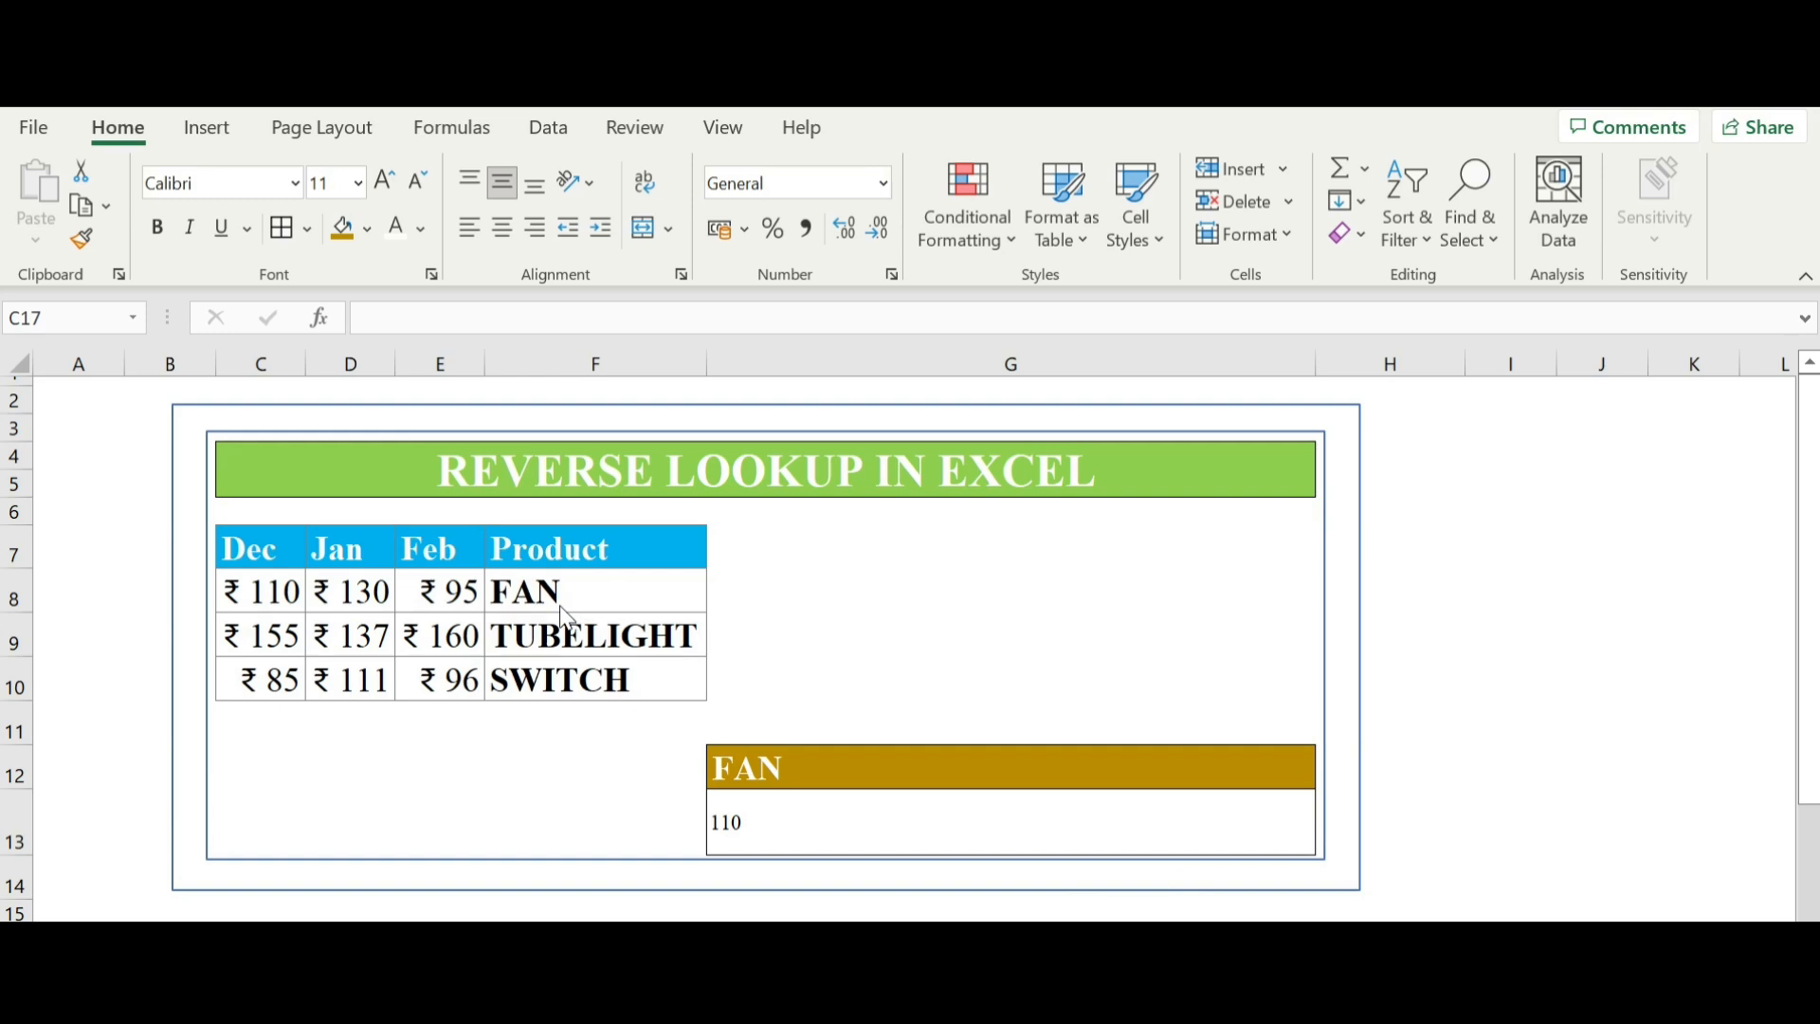
pyautogui.moveTo(319, 578)
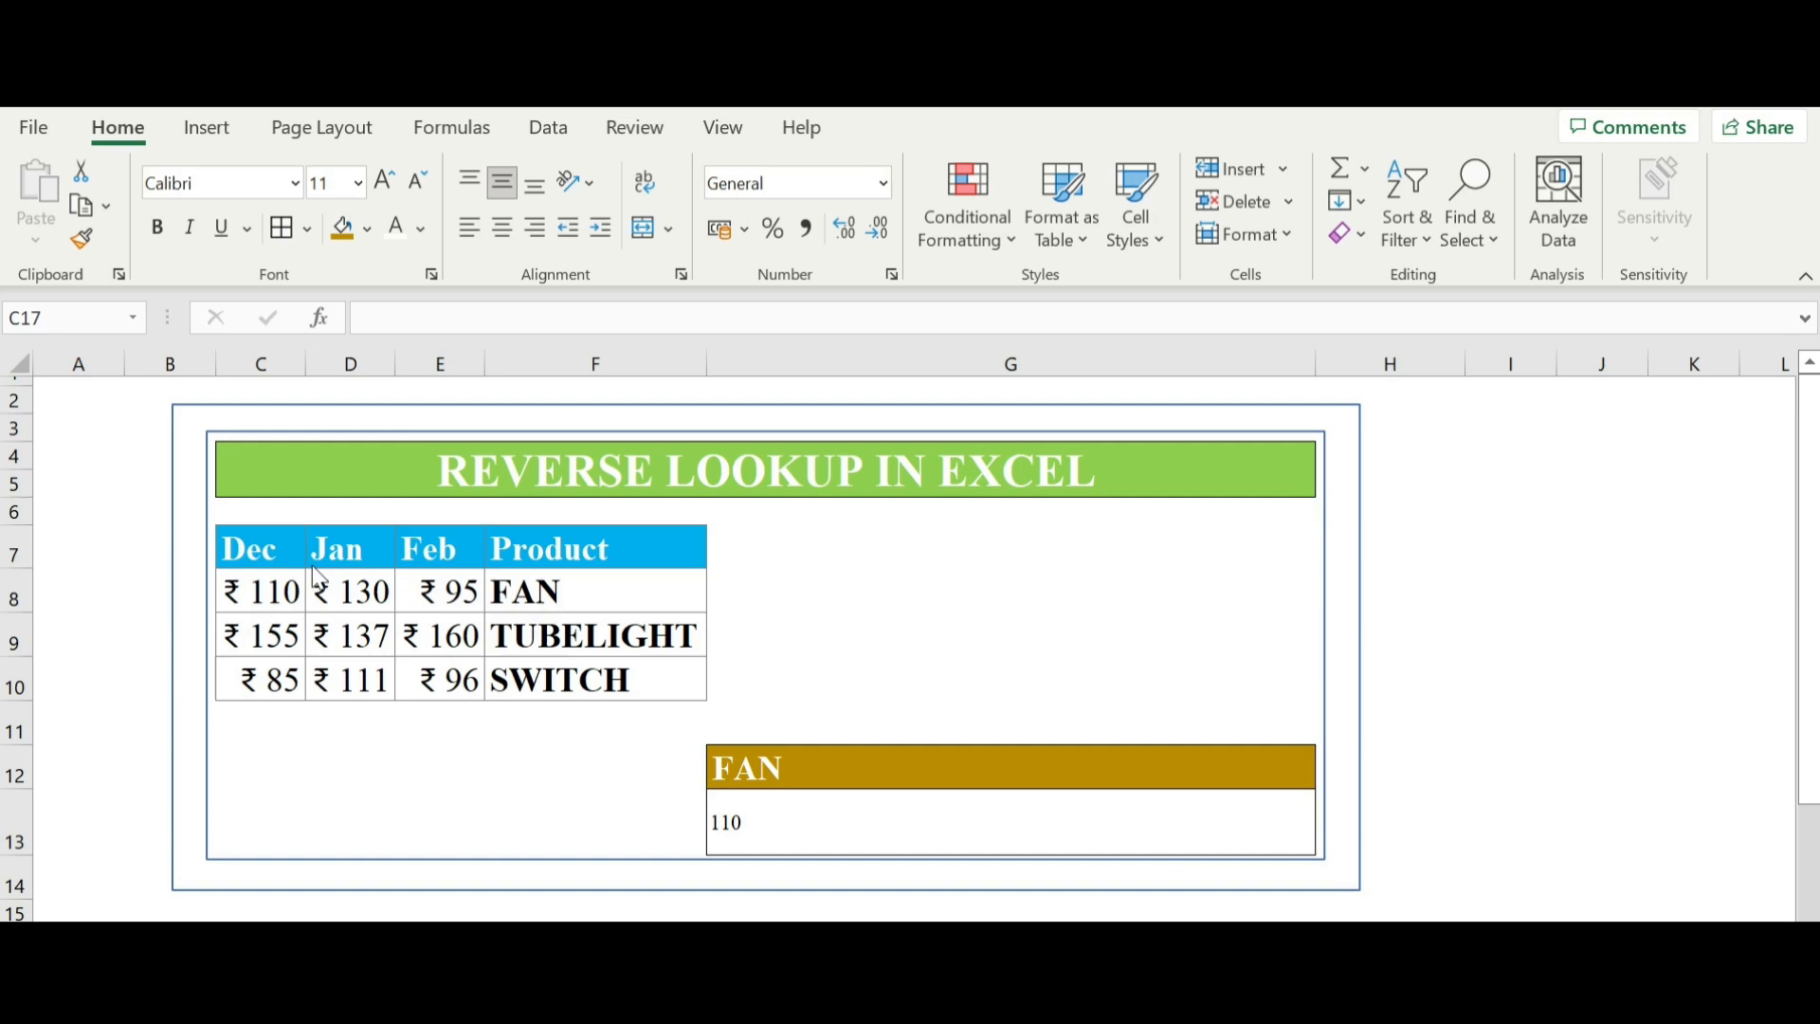
pyautogui.moveTo(225, 563)
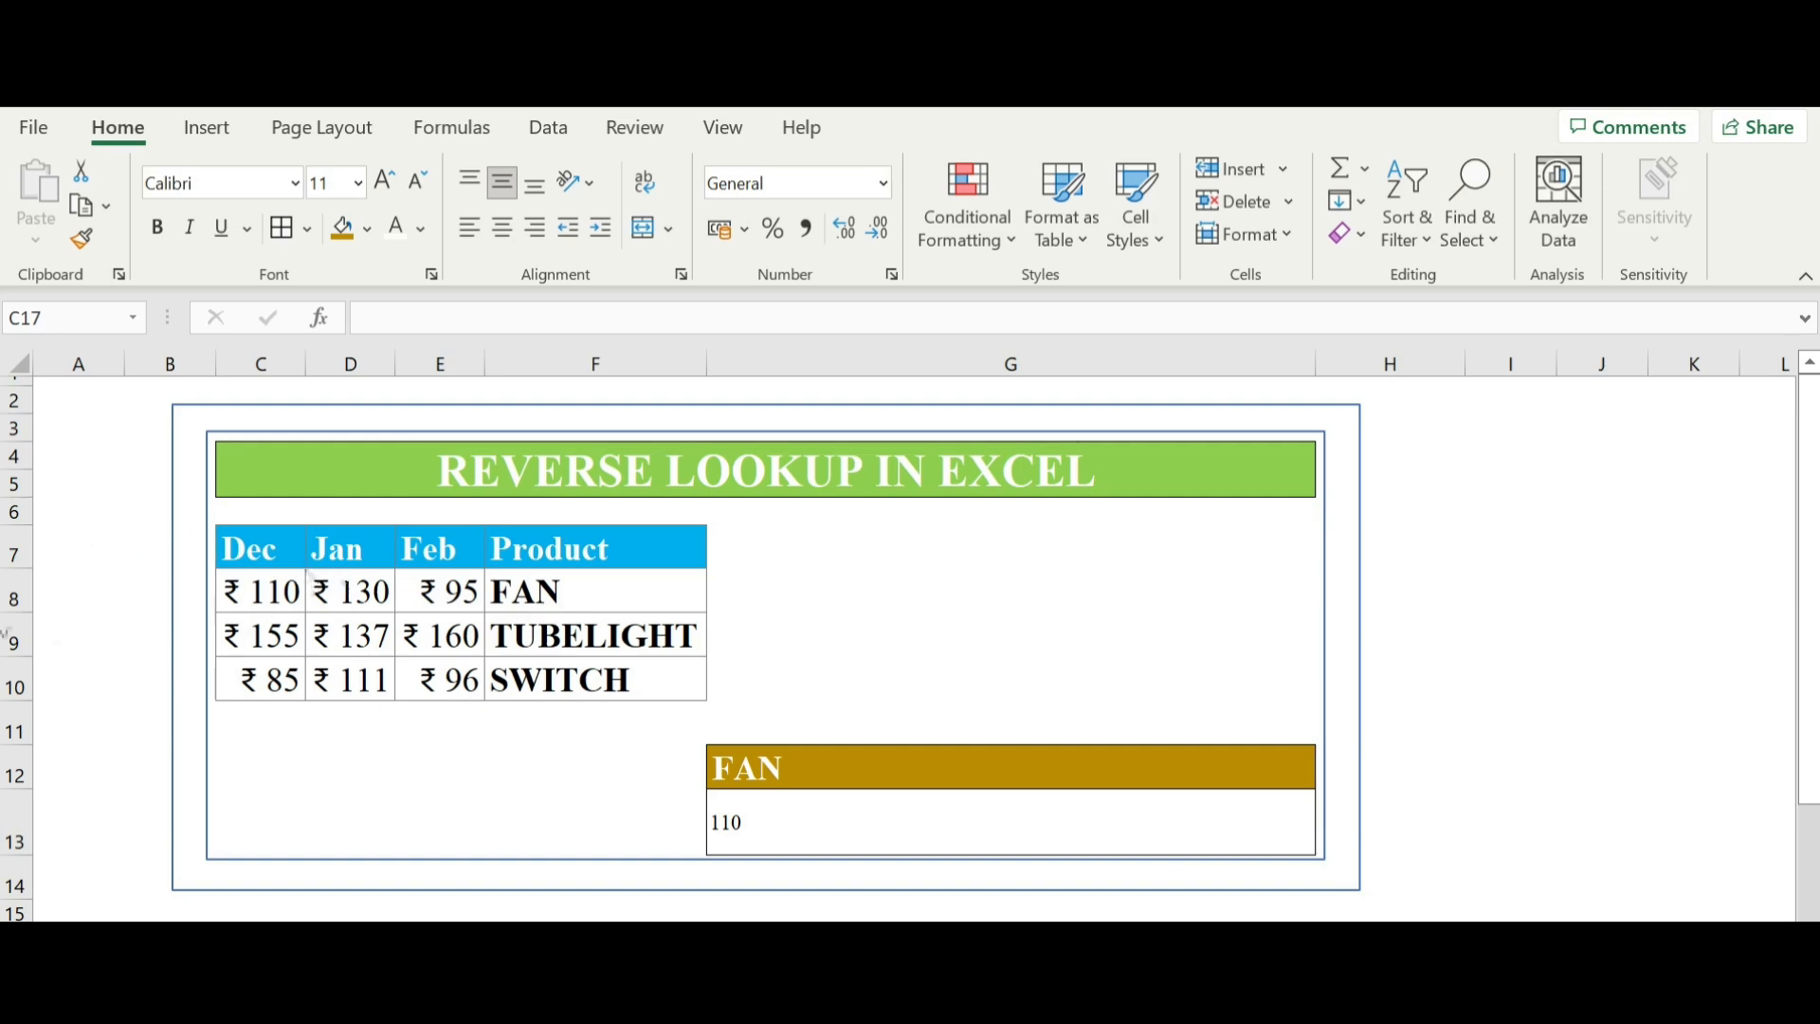
pyautogui.moveTo(618, 589)
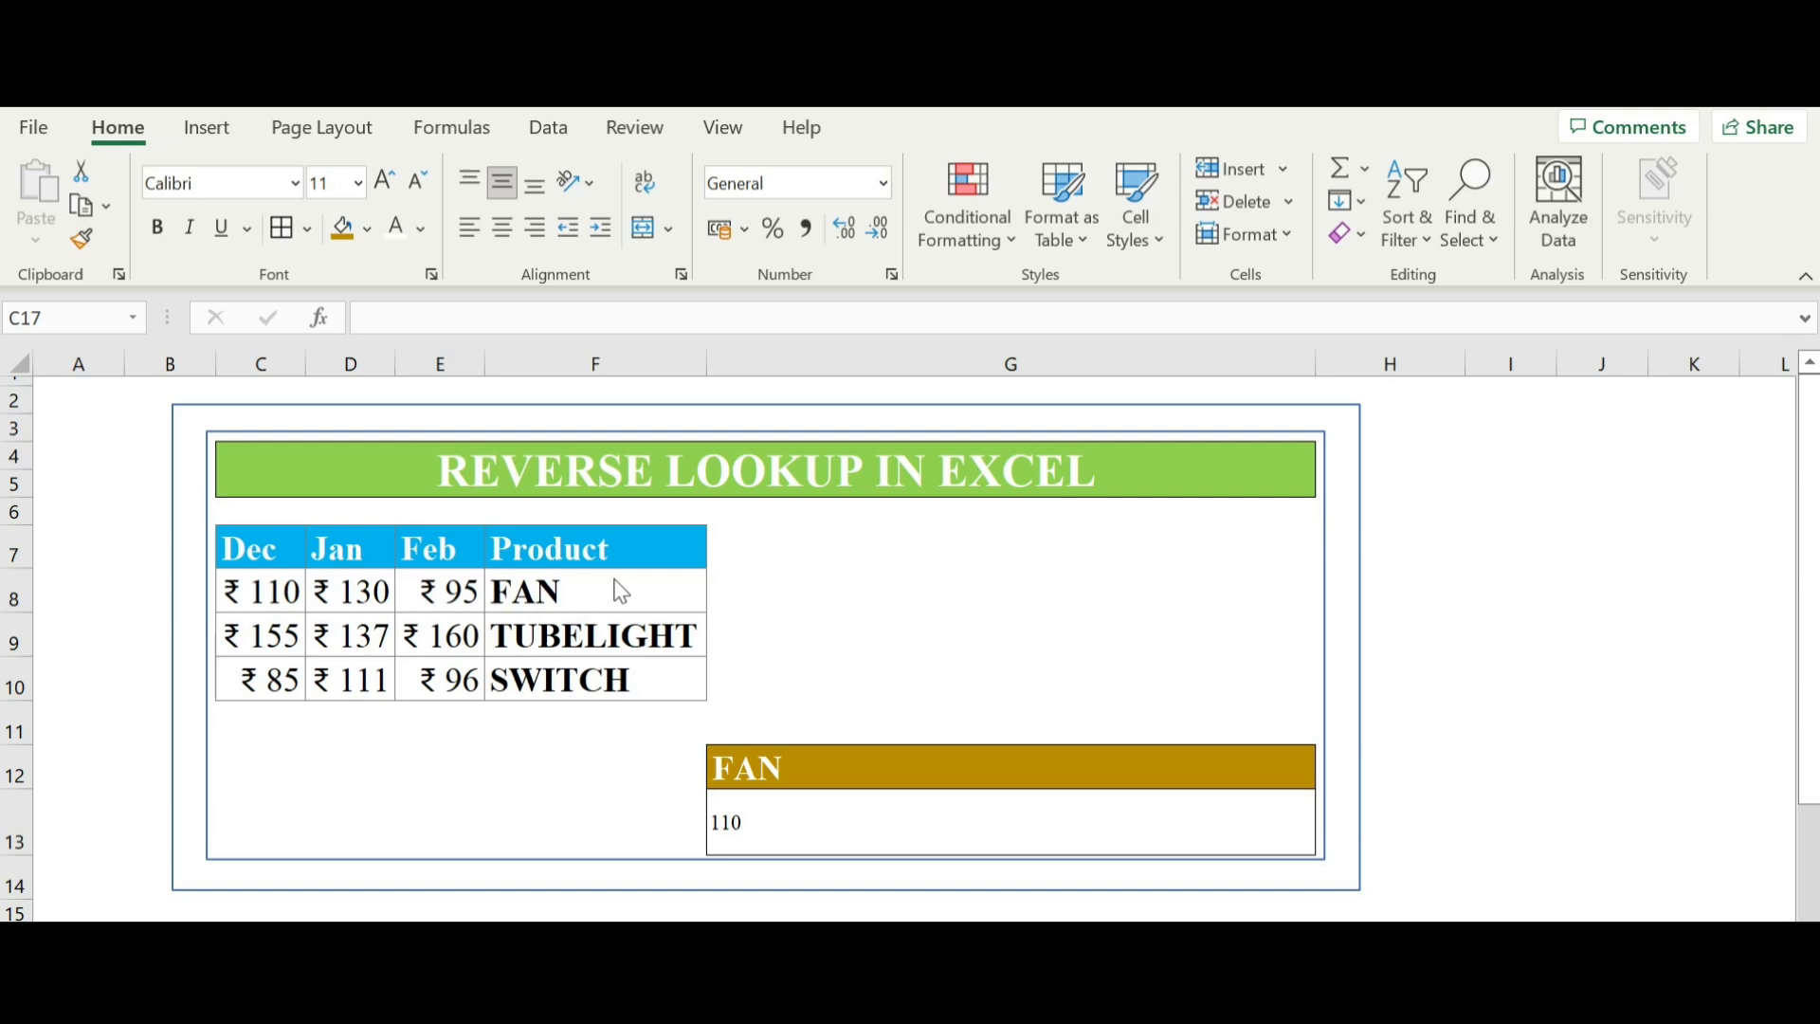
pyautogui.moveTo(550, 548)
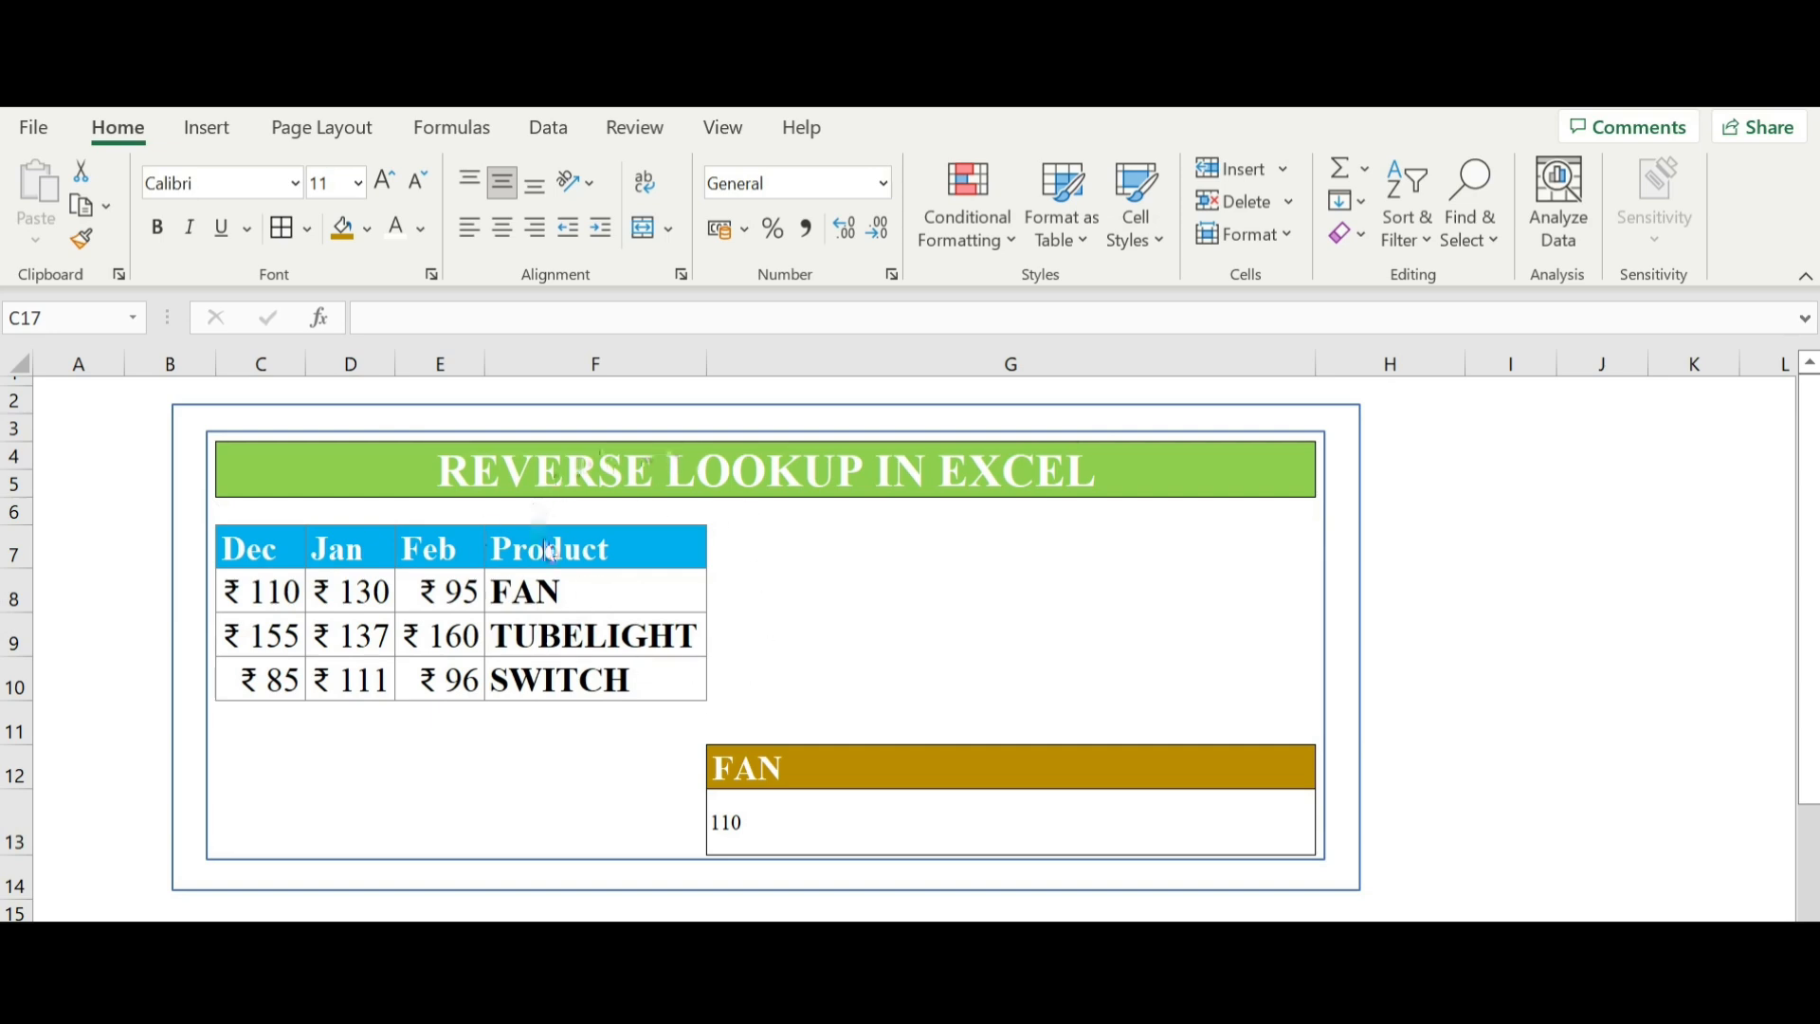
pyautogui.moveTo(536, 551)
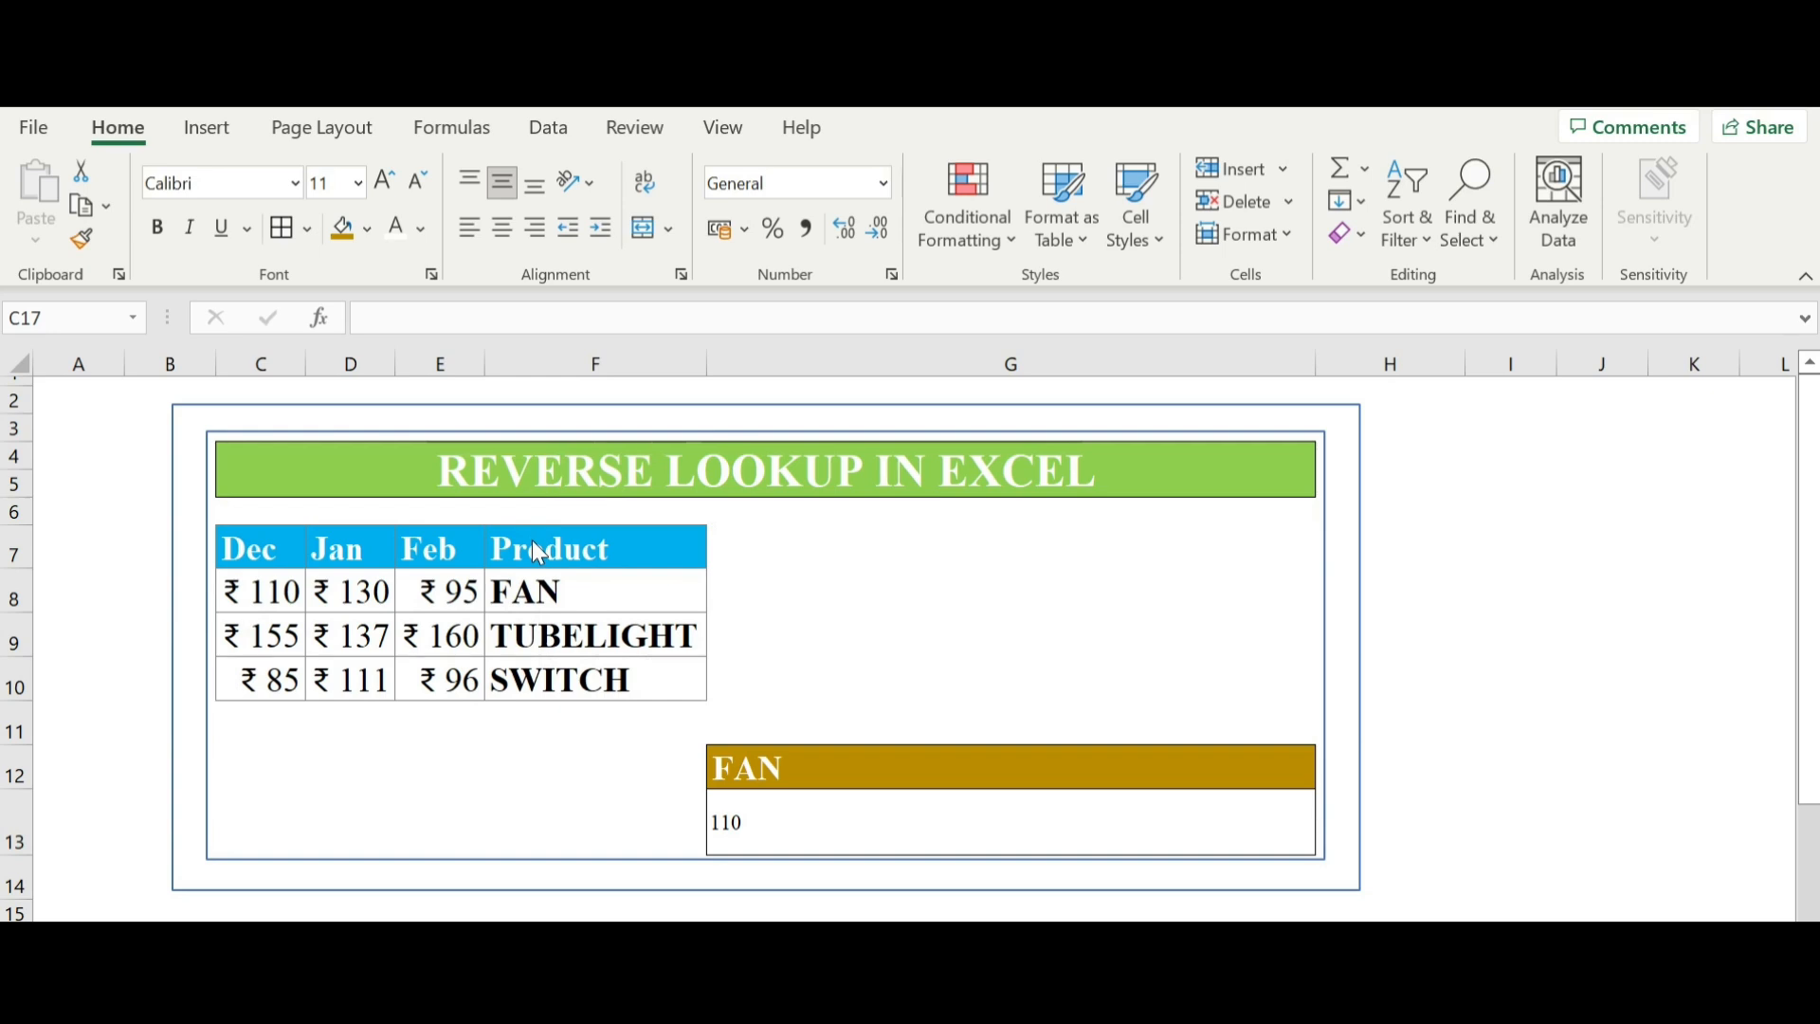
pyautogui.moveTo(383, 535)
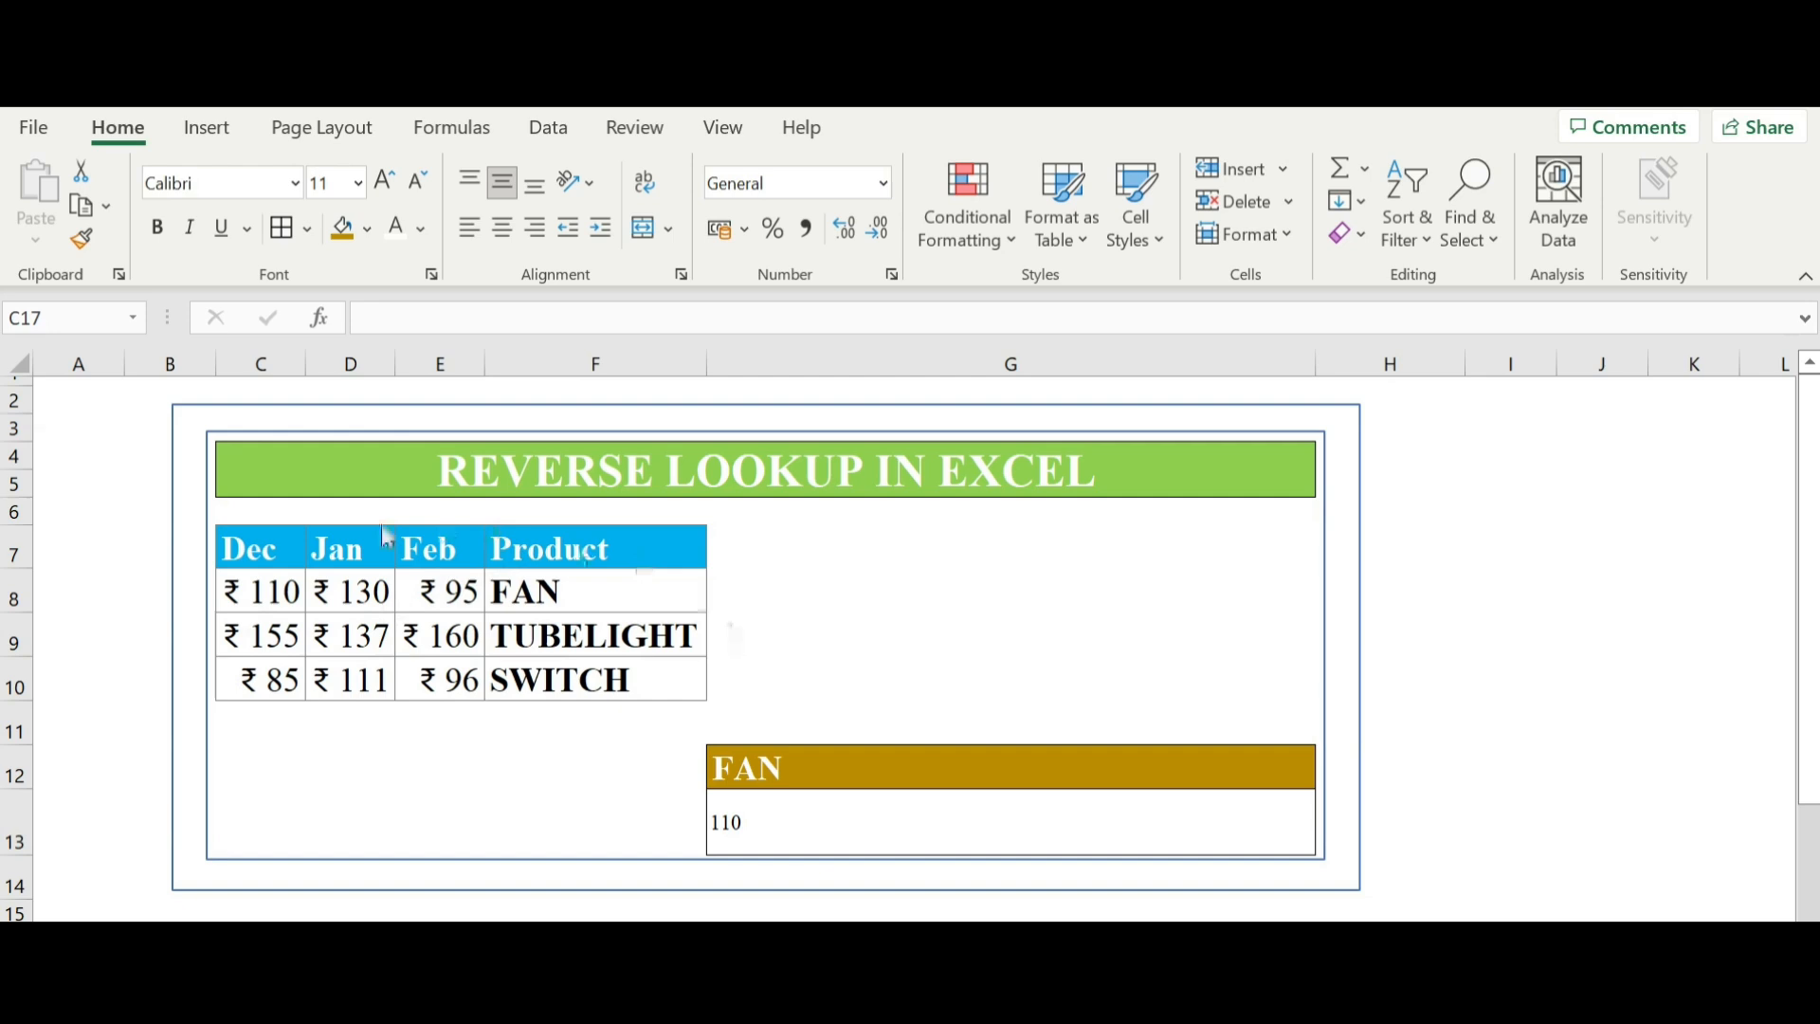
pyautogui.moveTo(516, 537)
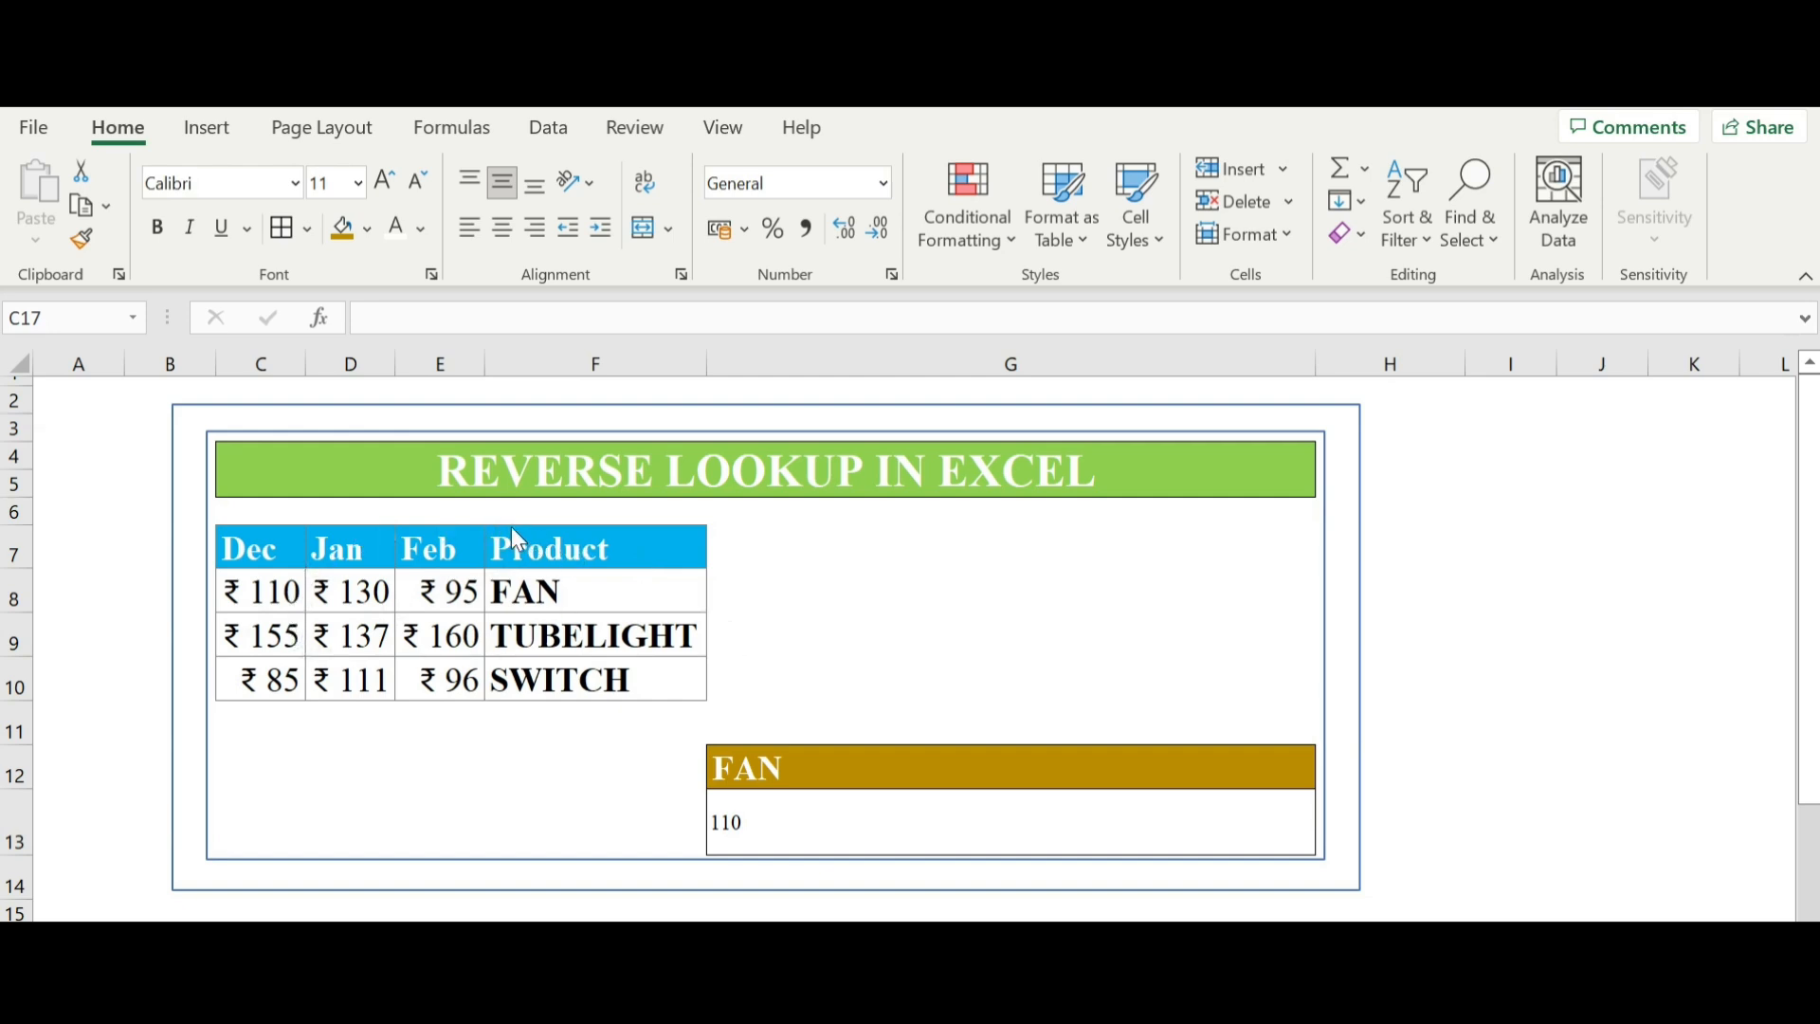
pyautogui.moveTo(453, 540)
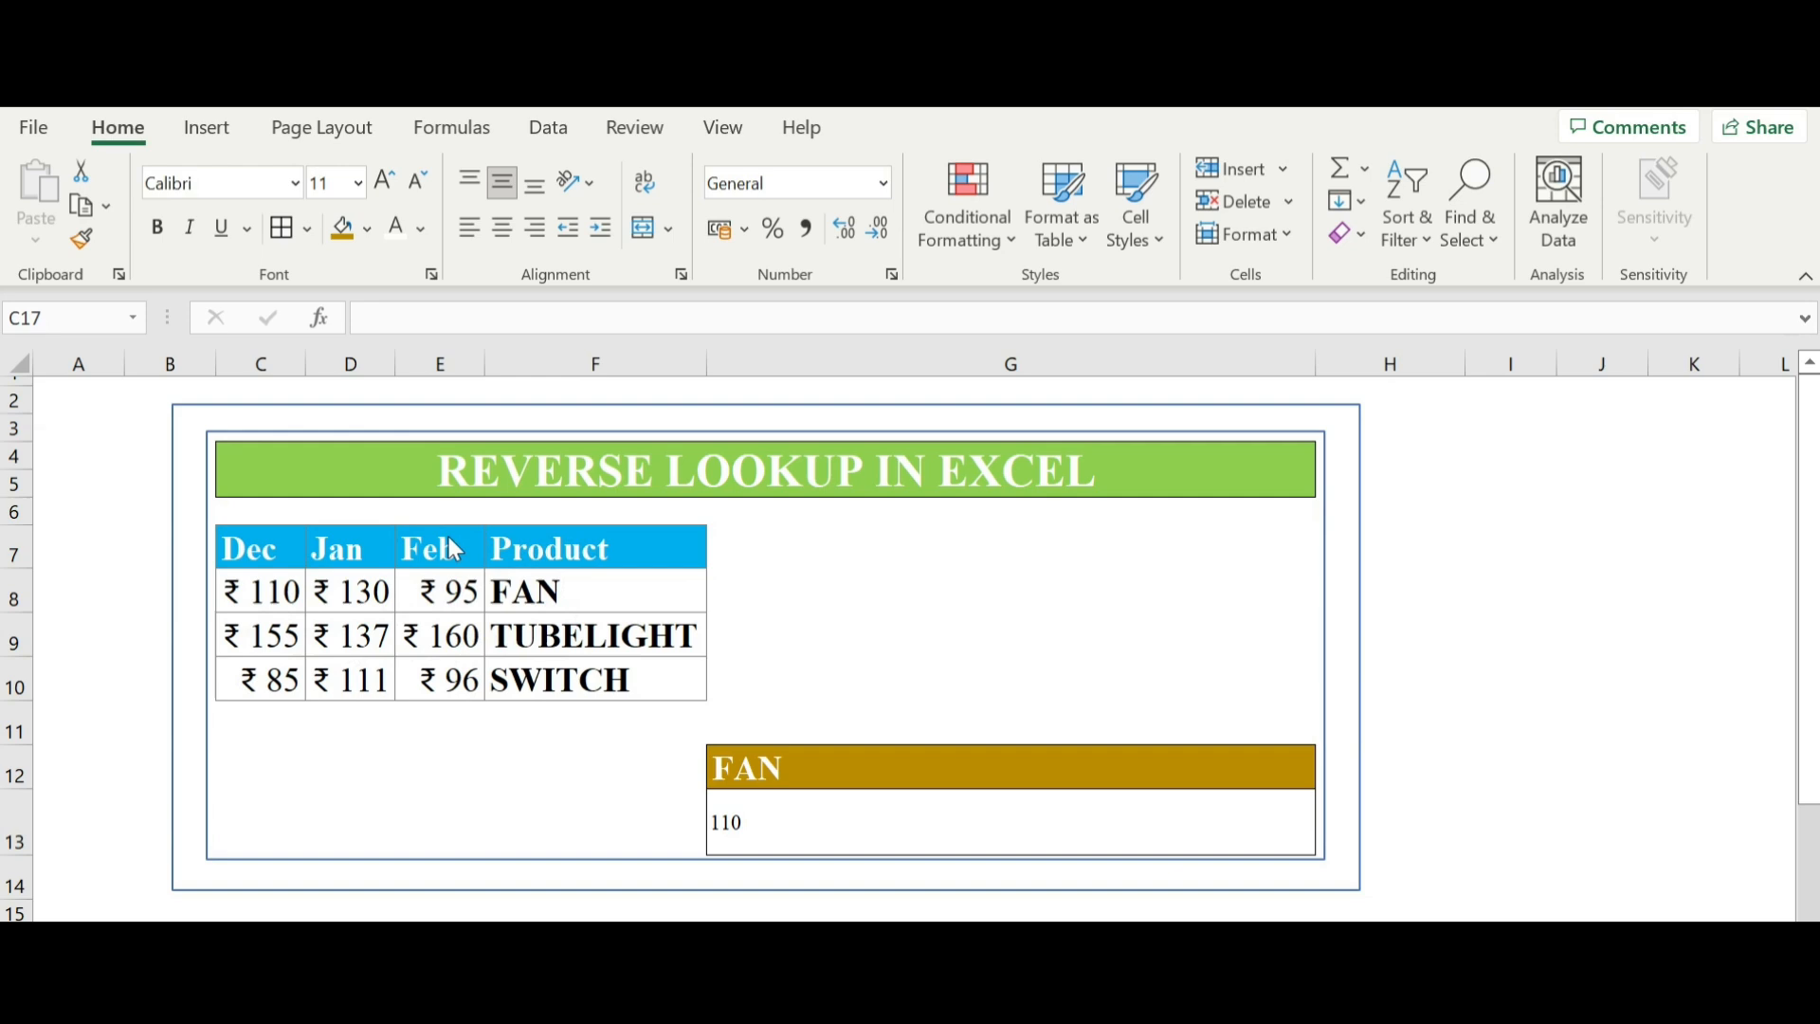
pyautogui.moveTo(537, 569)
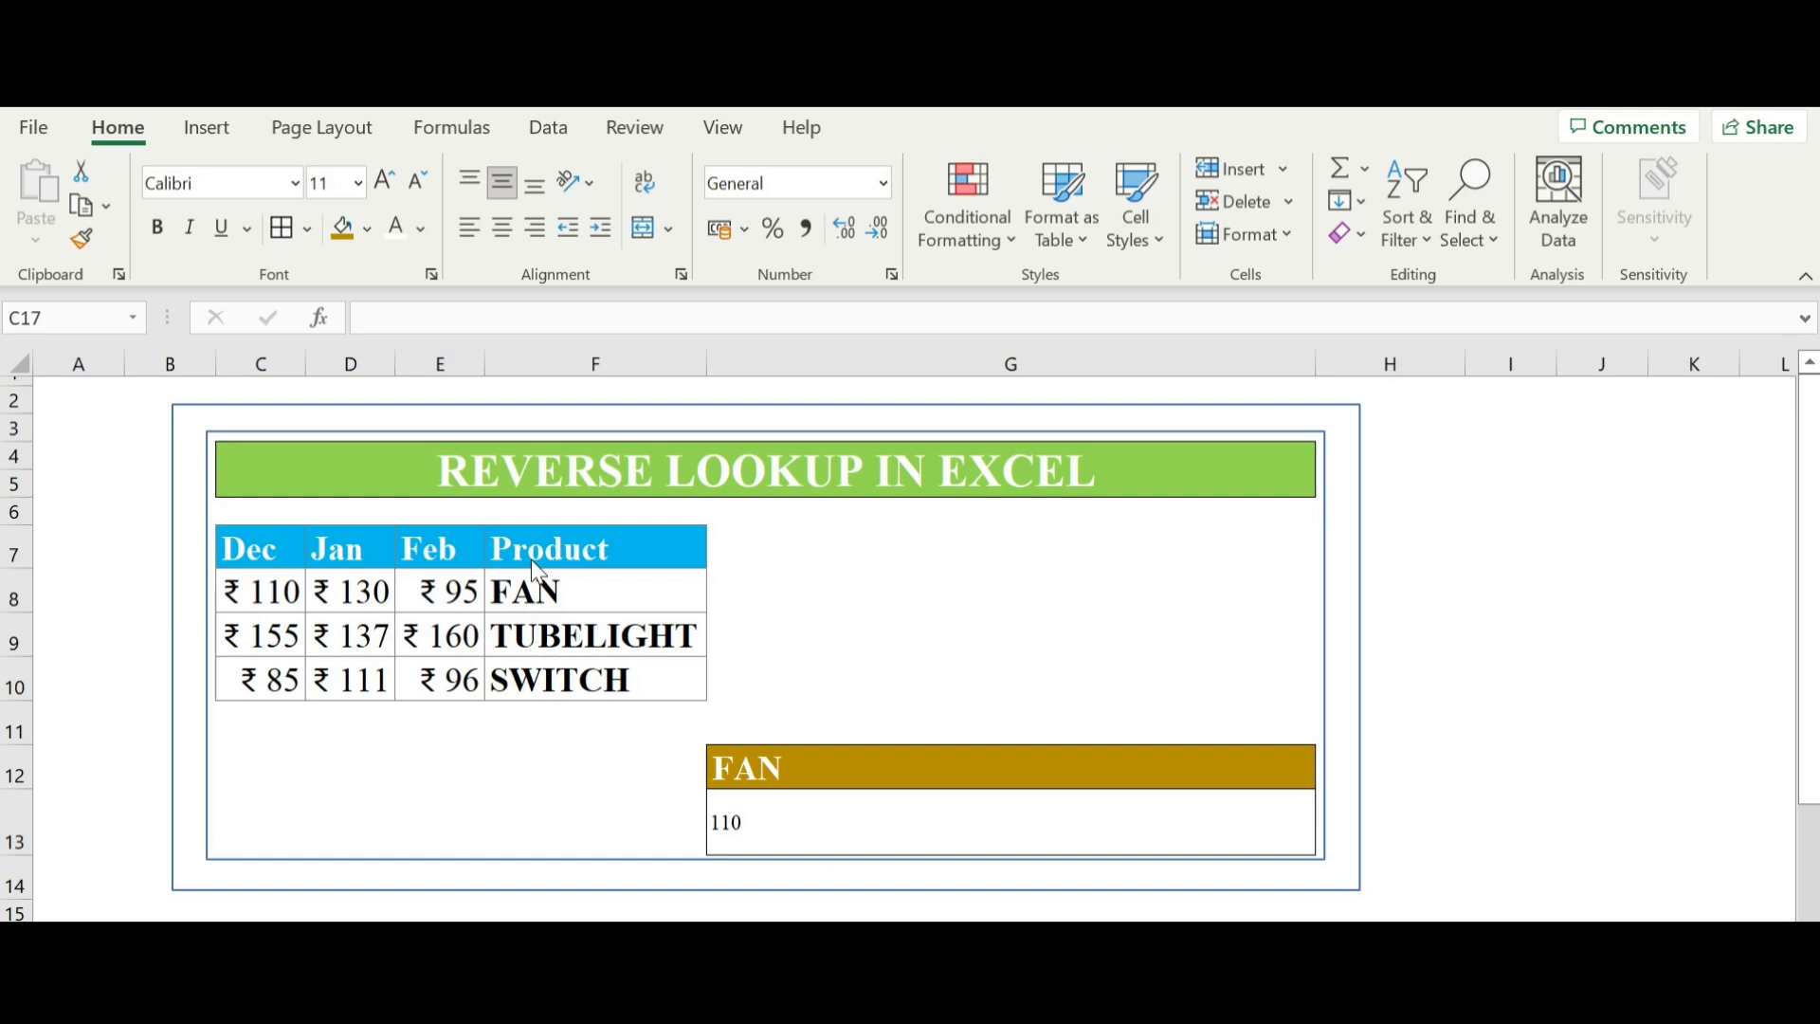
pyautogui.moveTo(916, 848)
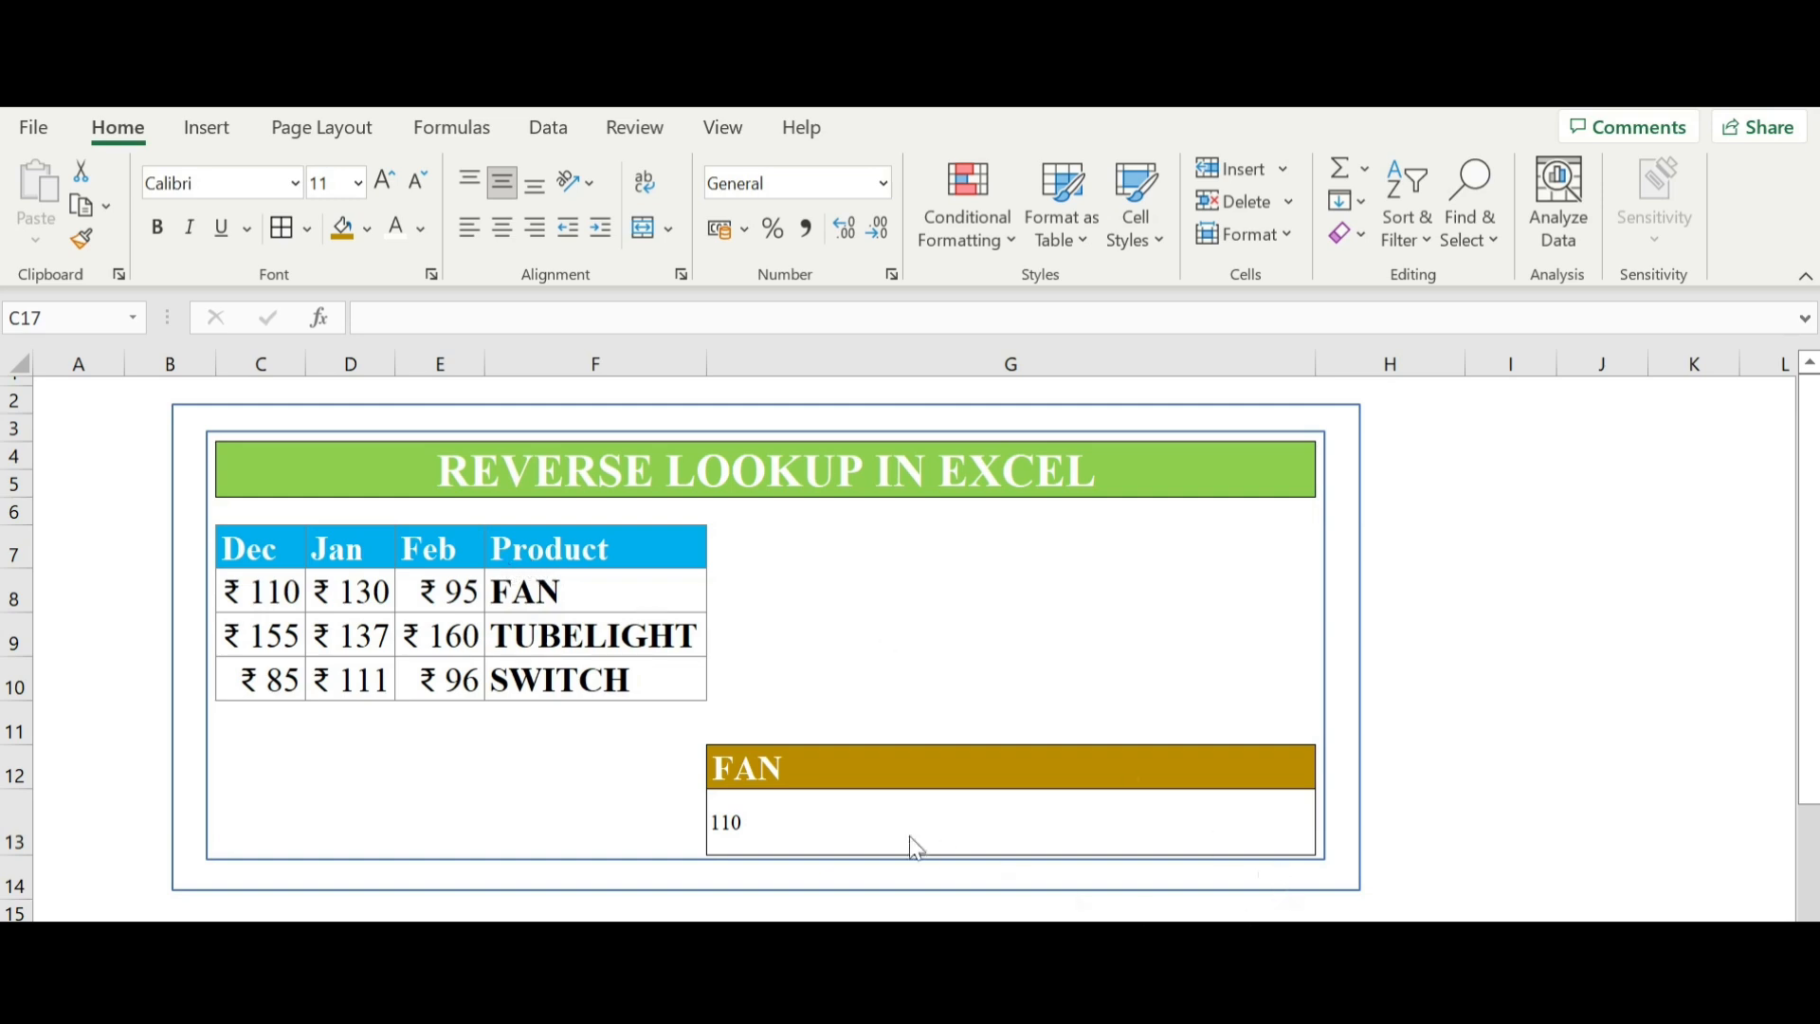
# - Add the row argument MATCH(G12,F8:F10,0) matching the chosen product against the product names
pyautogui.write('=INDEX(')
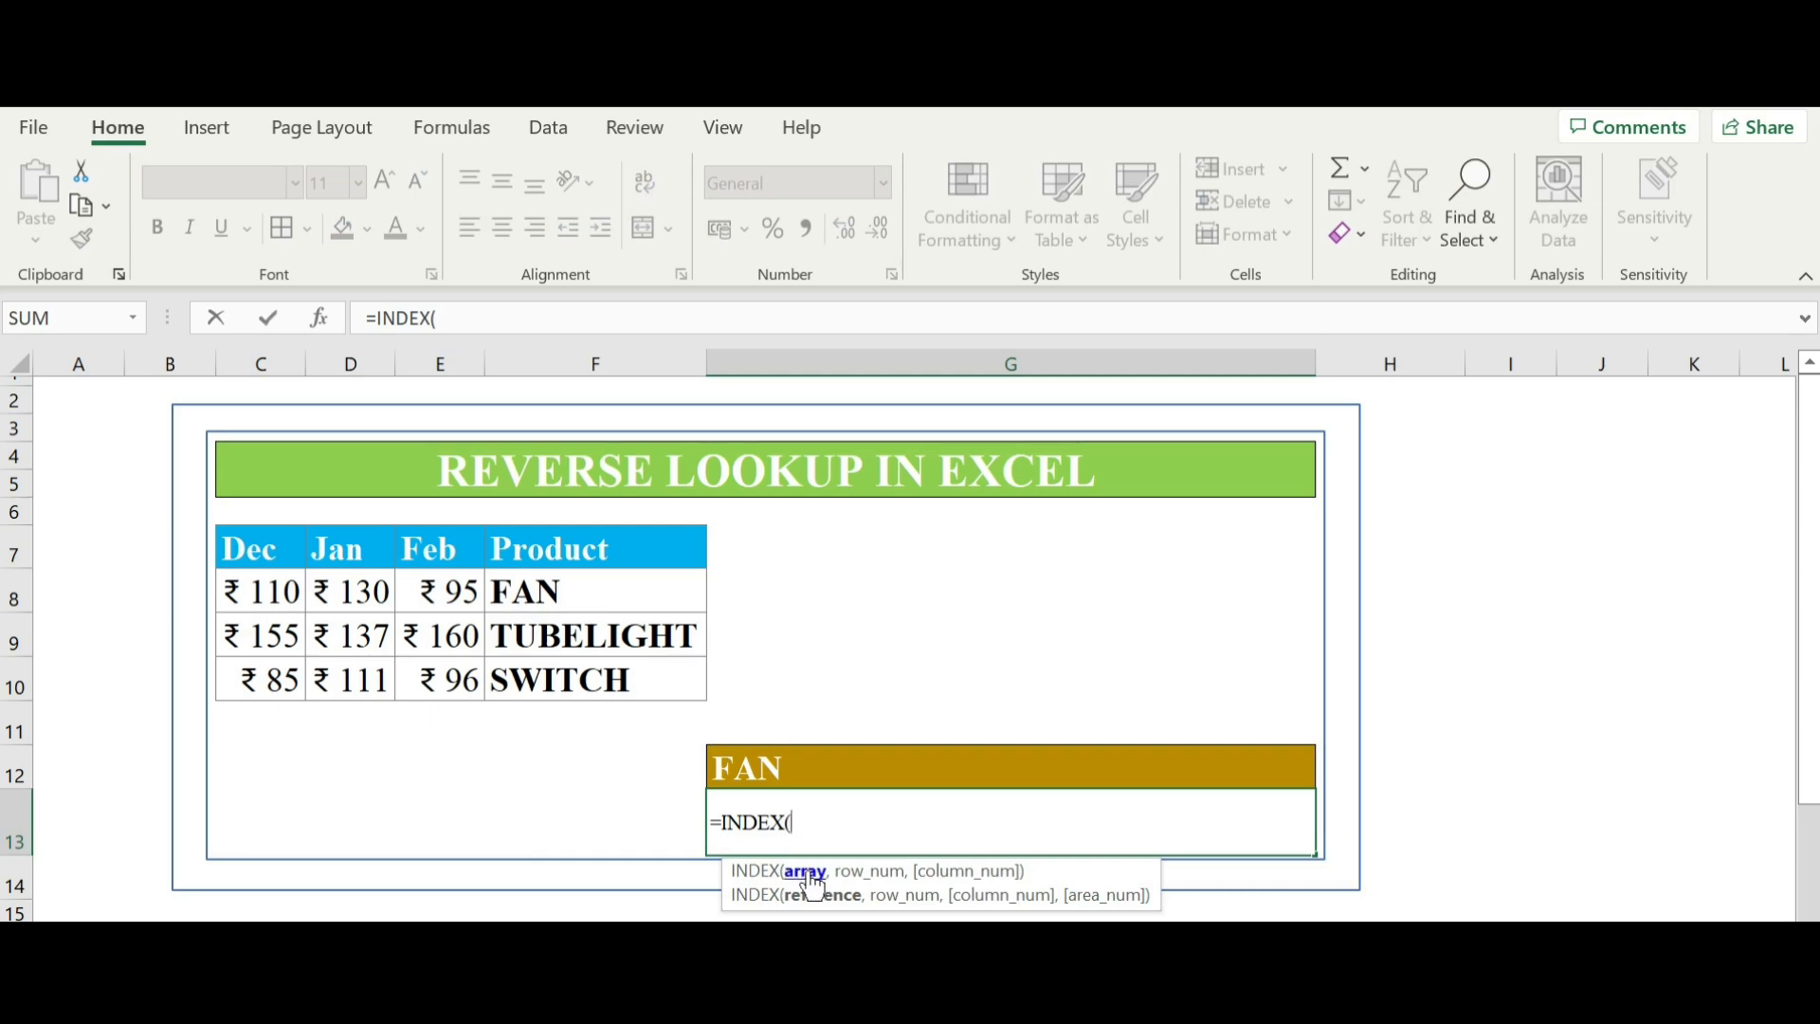
pyautogui.moveTo(556, 764)
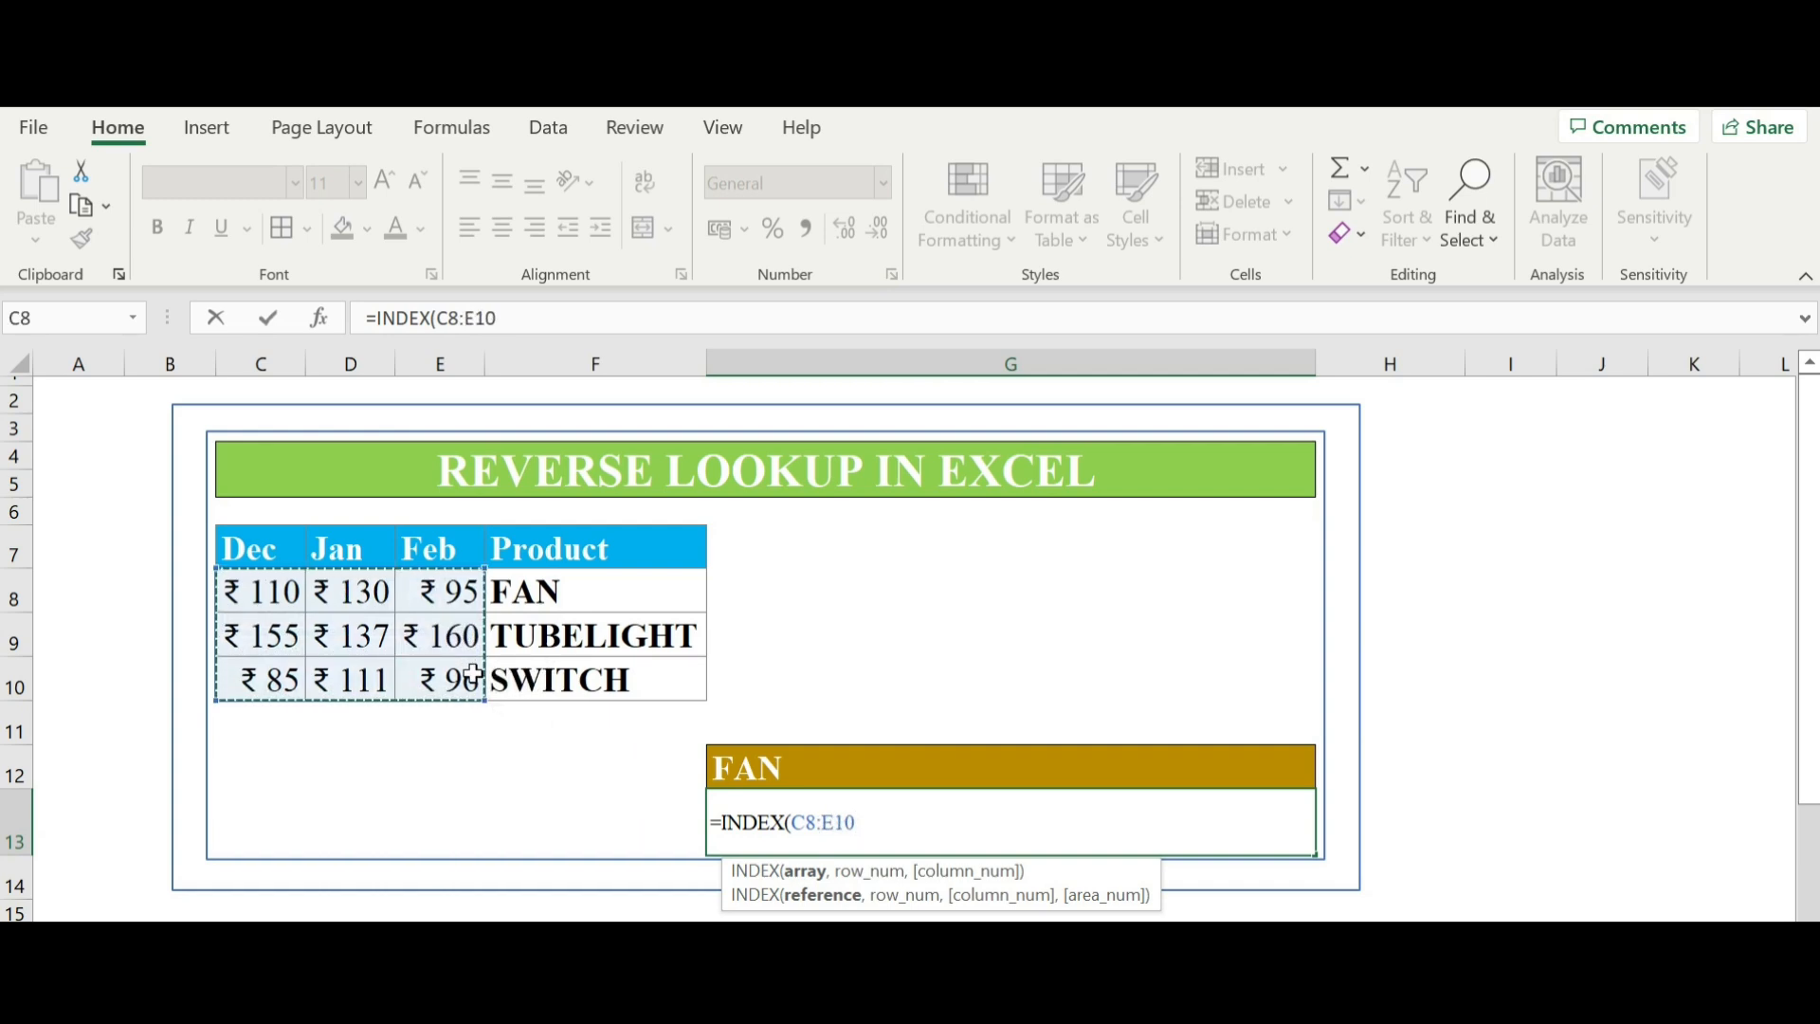
pyautogui.write(',MA')
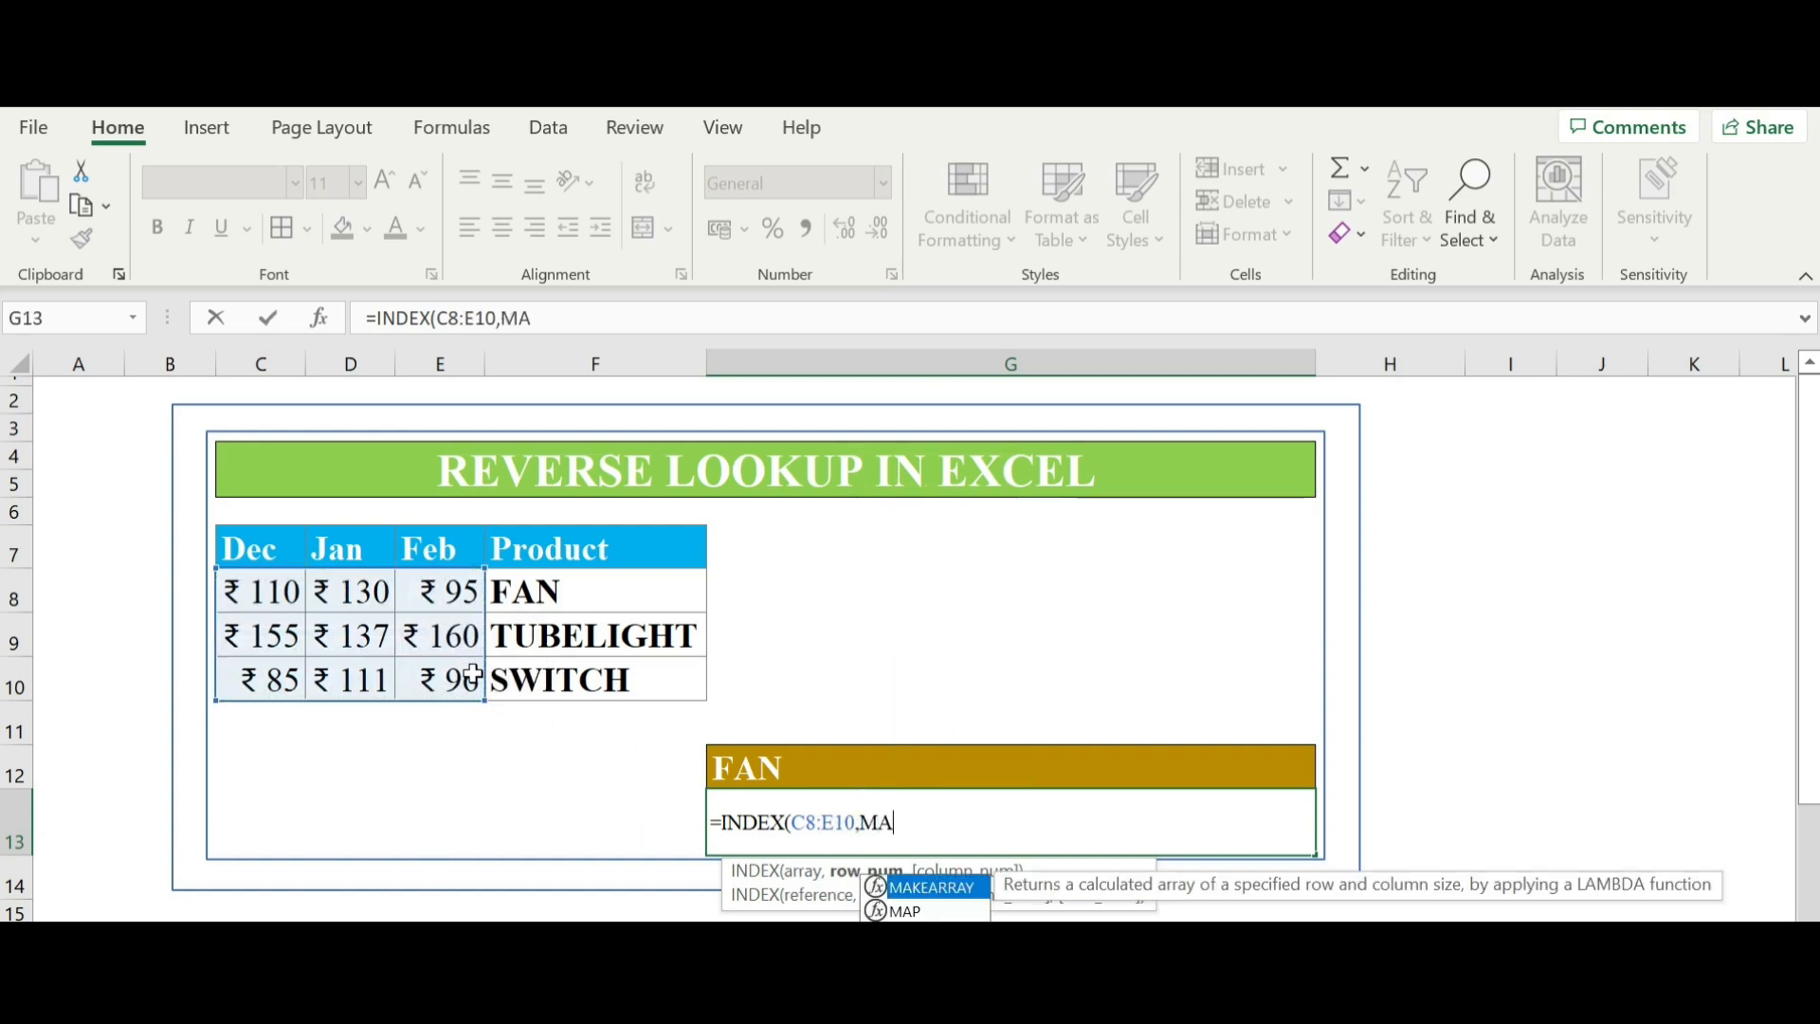
pyautogui.write('TCH(')
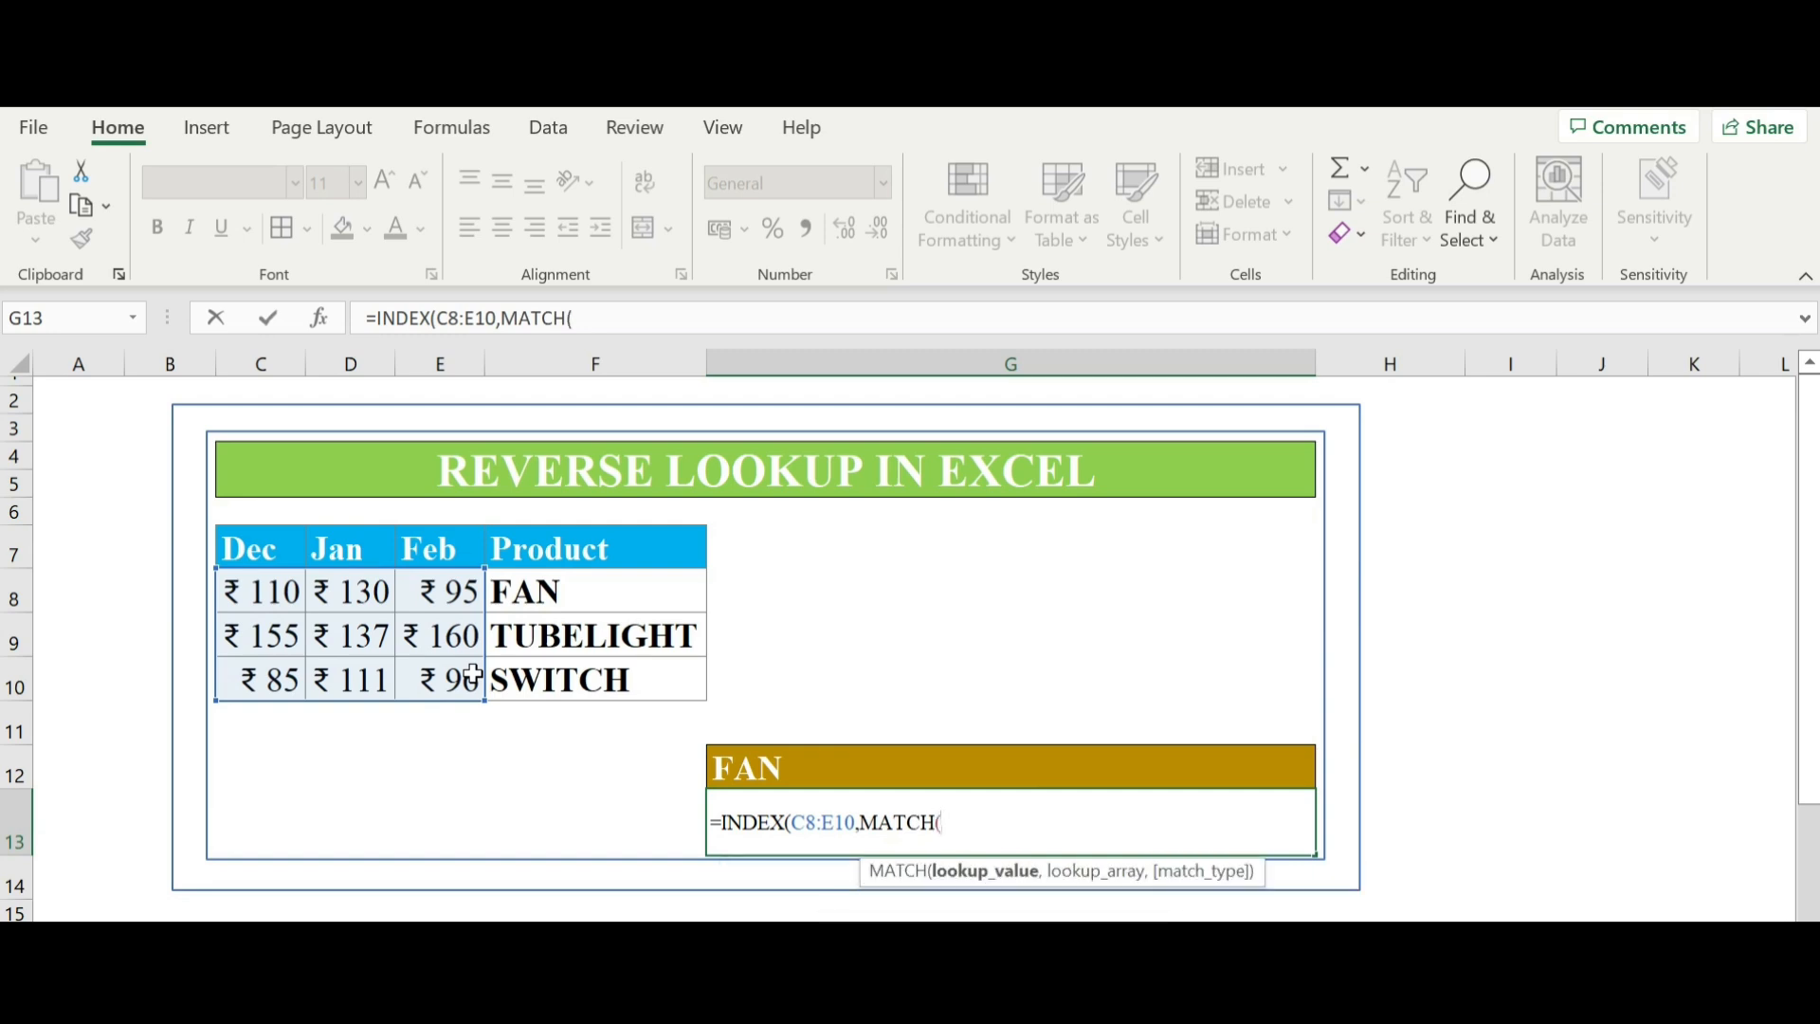
pyautogui.moveTo(732, 762)
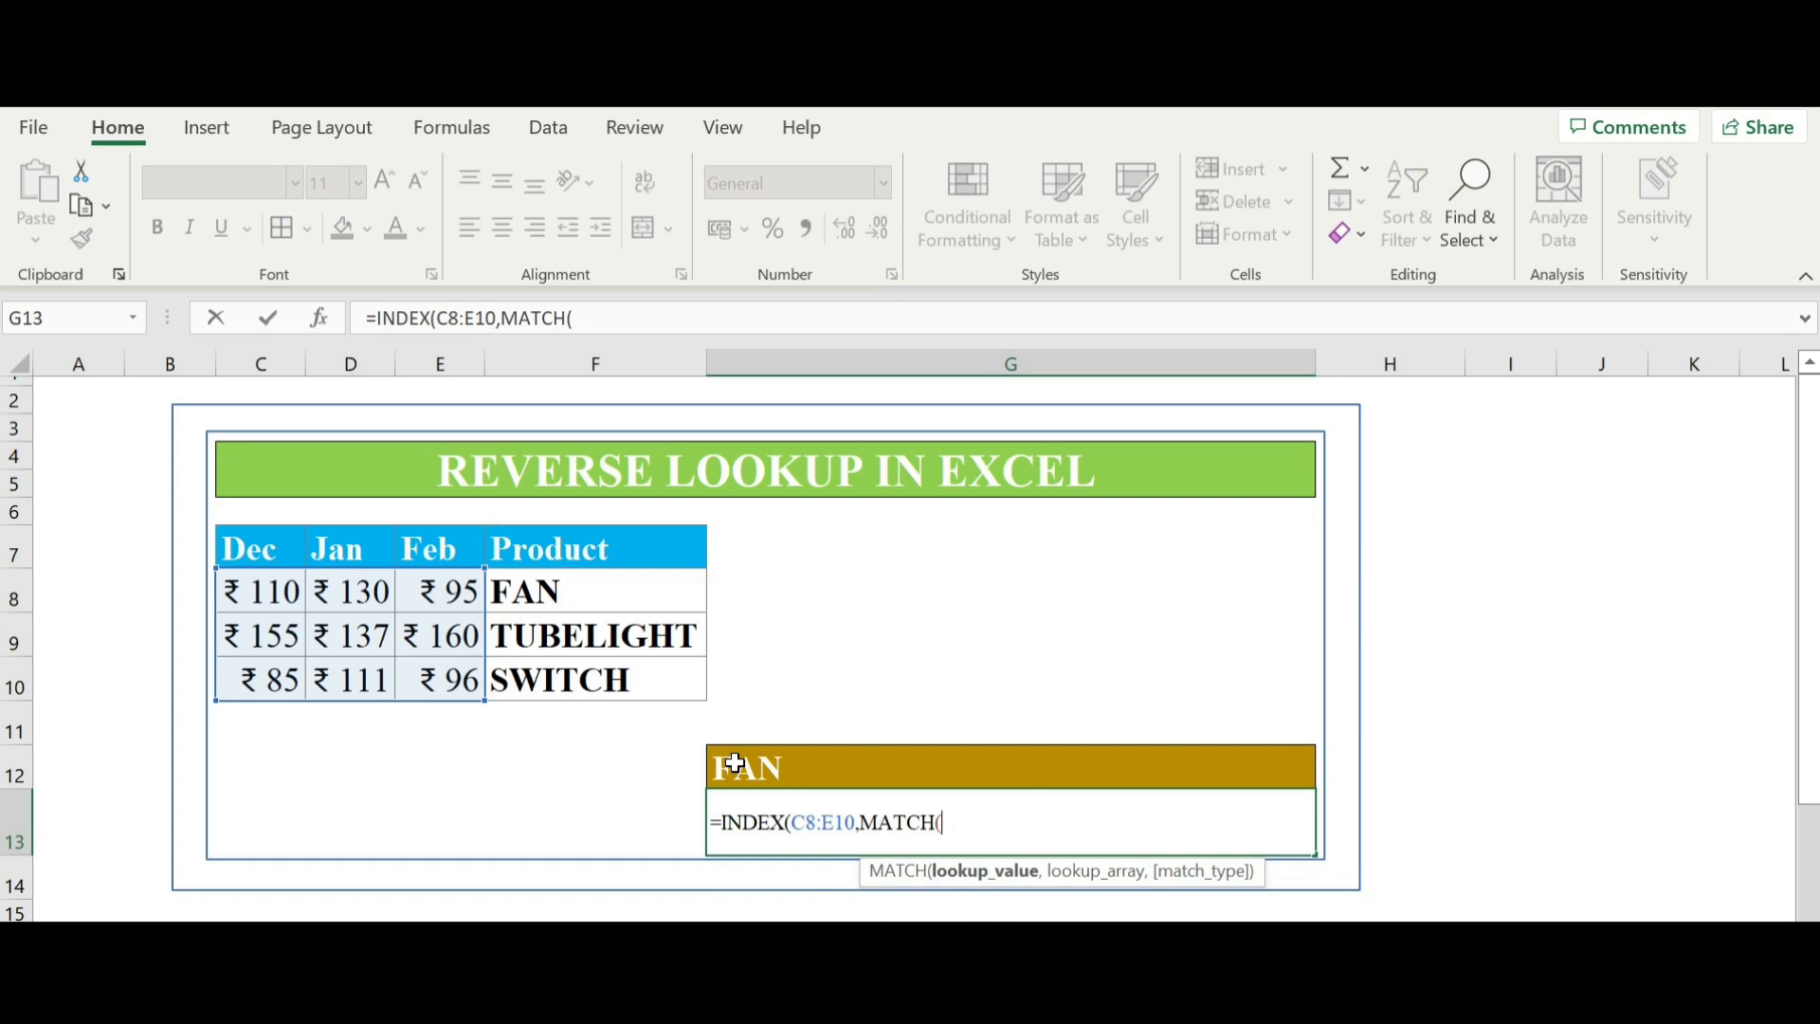
pyautogui.click(1007, 764)
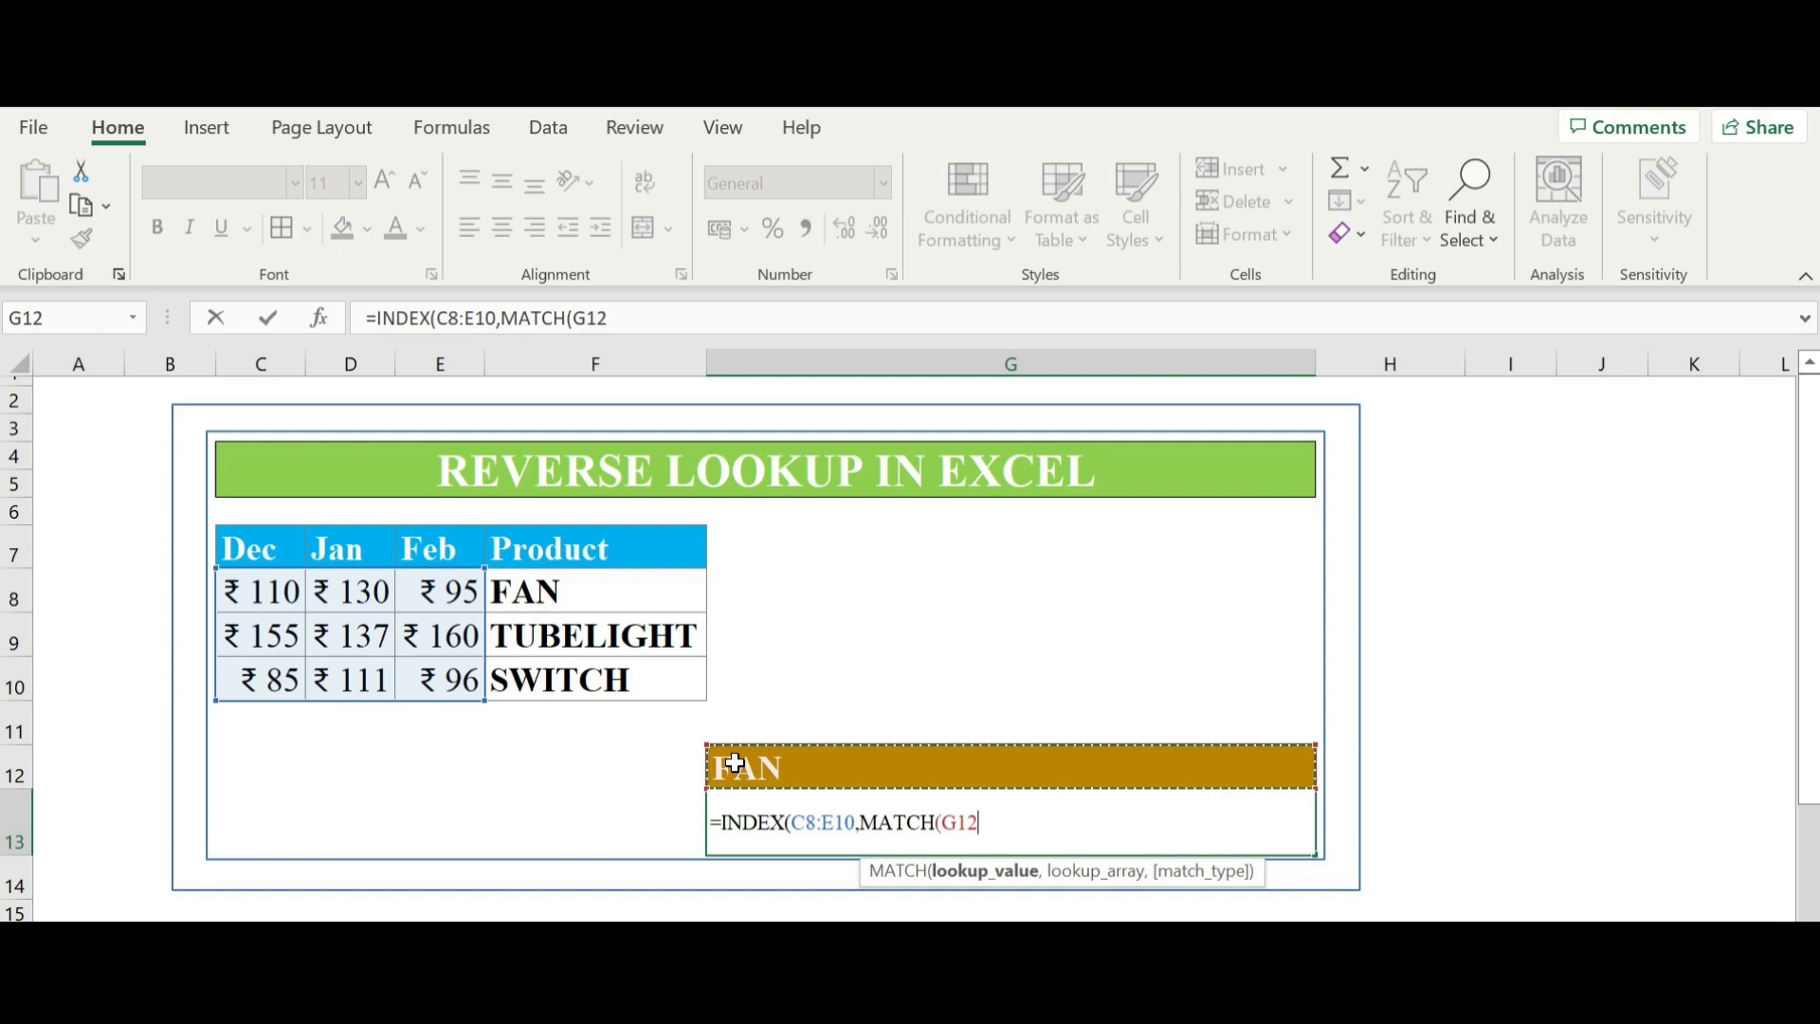
pyautogui.write(',')
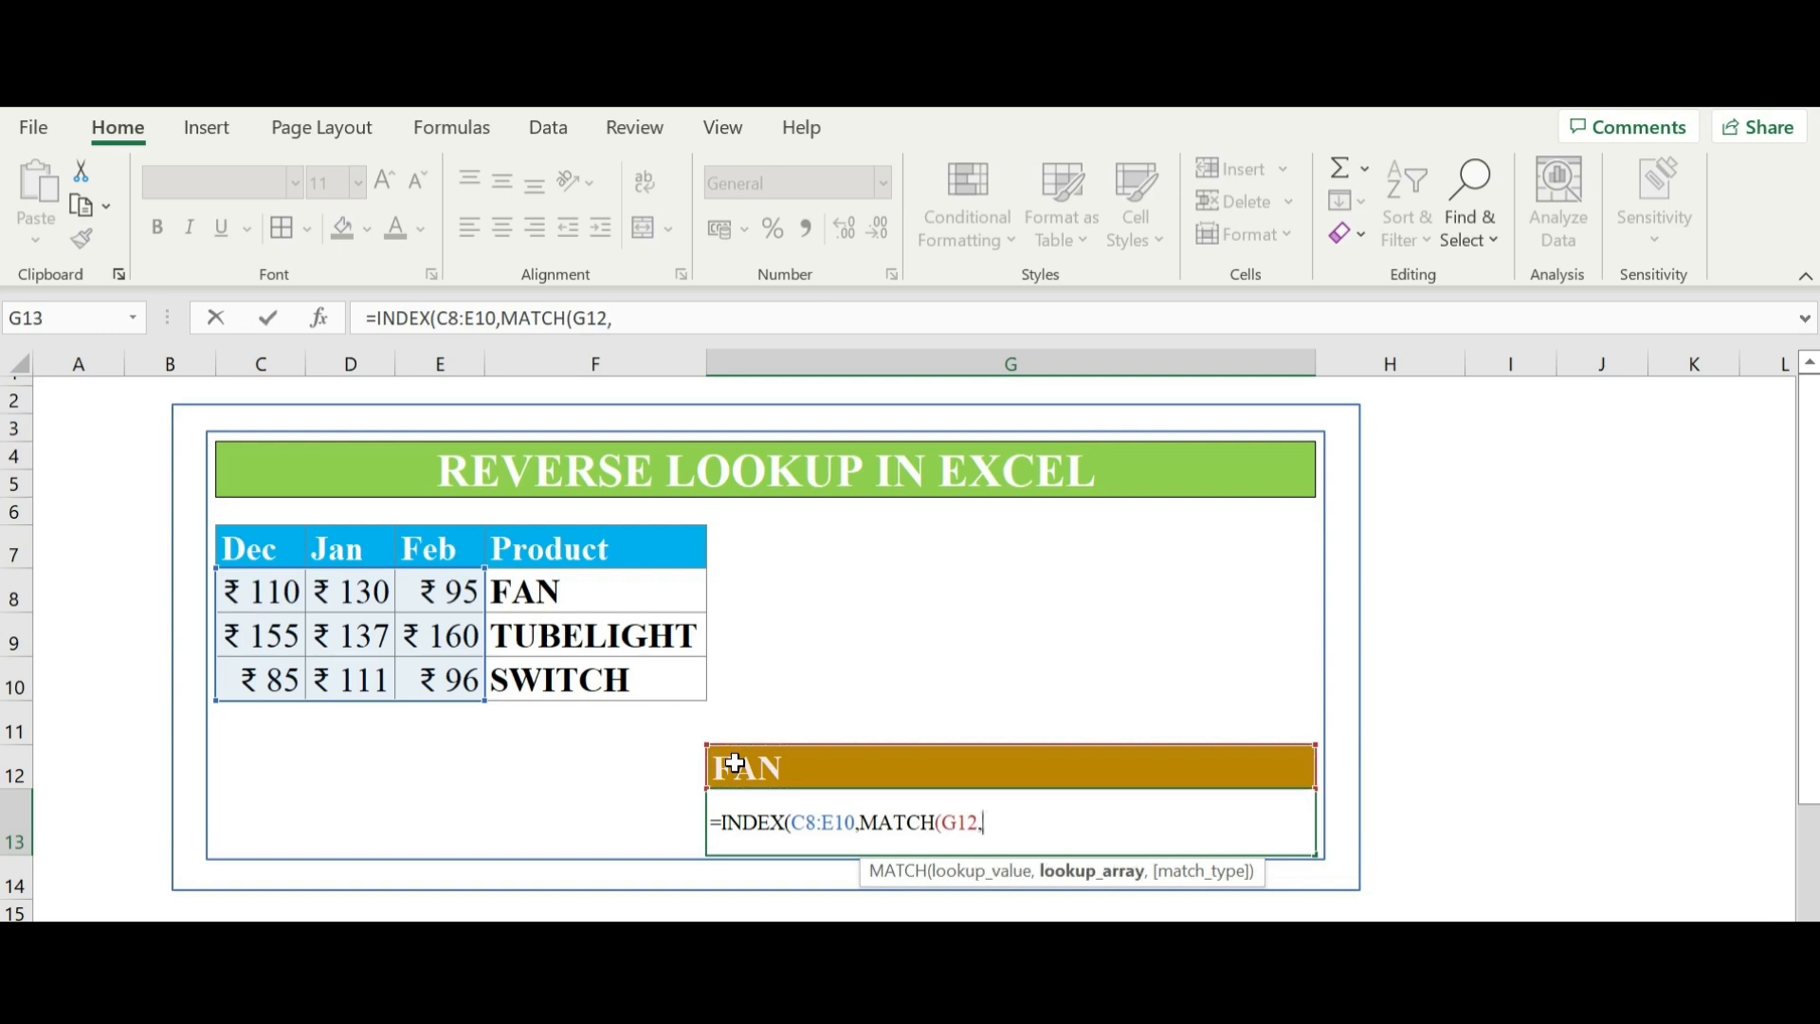
pyautogui.moveTo(333, 548)
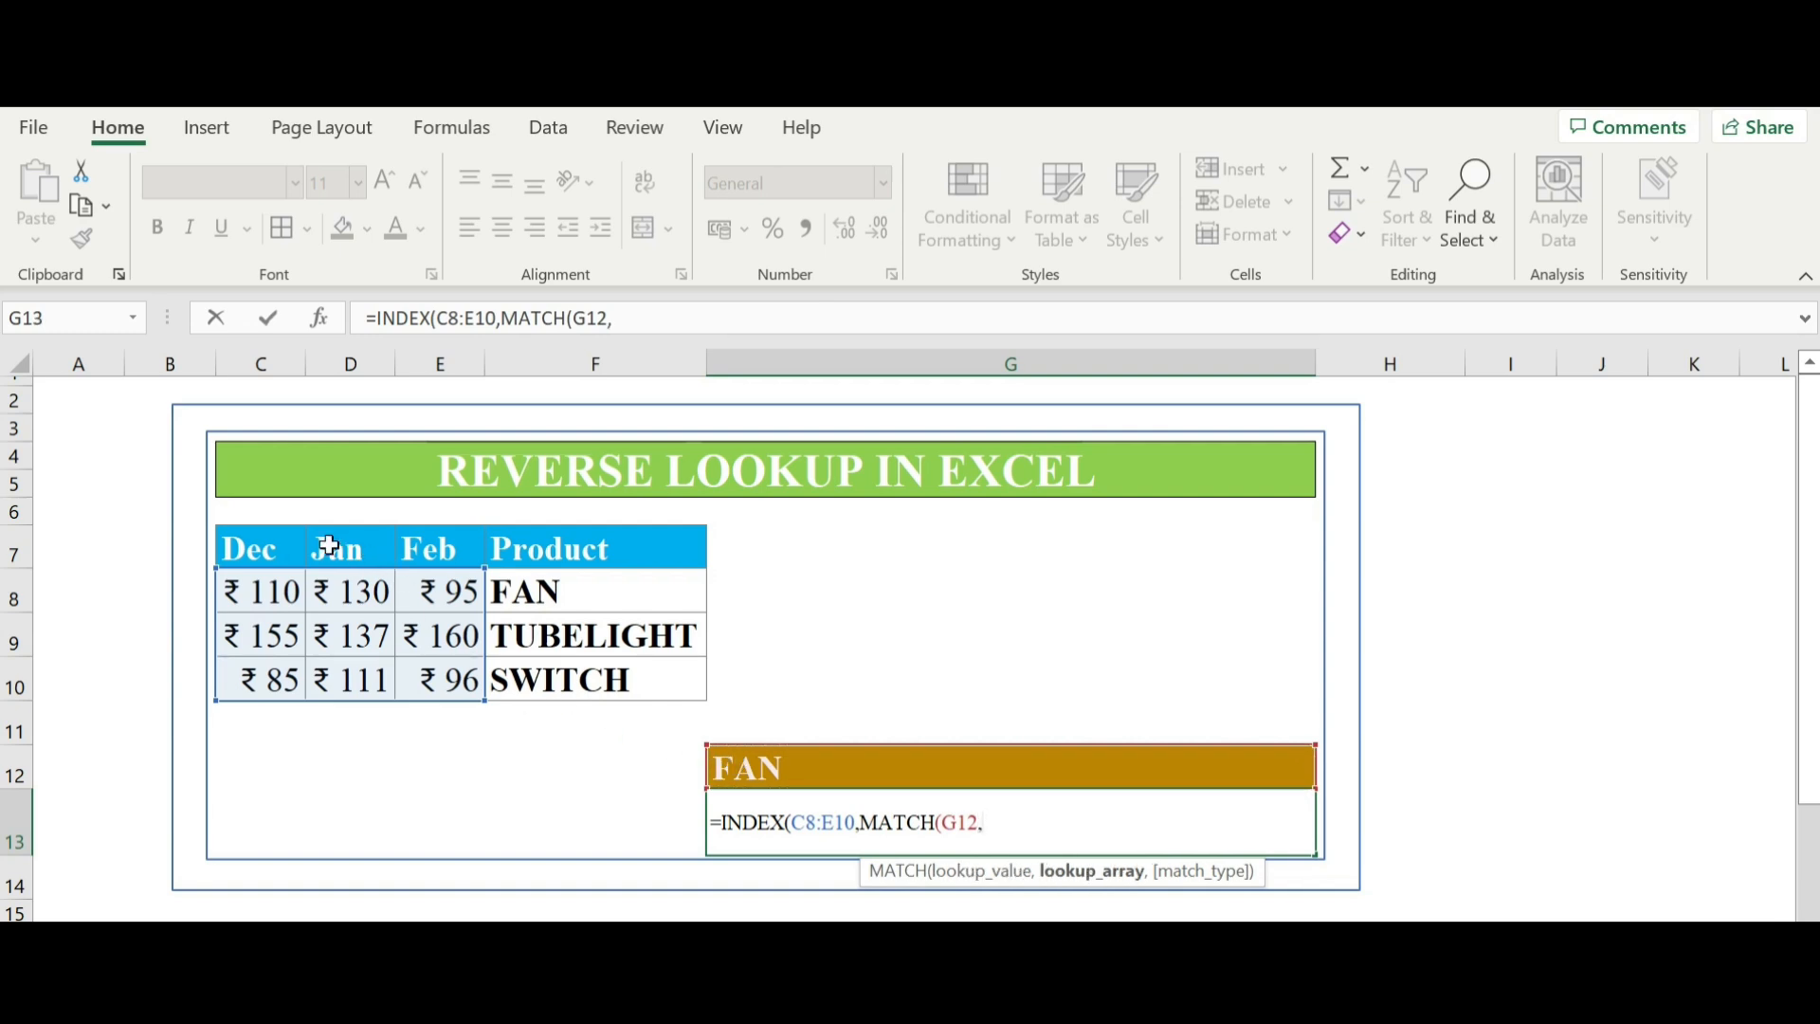
pyautogui.moveTo(541, 591)
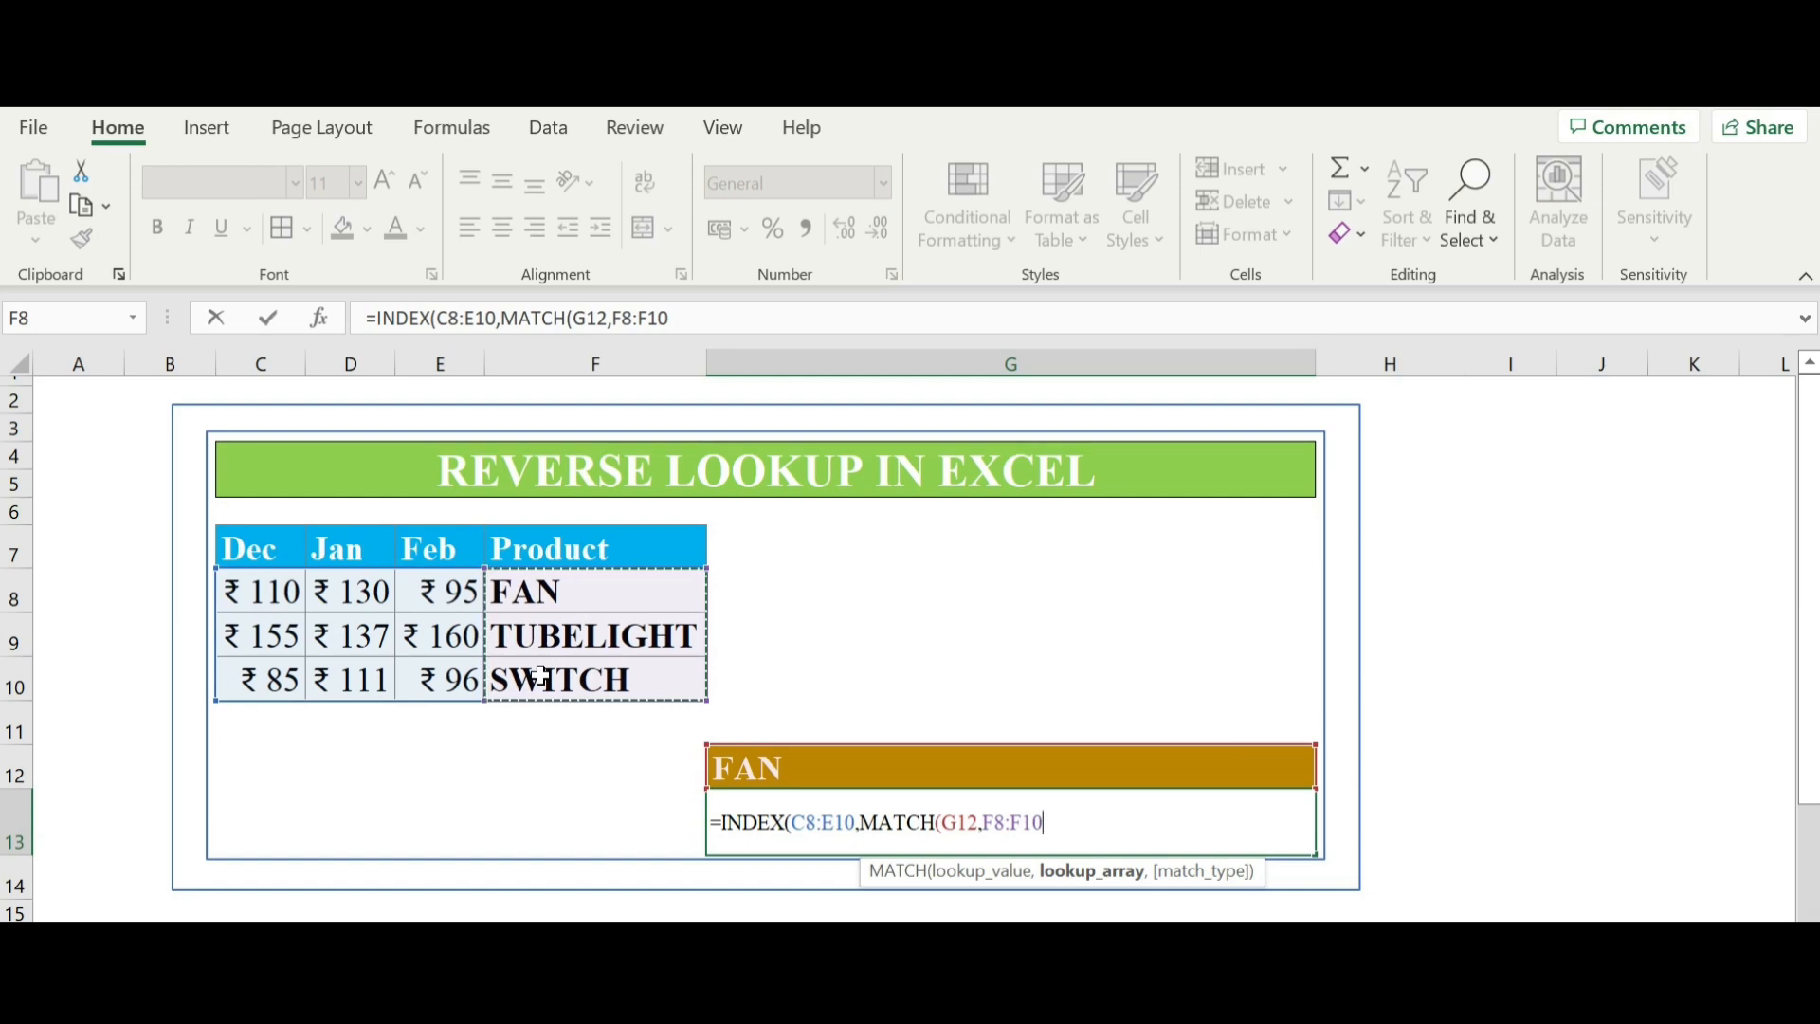
pyautogui.write(',')
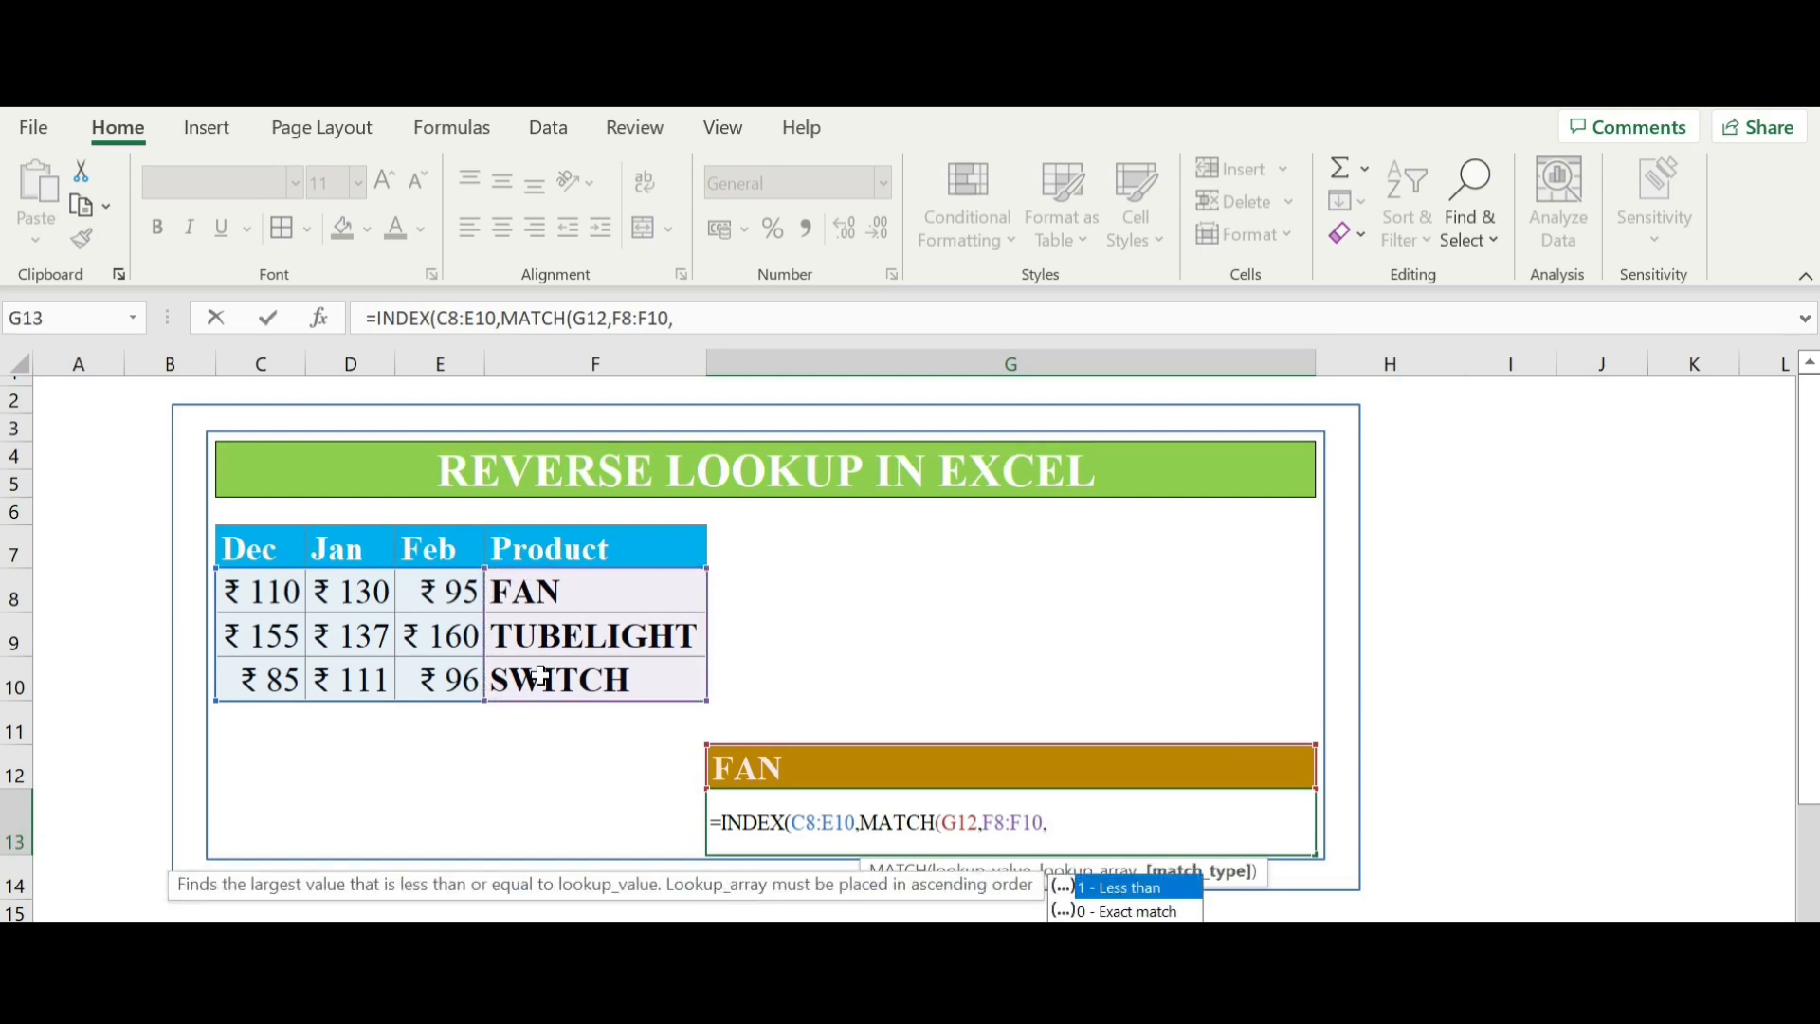
pyautogui.write('0)')
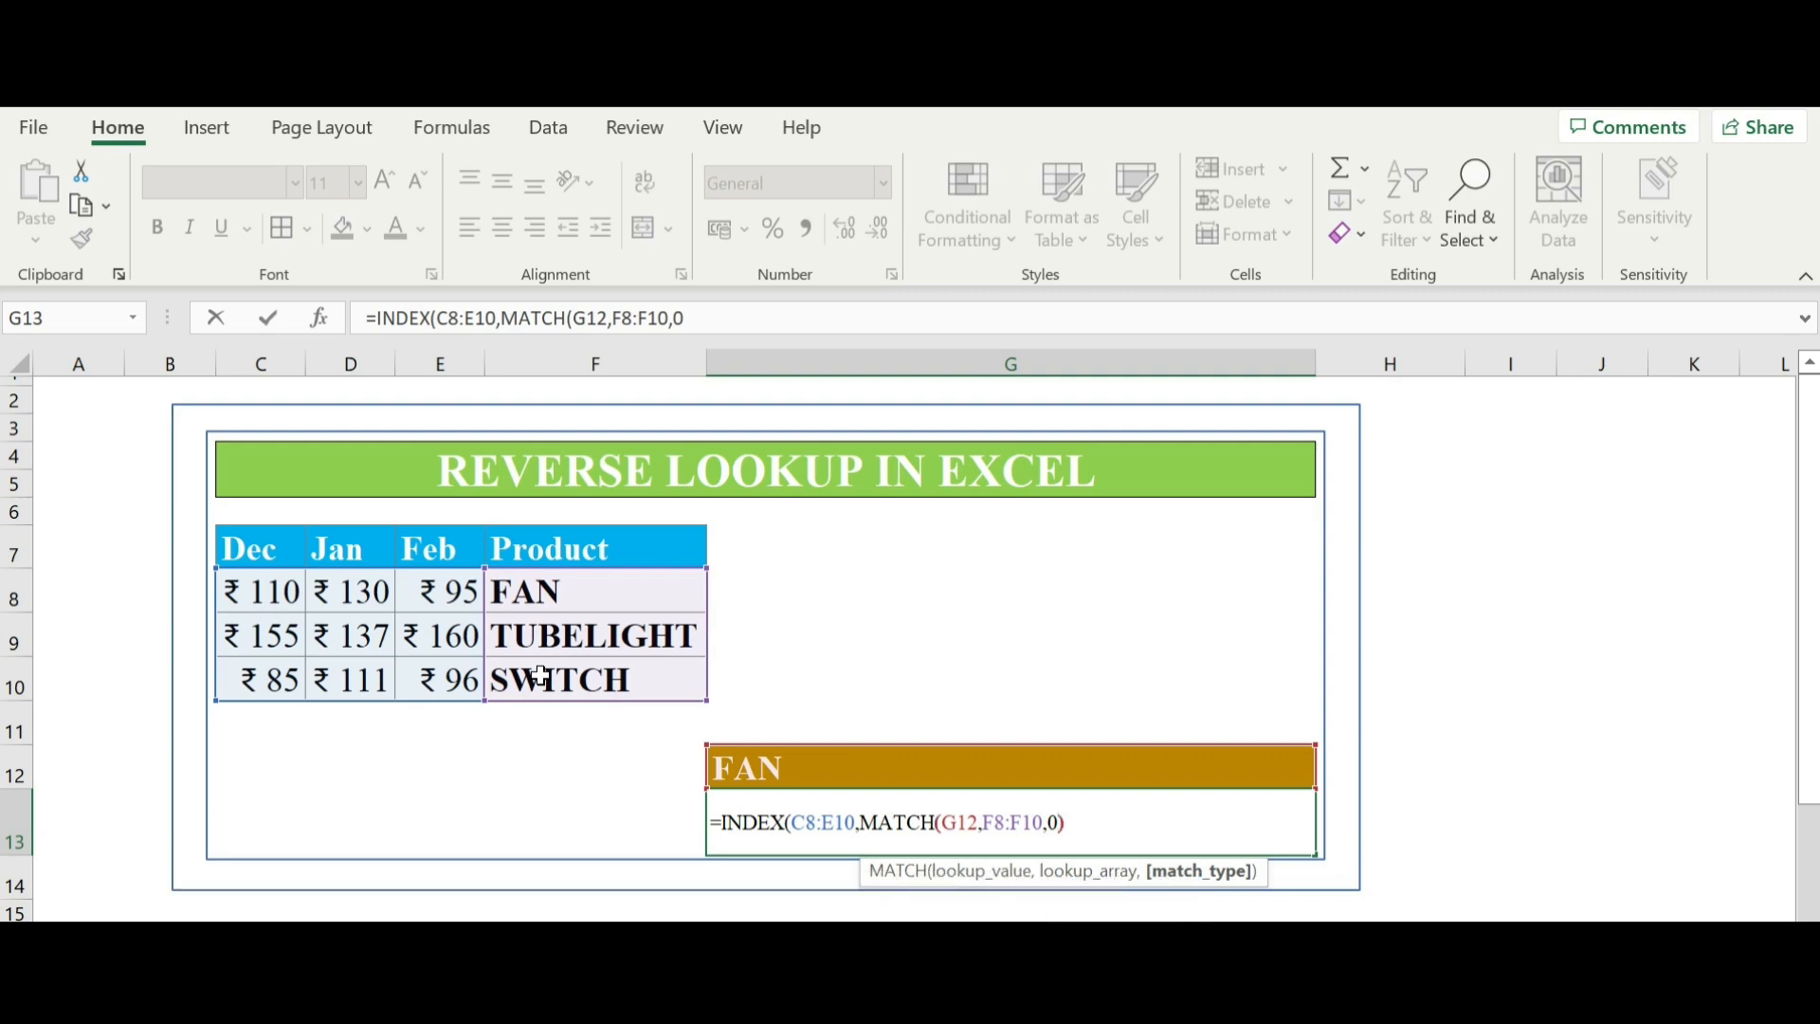
pyautogui.write(',')
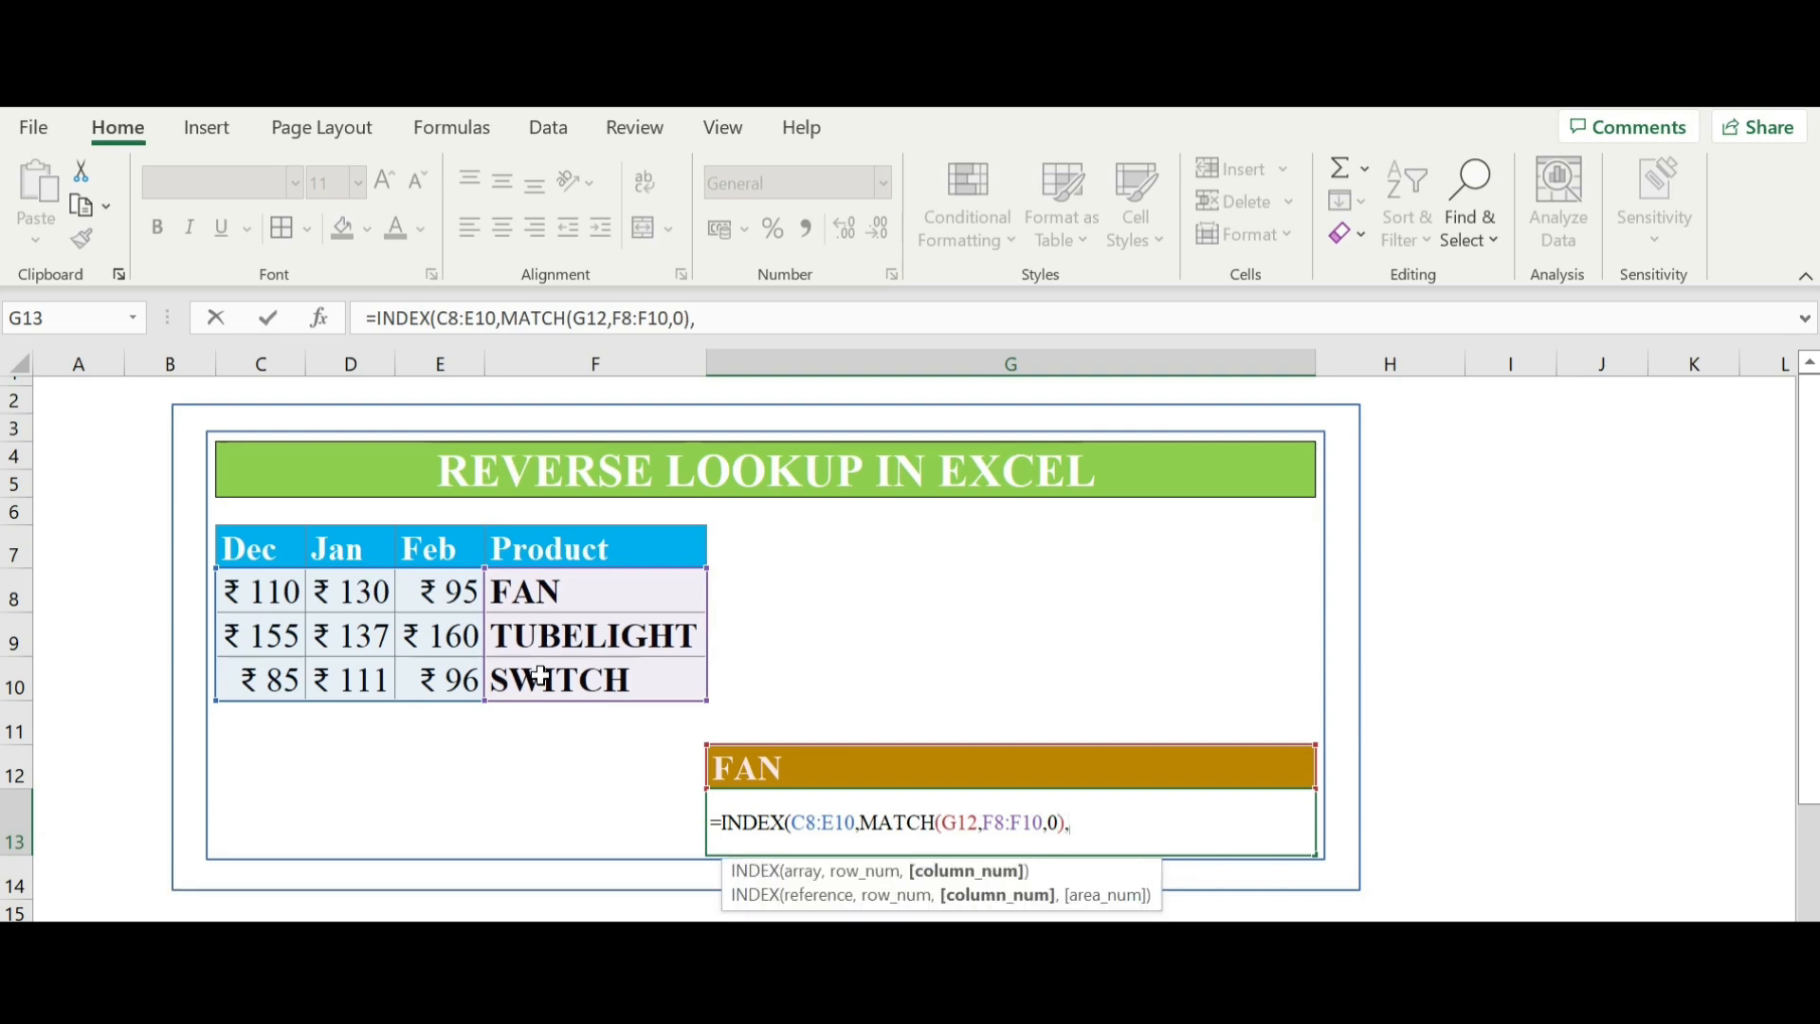
# - Add the column argument MATCH(C7,C7:E7,0) matching the Dec header against the month headers
pyautogui.write('MATCH(')
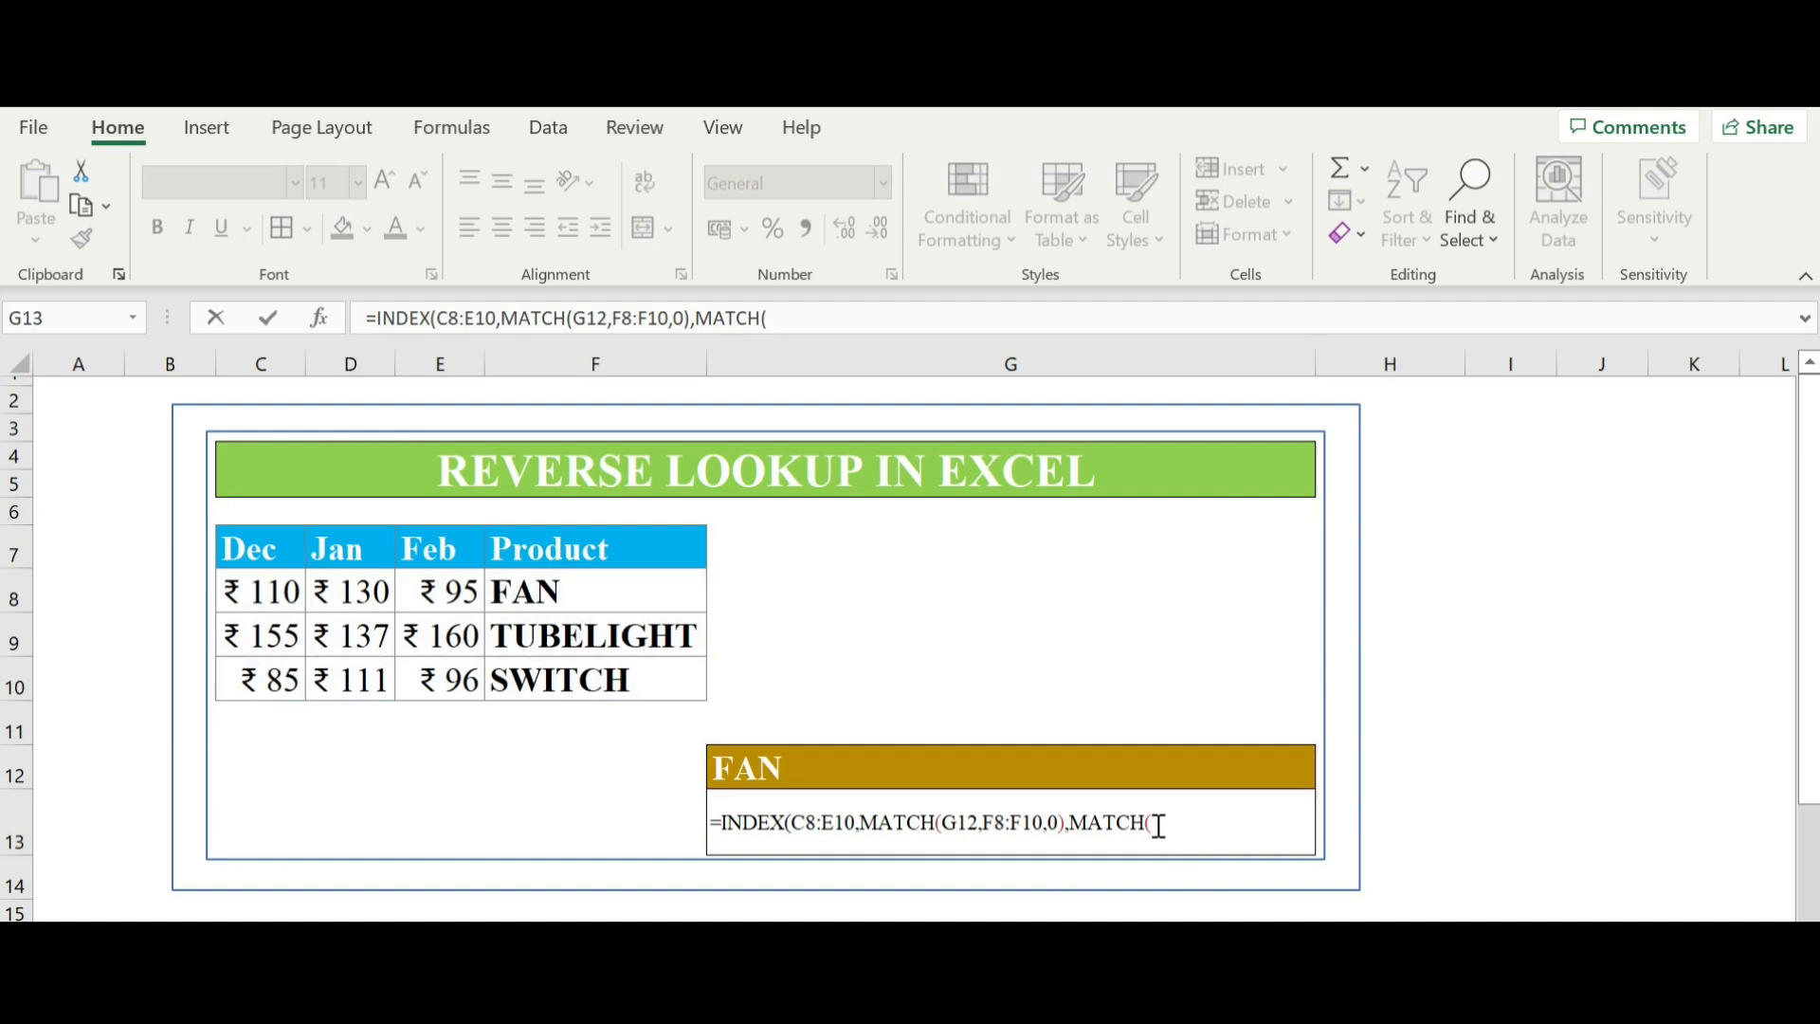
pyautogui.moveTo(285, 561)
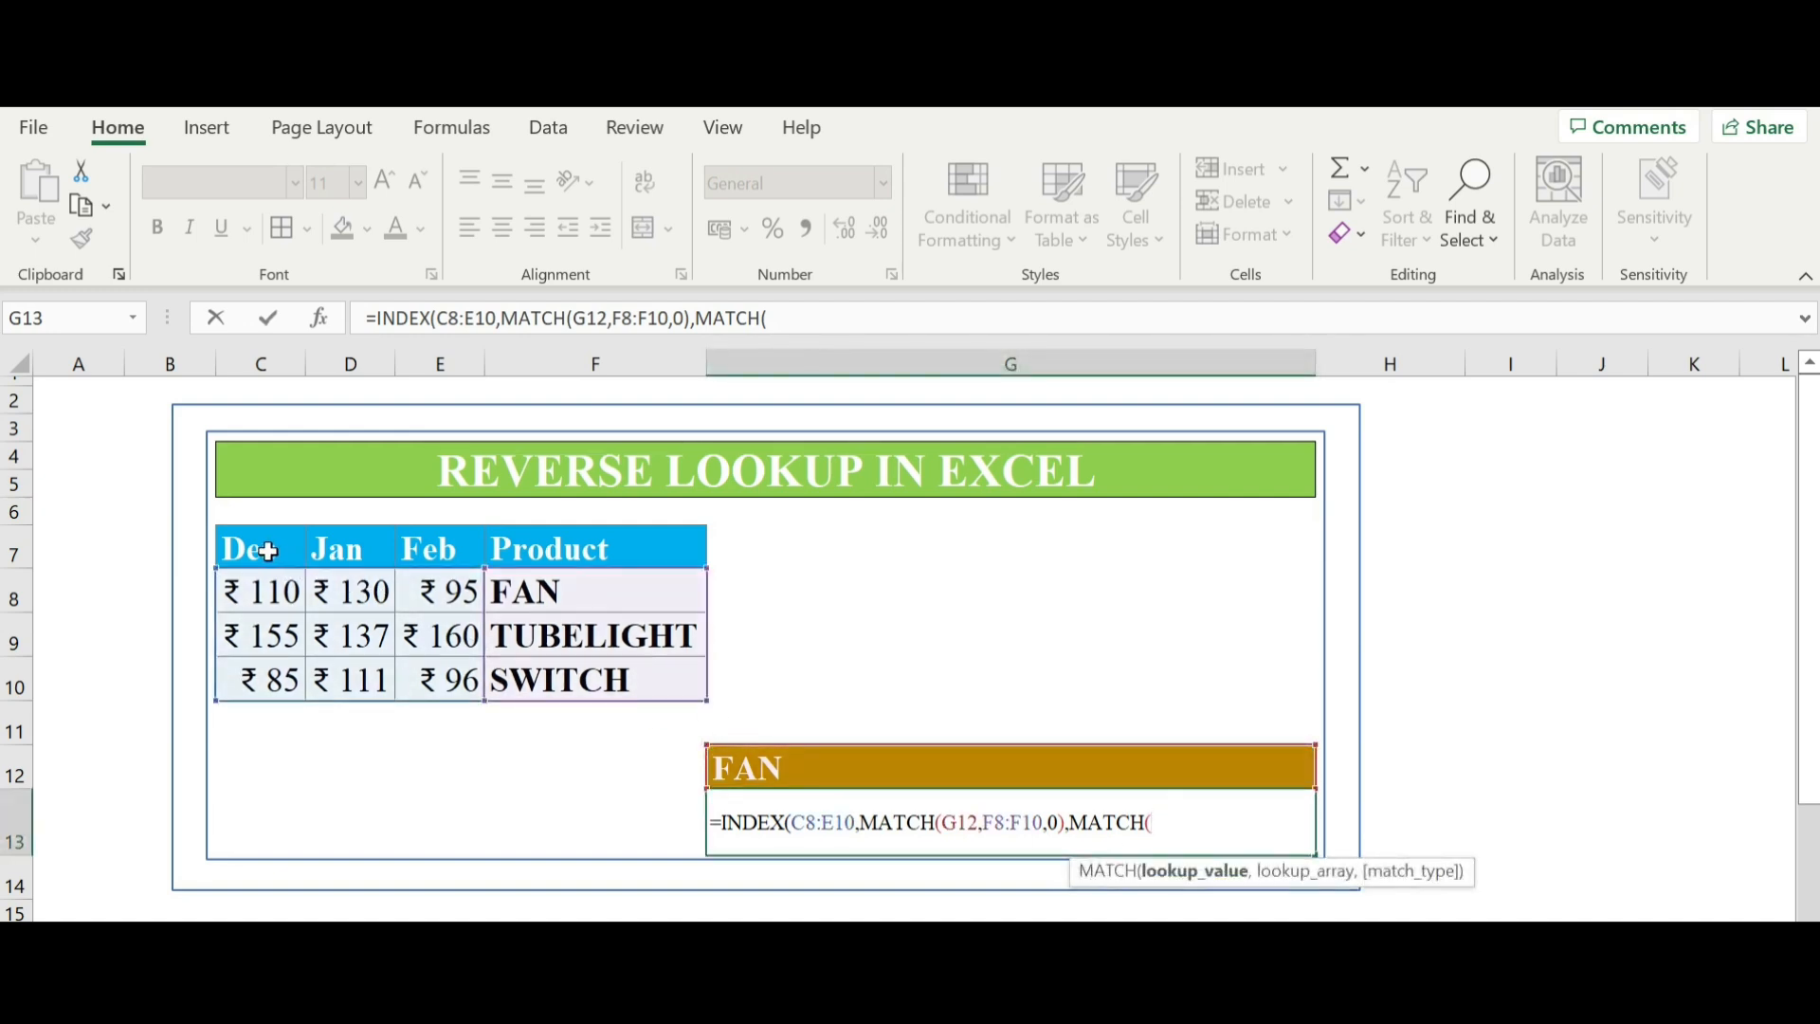
pyautogui.click(260, 548)
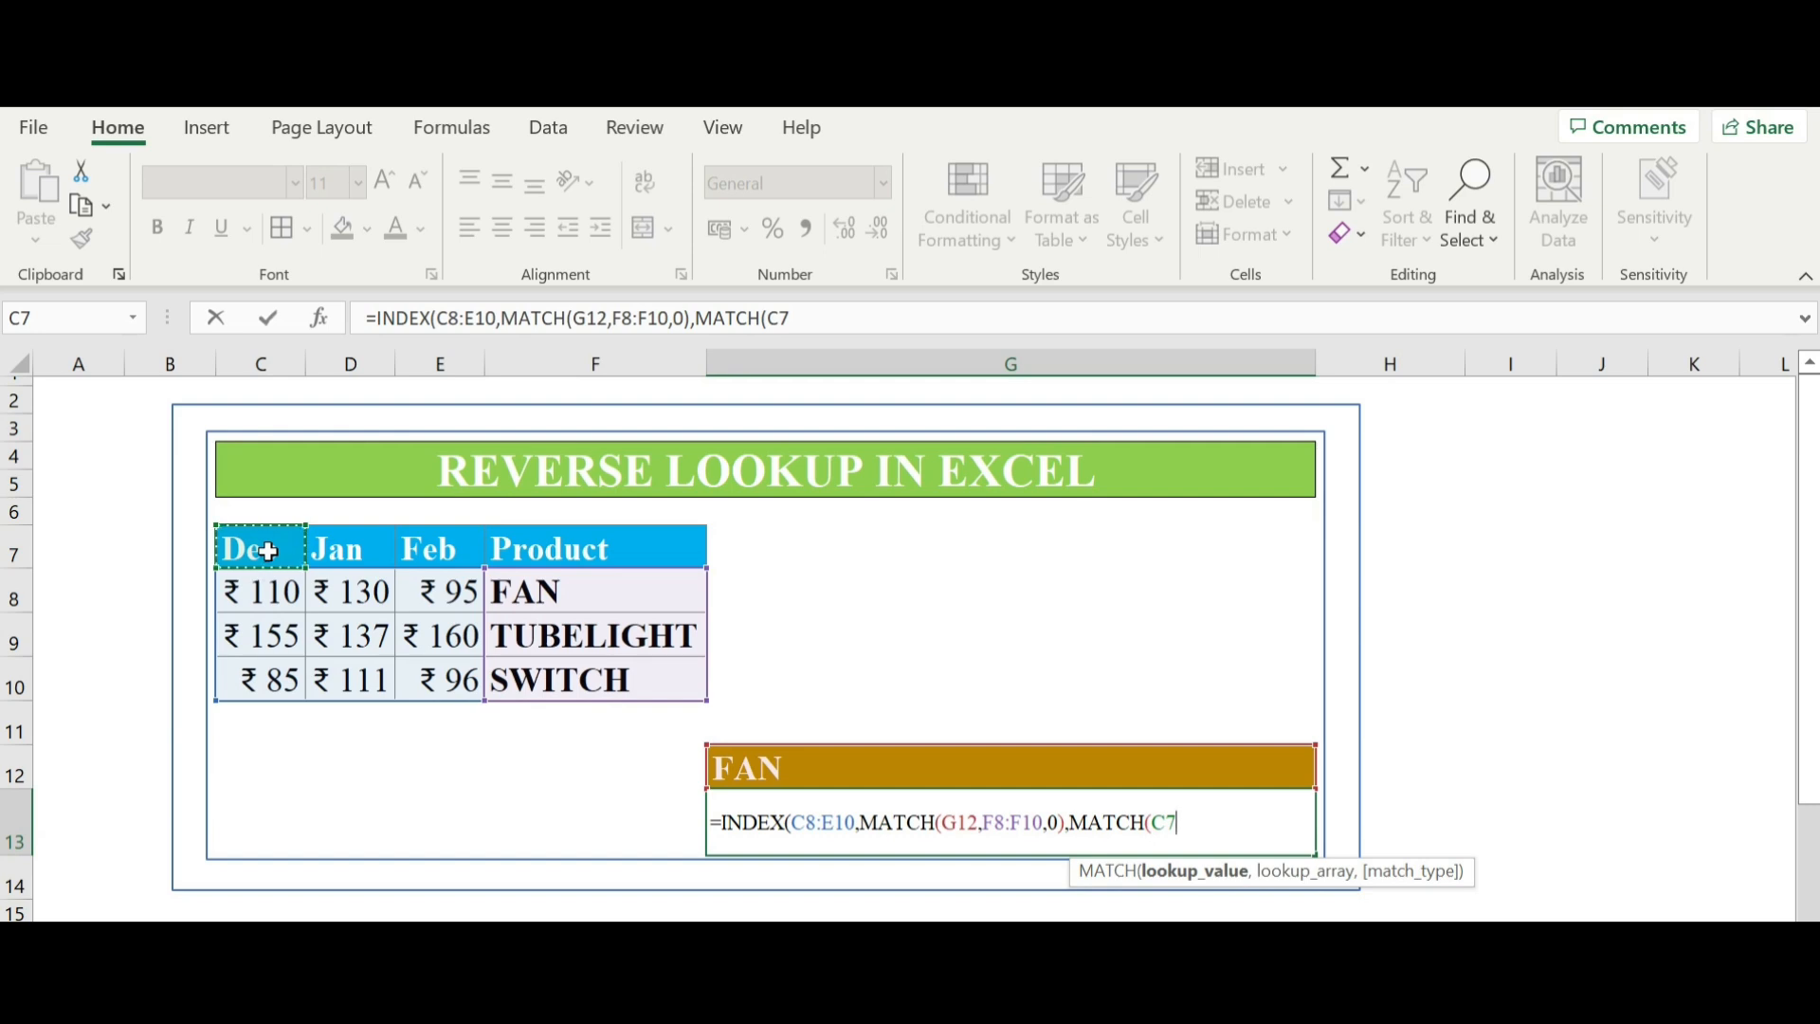
pyautogui.write(',C7:E7')
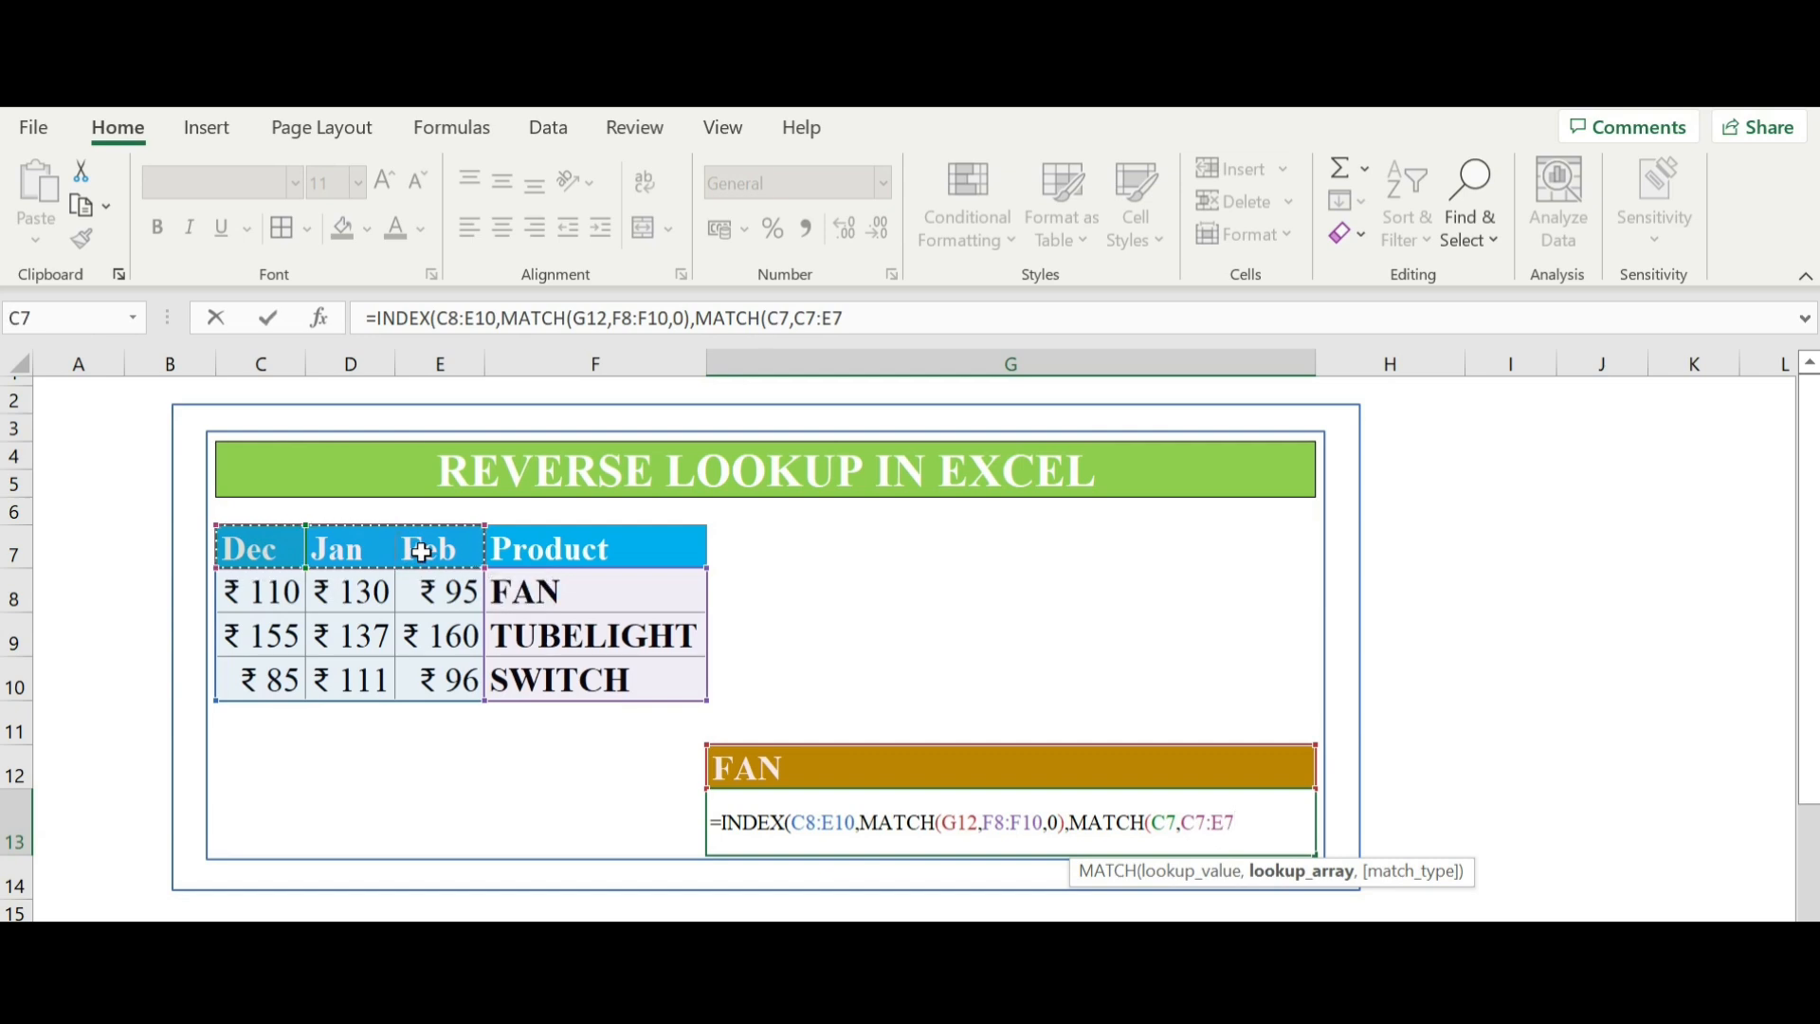
pyautogui.write(',0')
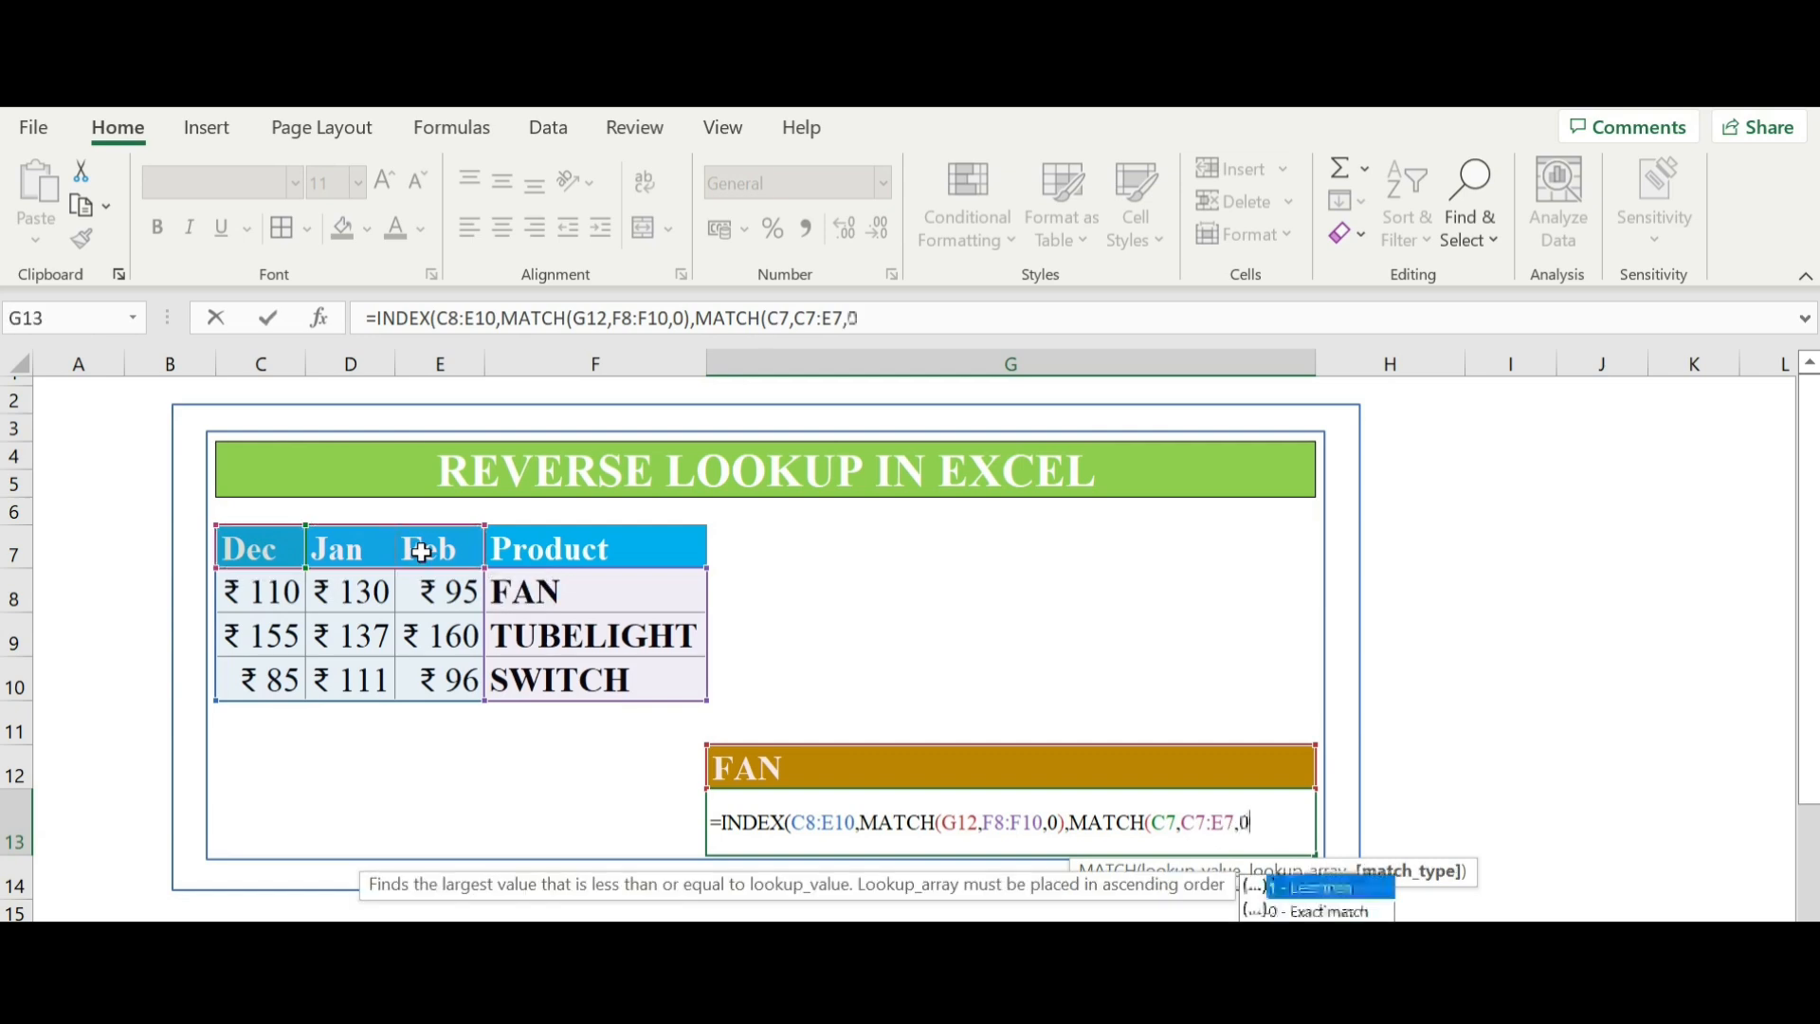
pyautogui.write(')')
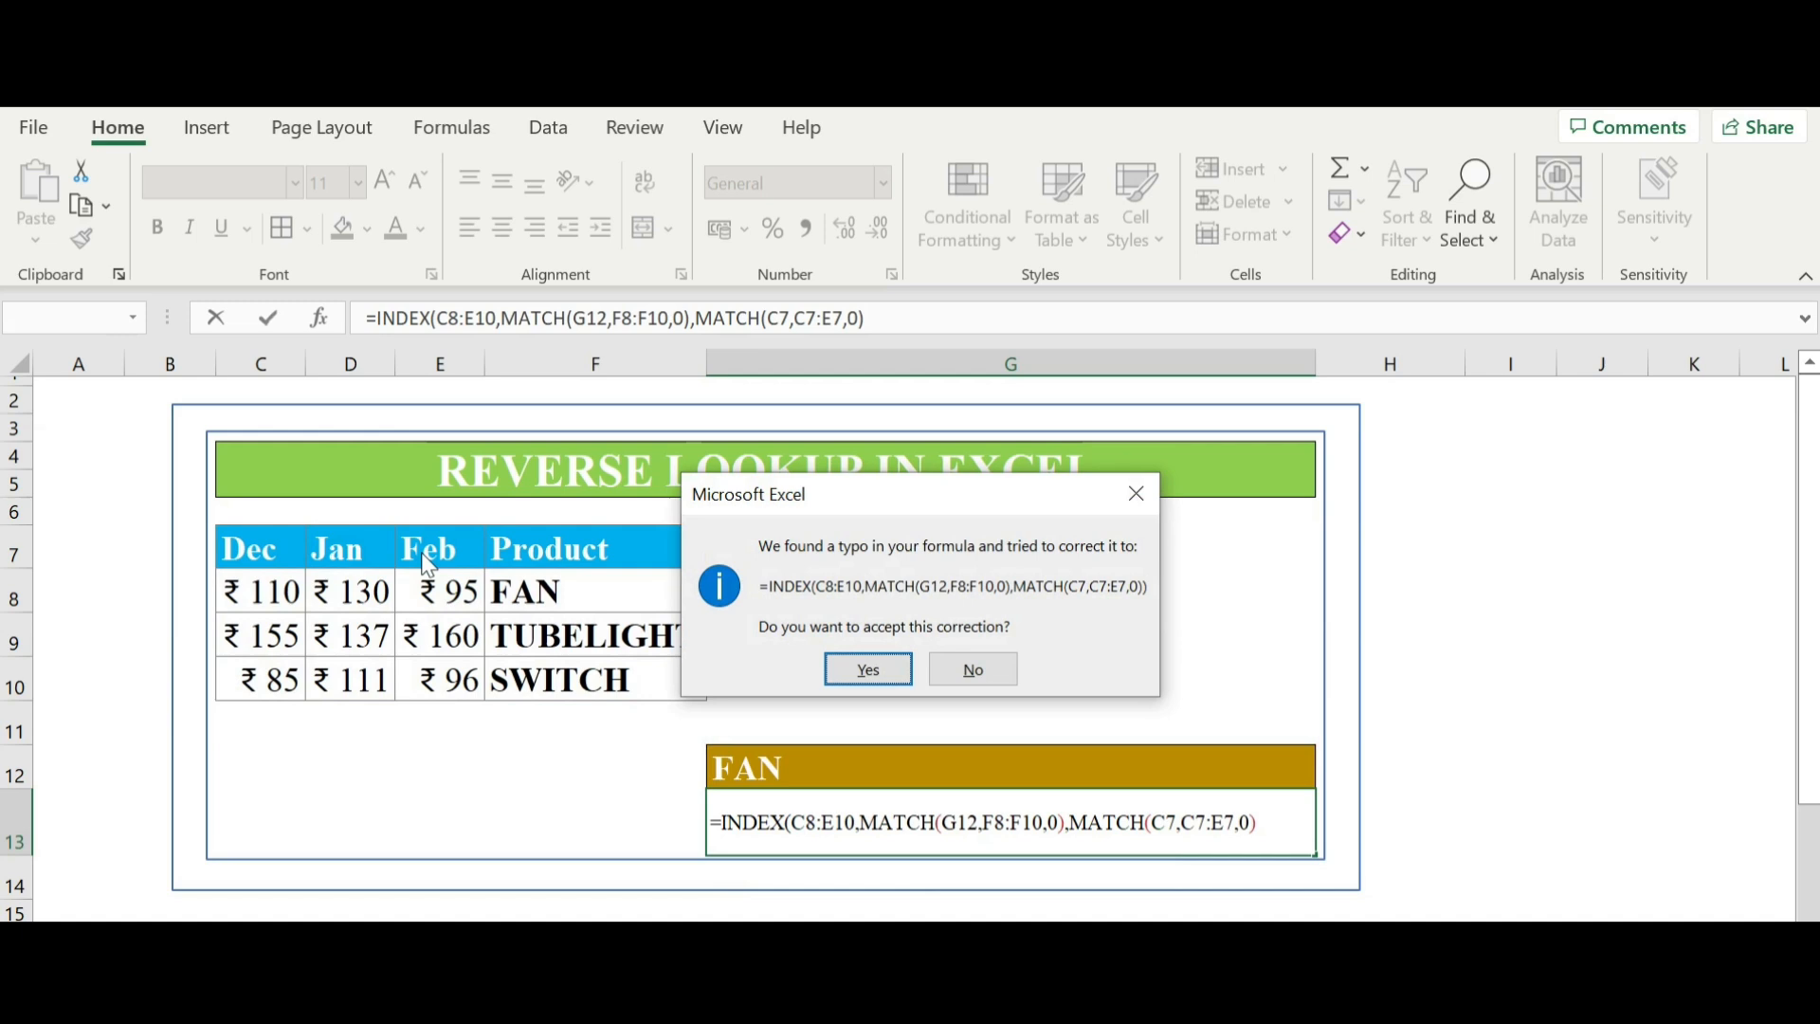
# - Accept Excel's parenthesis correction so the INDEX/MATCH formula in G13 returns 110 for FAN
pyautogui.click(866, 669)
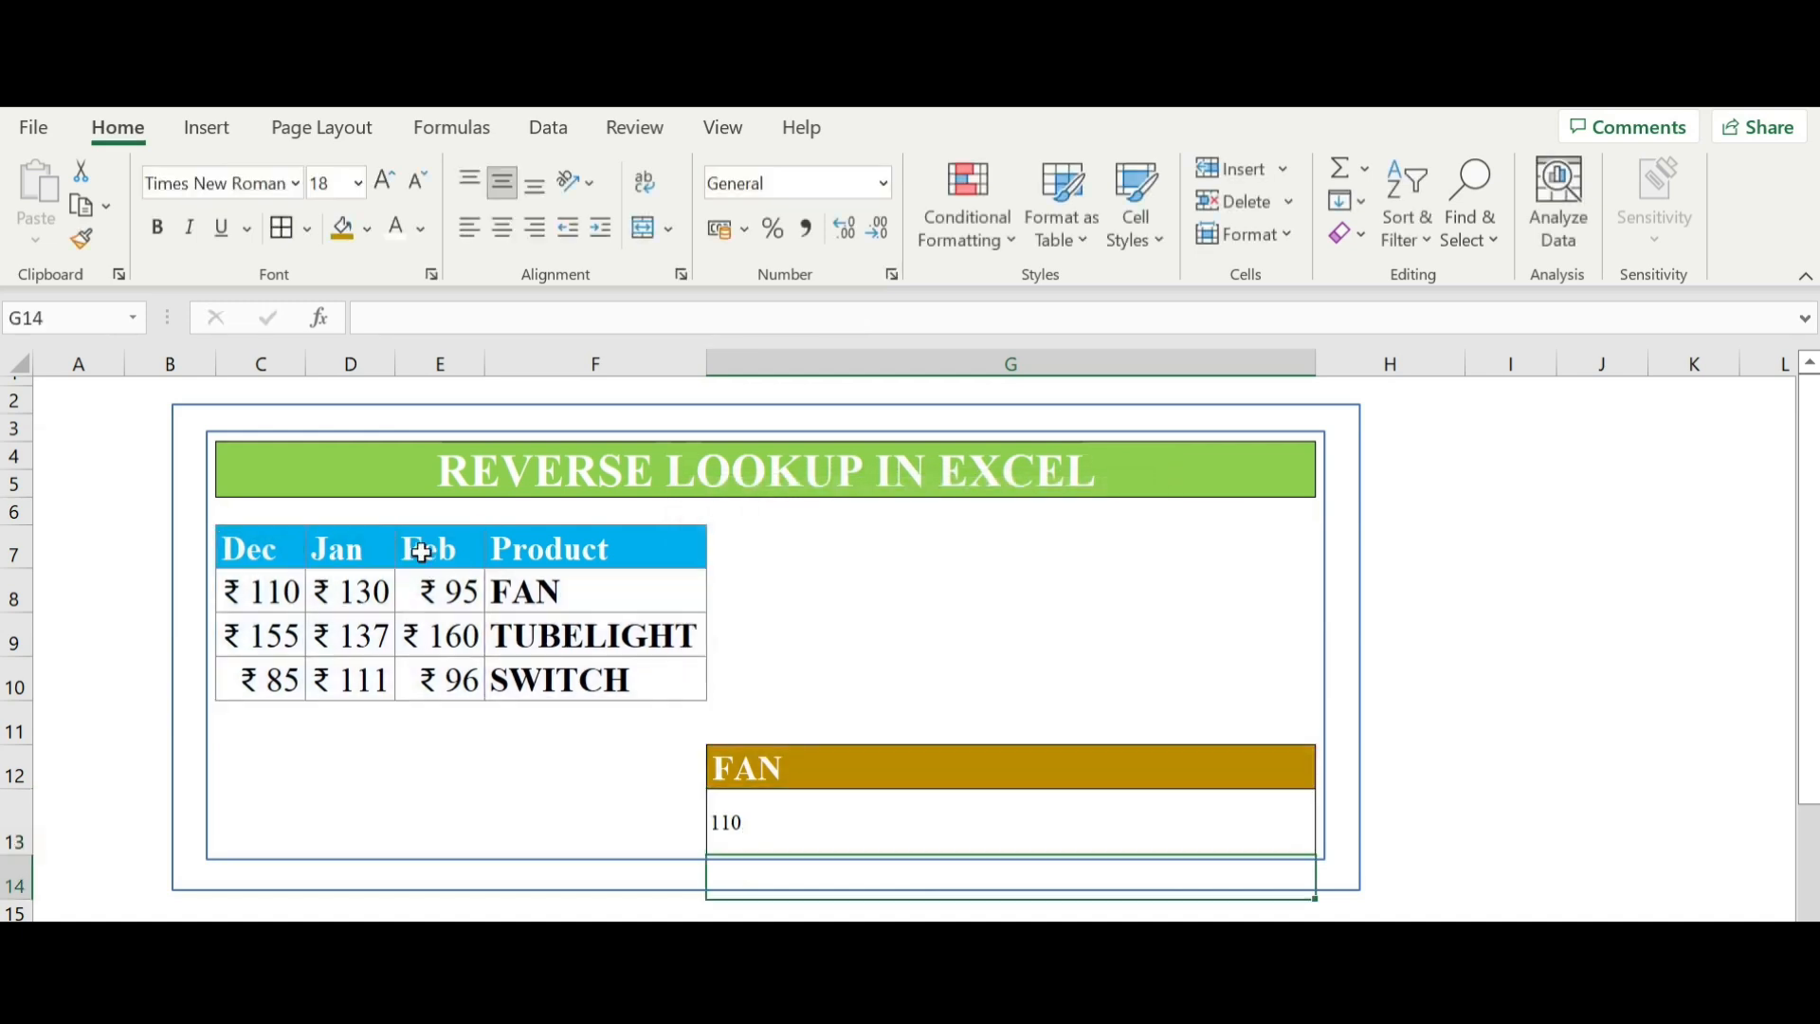
pyautogui.click(1008, 821)
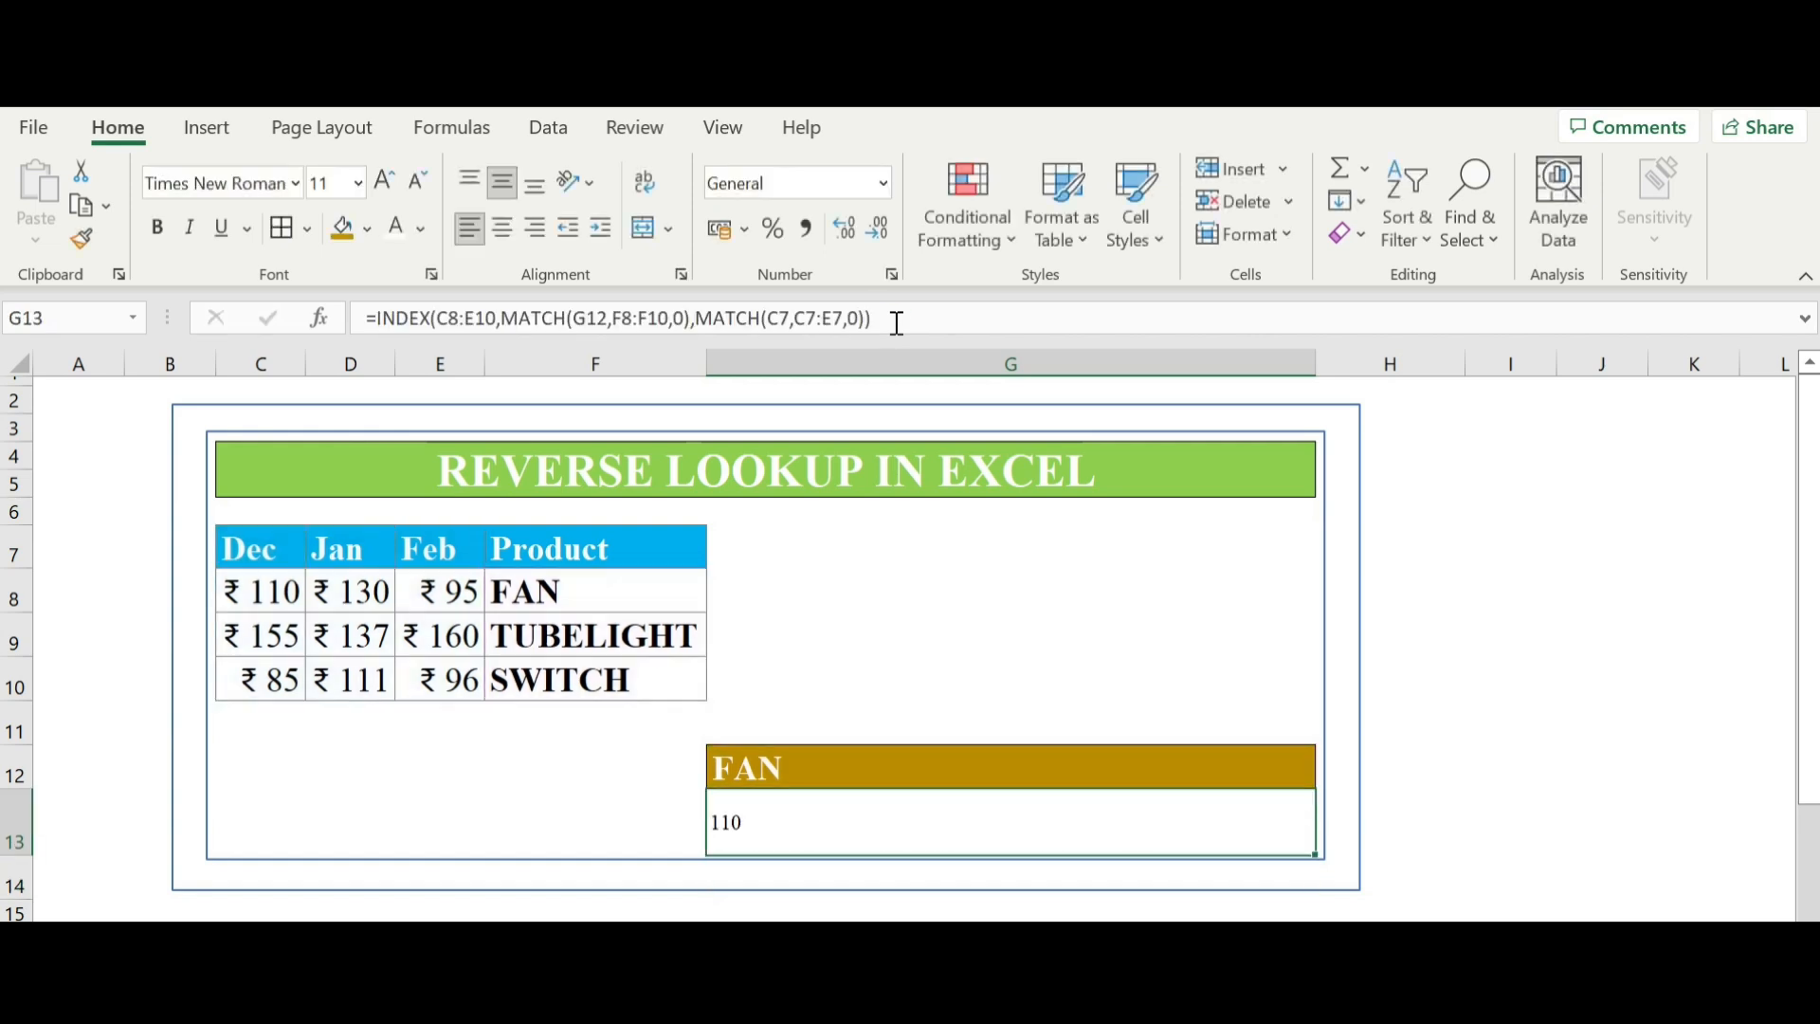
# - Choose SWITCH from the G12 product drop-down so the lookup result becomes 85
pyautogui.click(1011, 766)
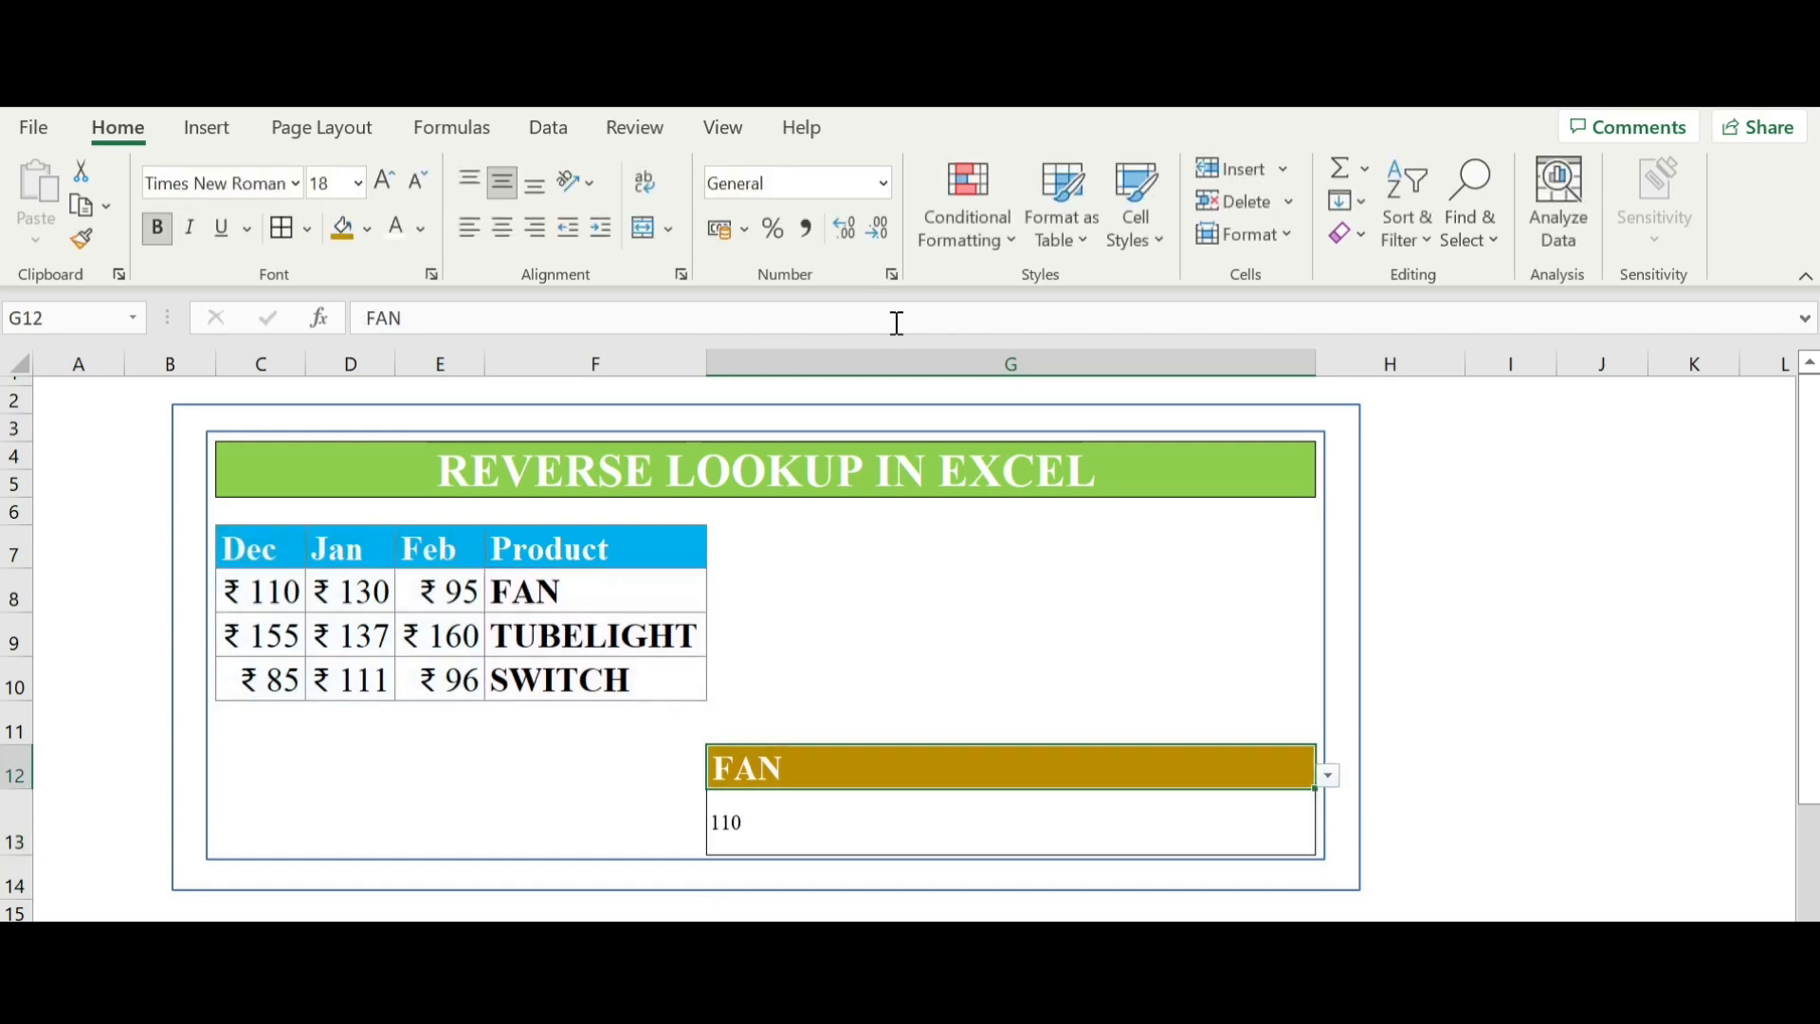
pyautogui.moveTo(870, 772)
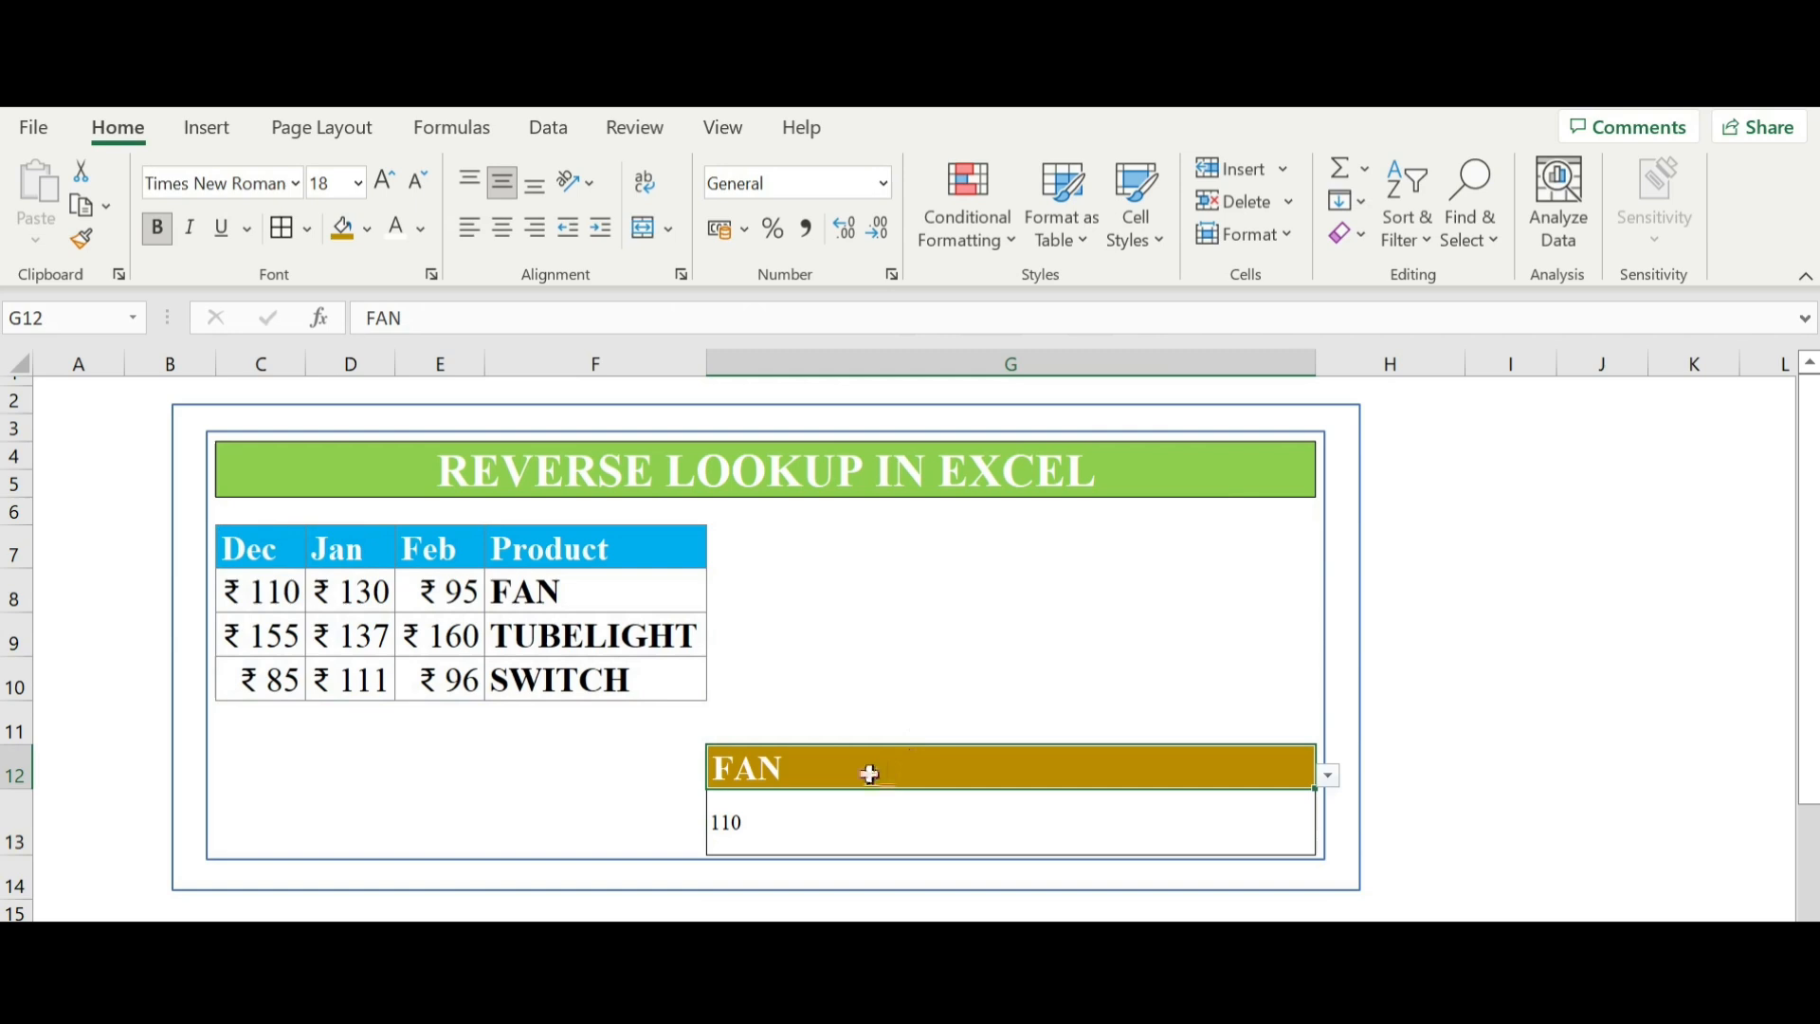
pyautogui.moveTo(639, 168)
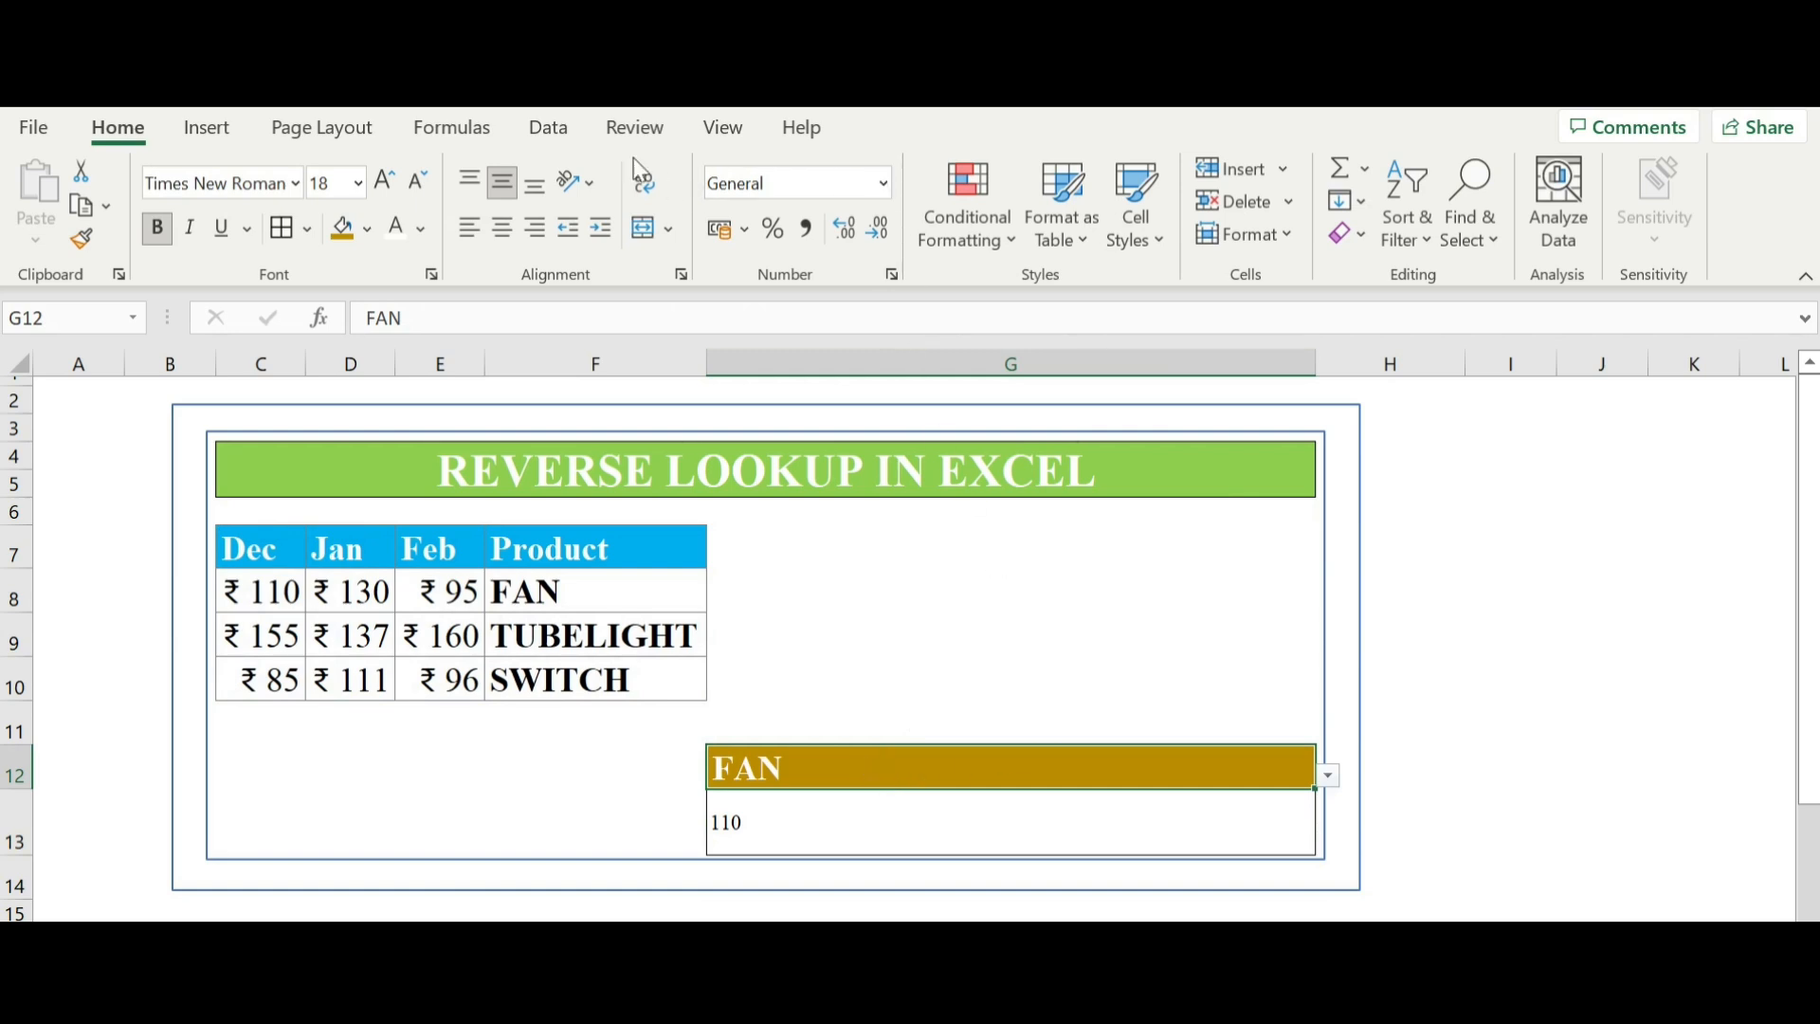
pyautogui.click(546, 127)
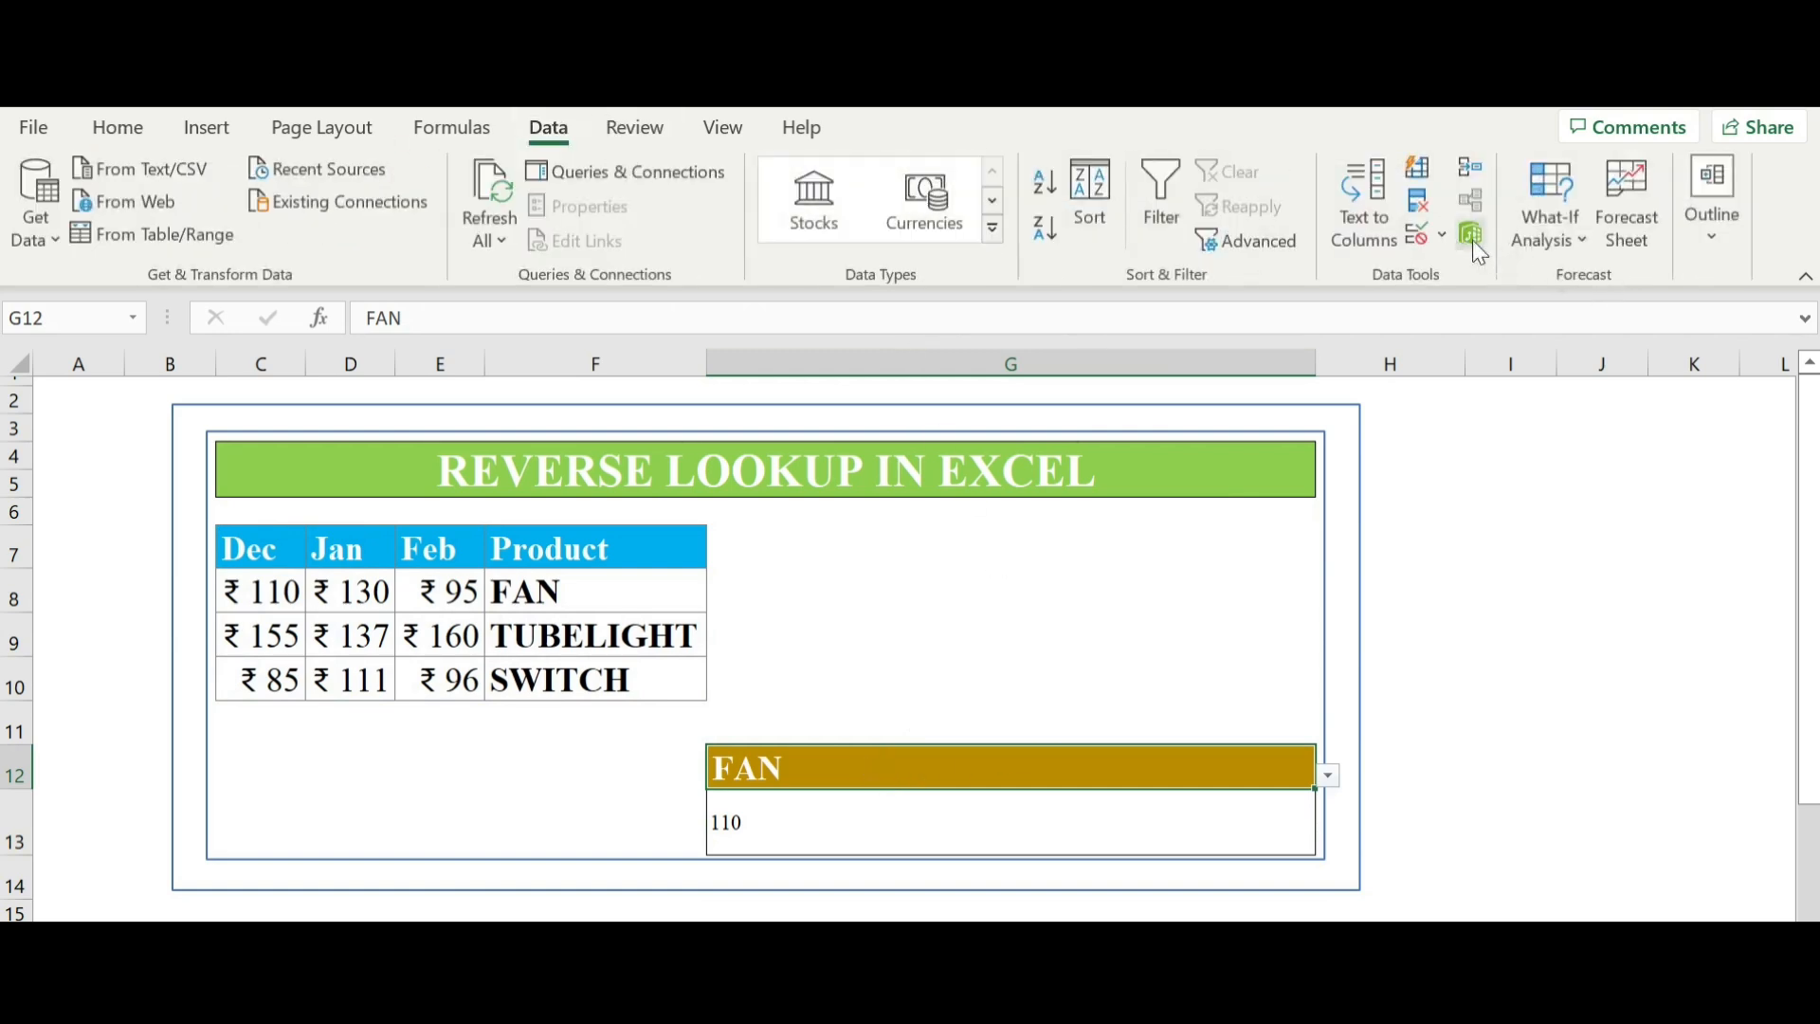
pyautogui.moveTo(1328, 789)
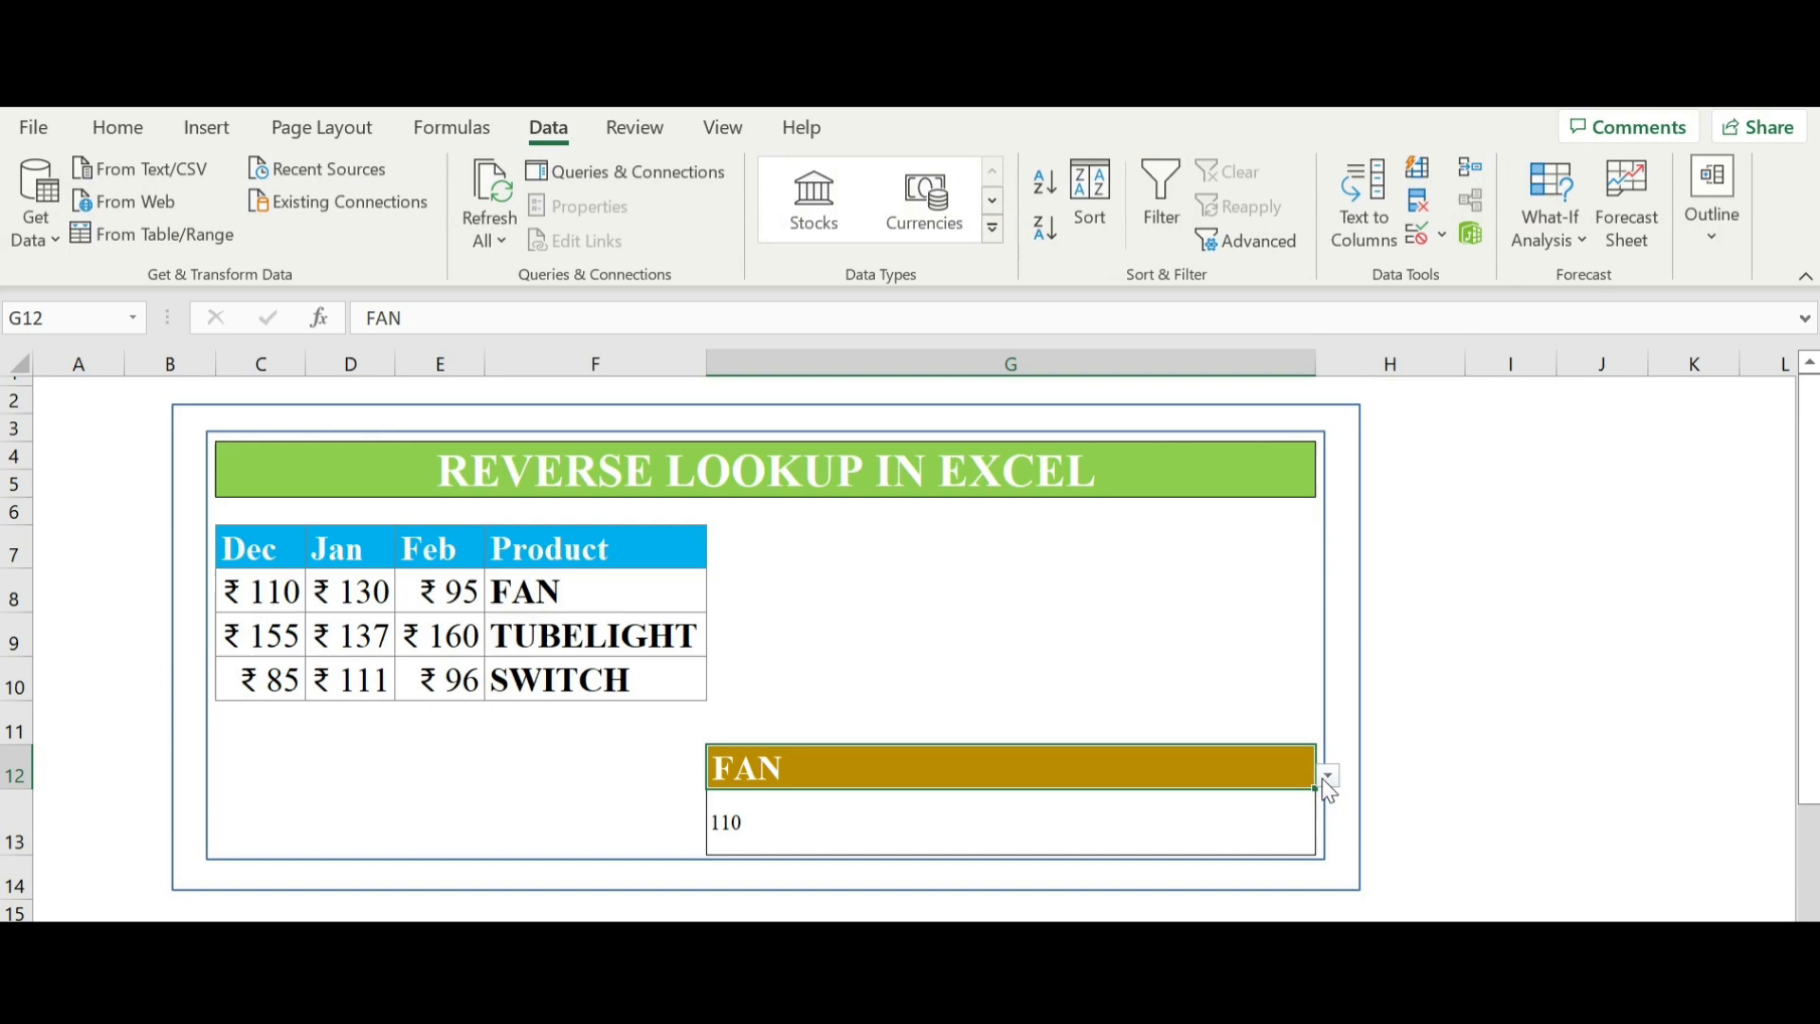
pyautogui.click(1326, 775)
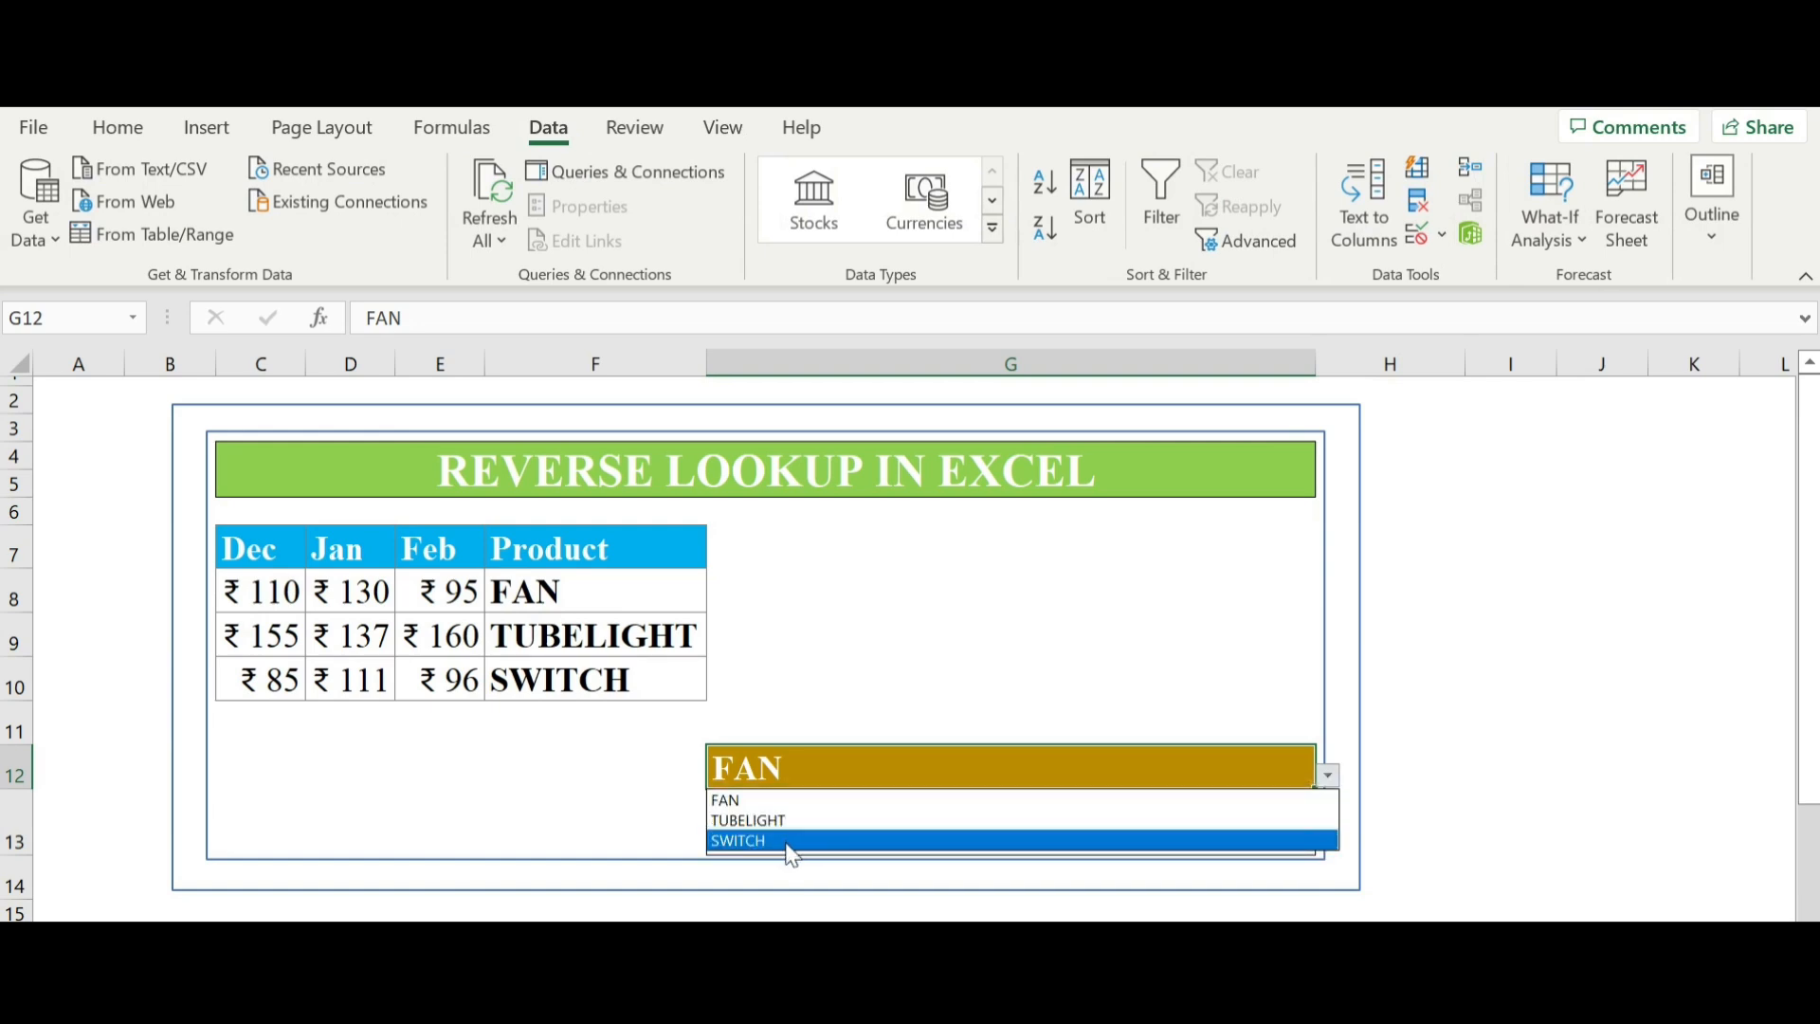
pyautogui.click(737, 840)
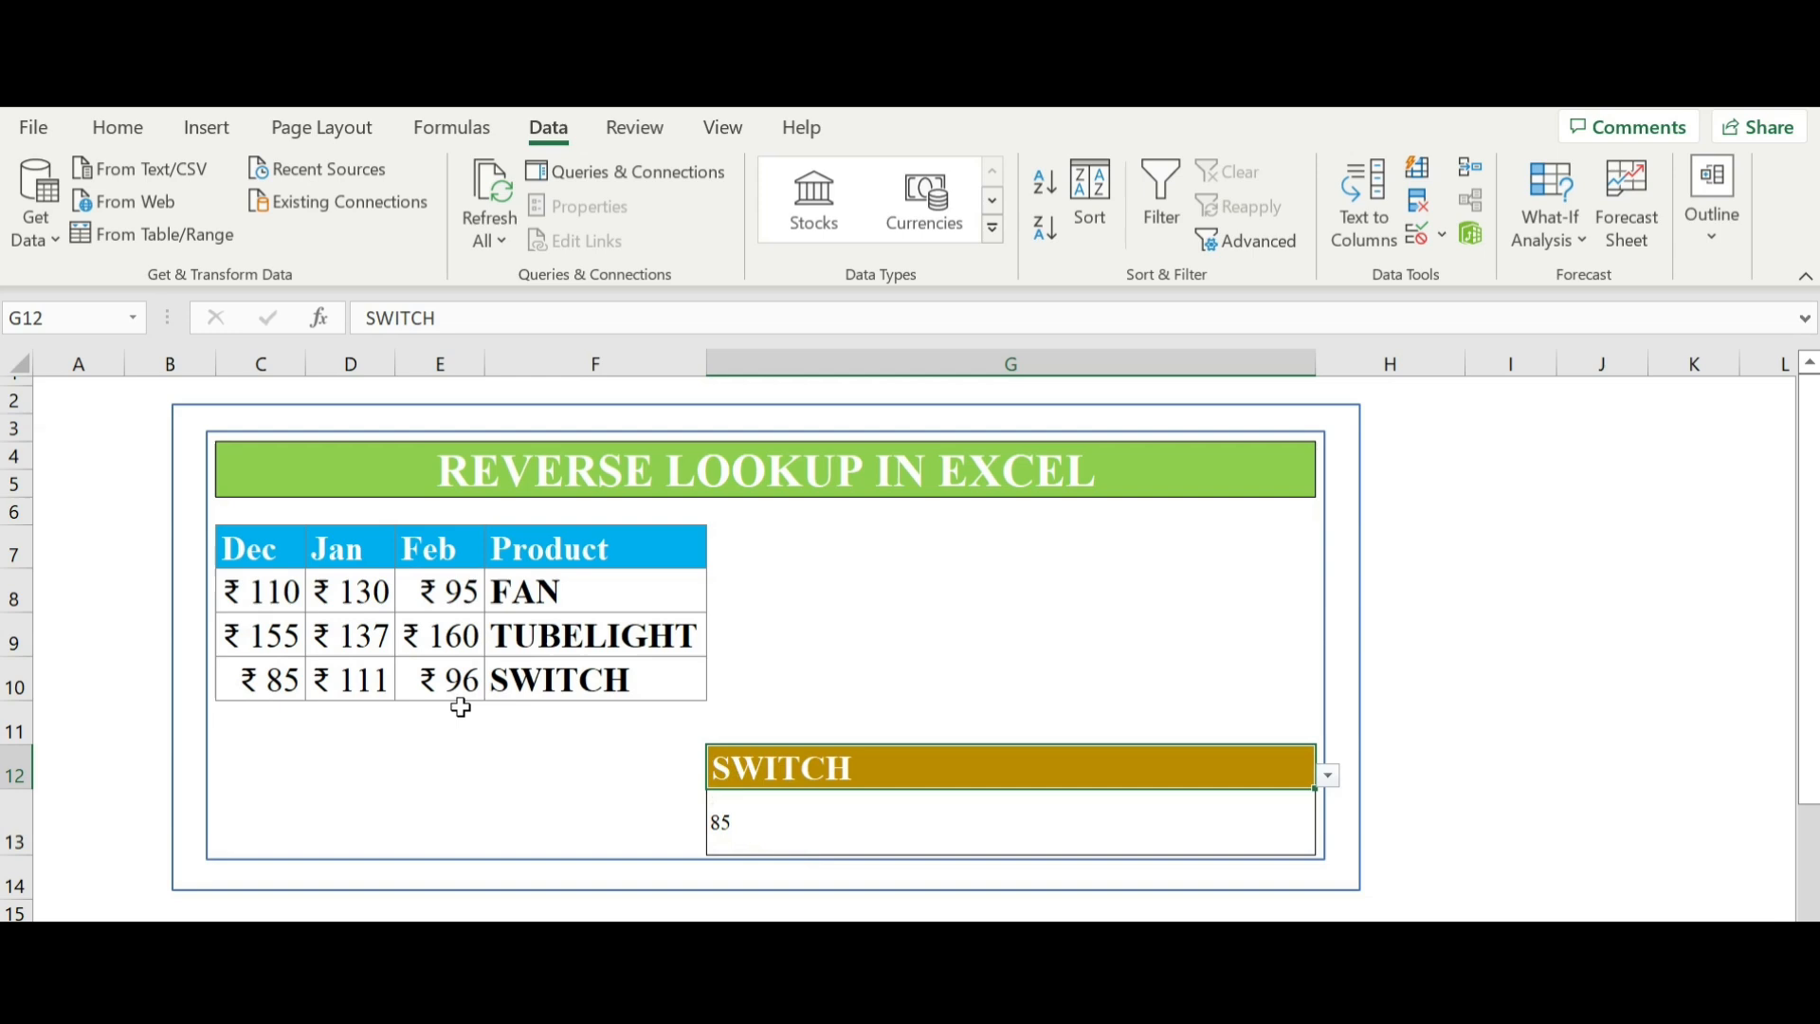